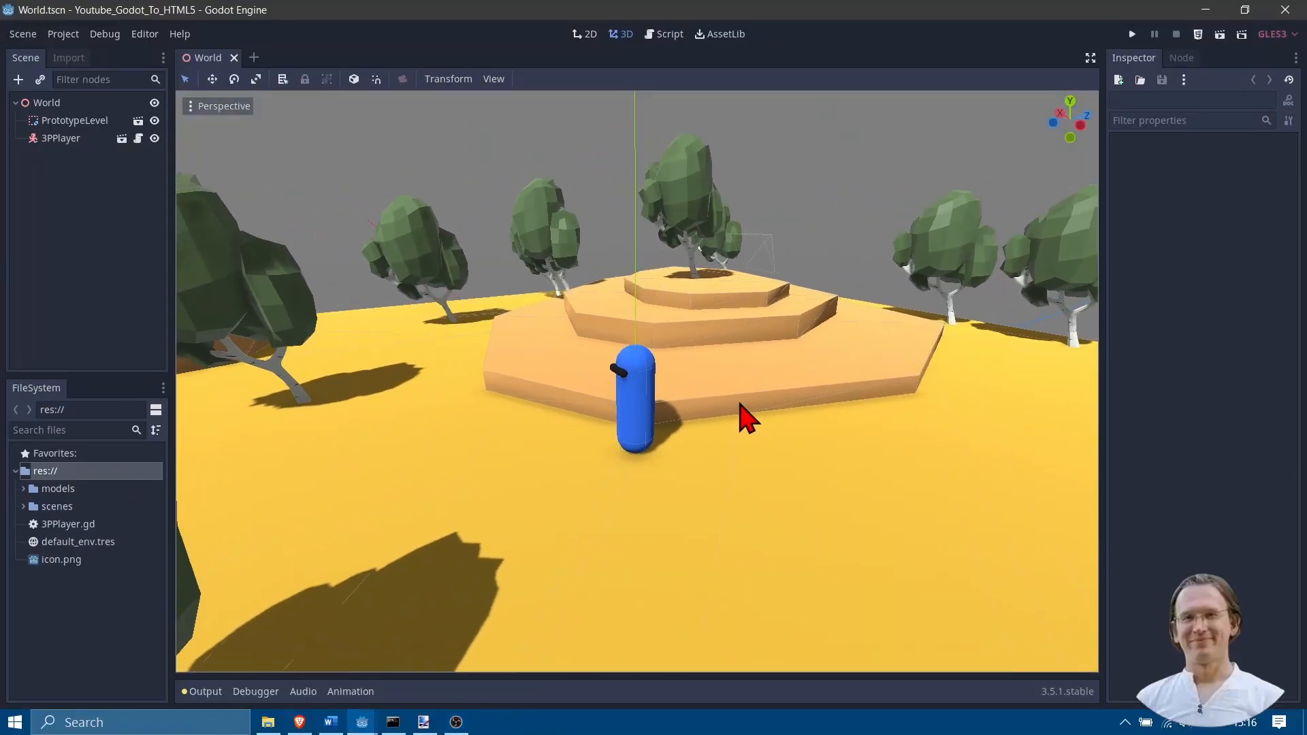
Step: Move the 3D viewport camera close to the blue 3PPlayer capsule
left_click_drag(747, 417, 838, 450)
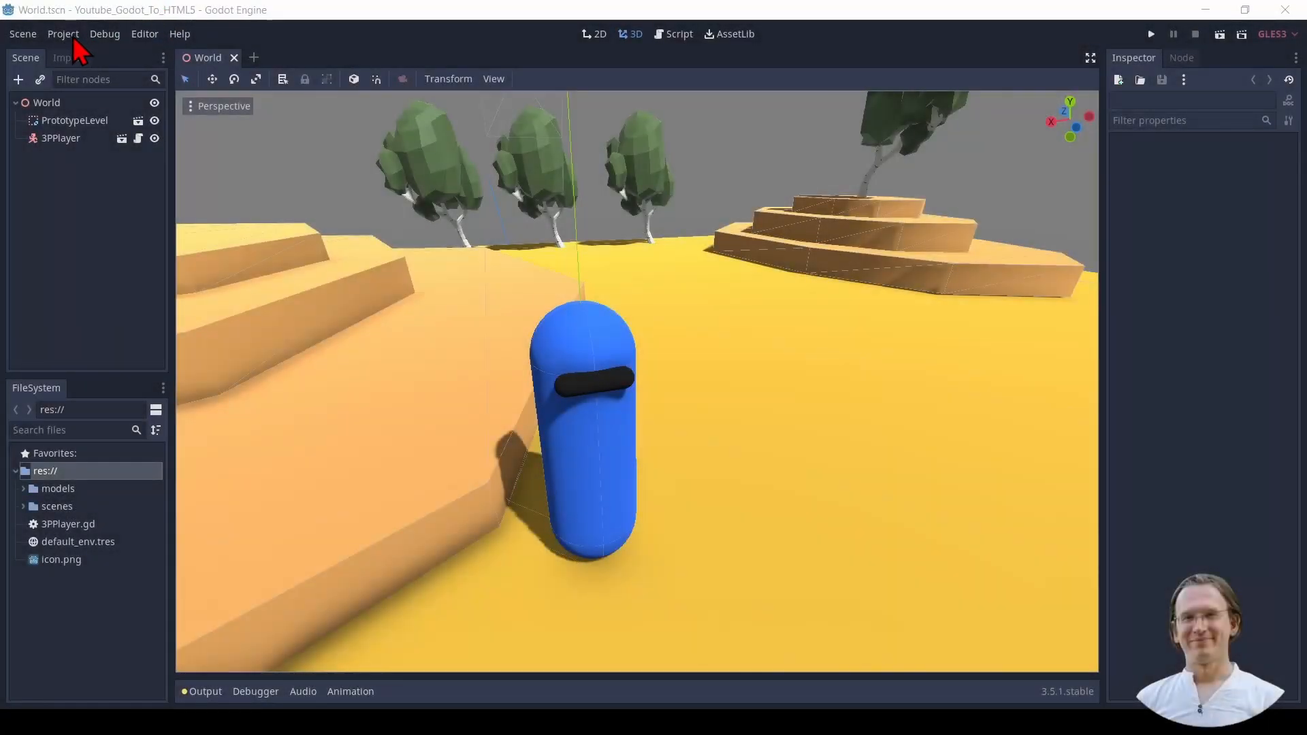
Step: Add an HTML5 (Runnable) preset in the Project Export dialog
left_click(62, 34)
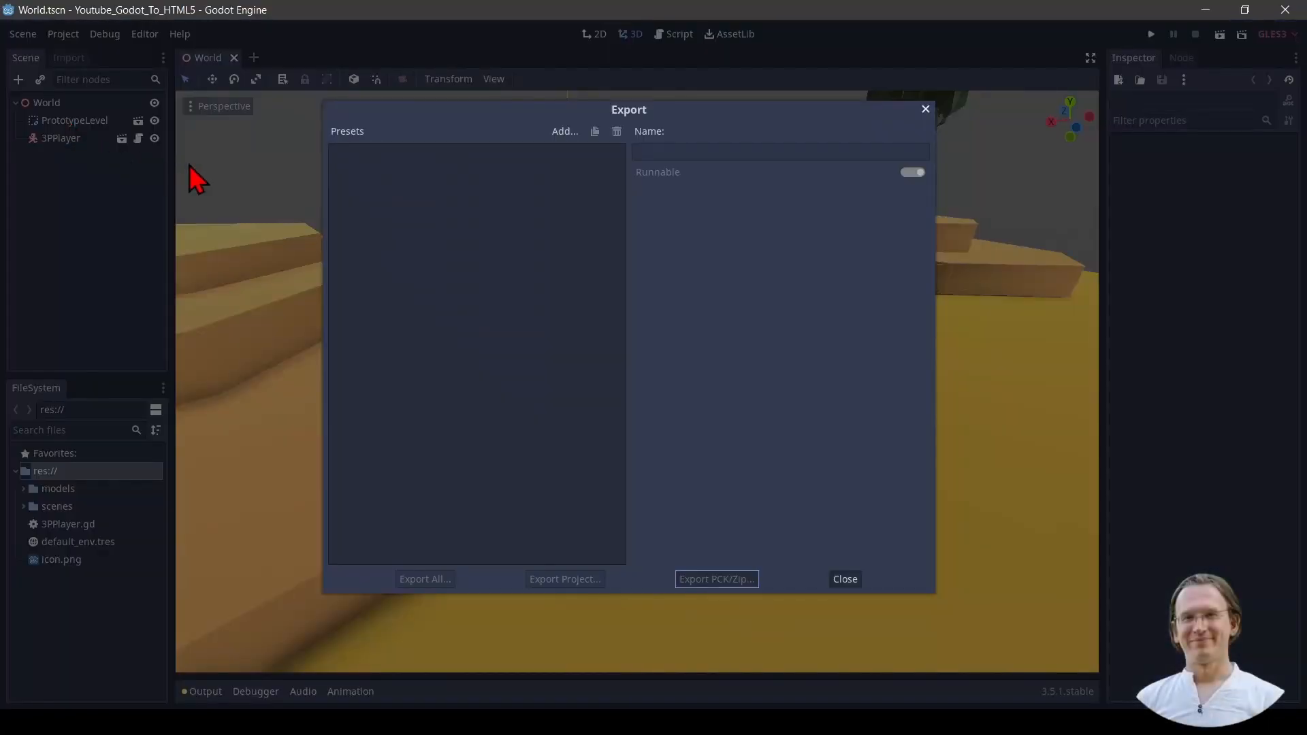
mouse_move(413, 201)
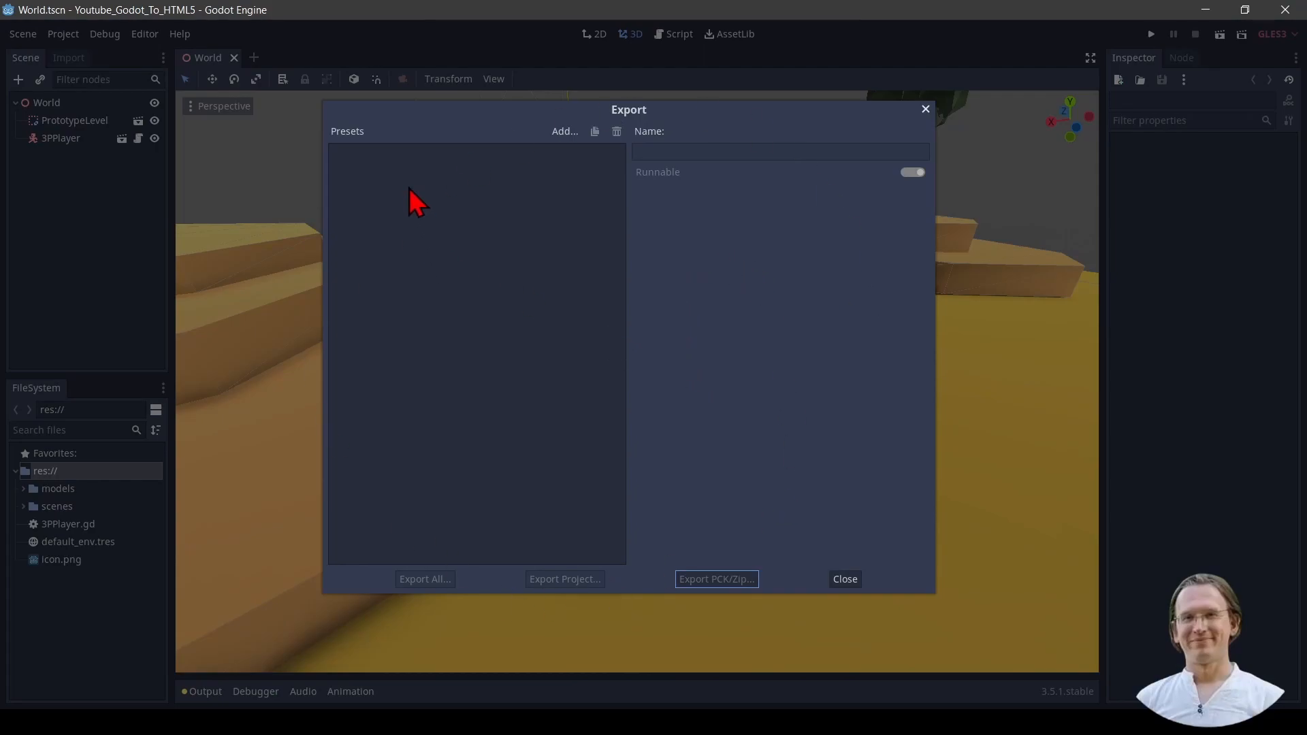
left_click(564, 131)
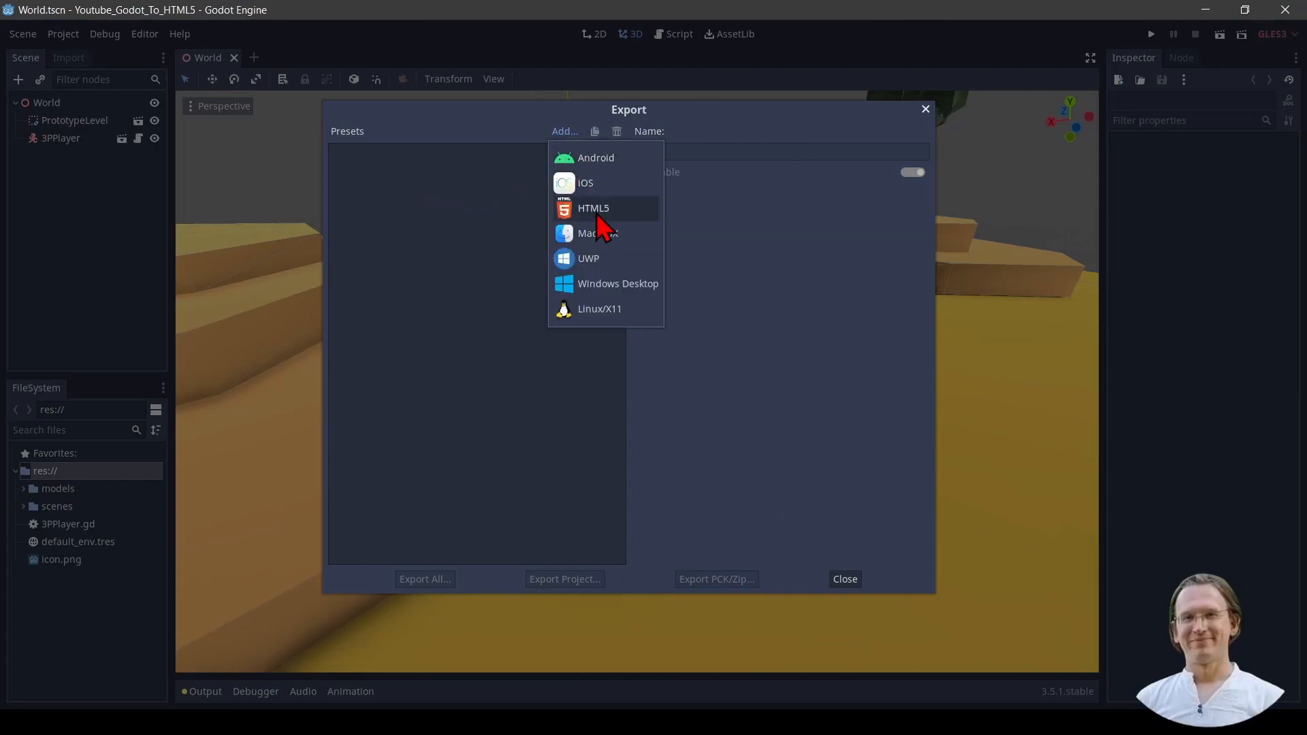
left_click(594, 208)
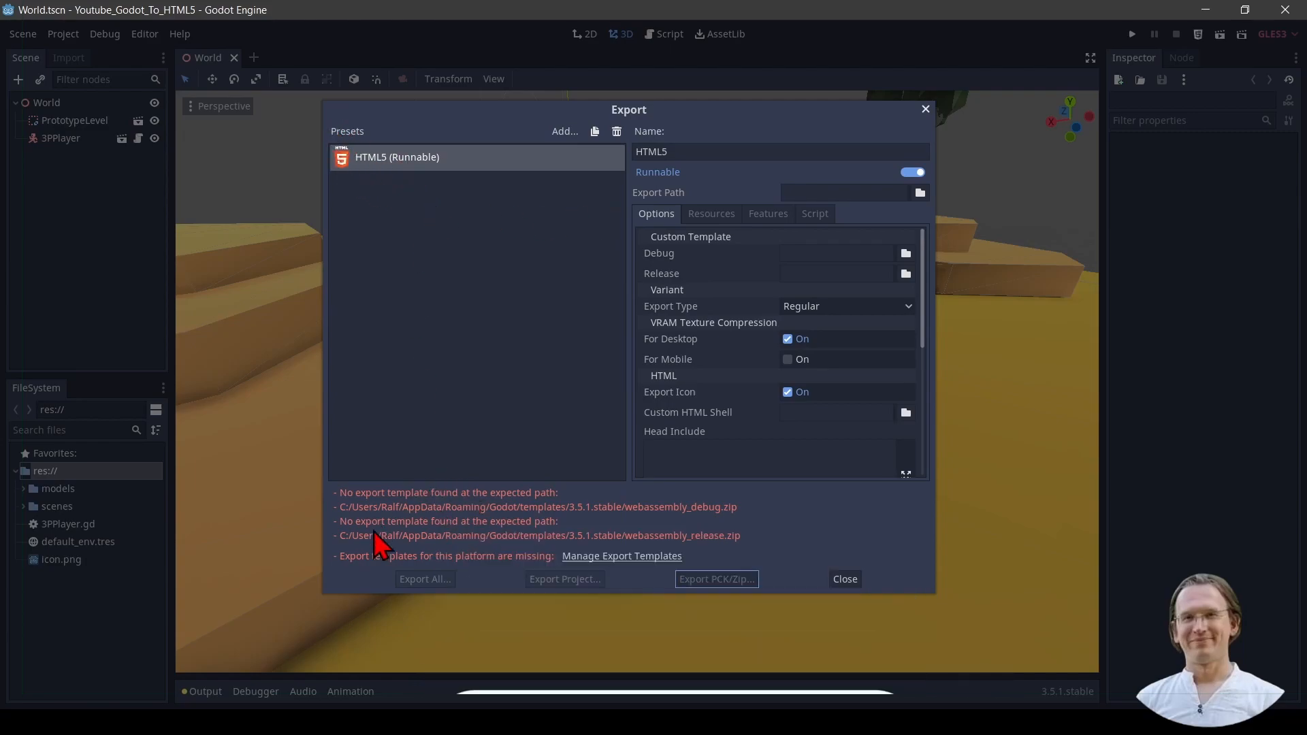
mouse_move(622, 533)
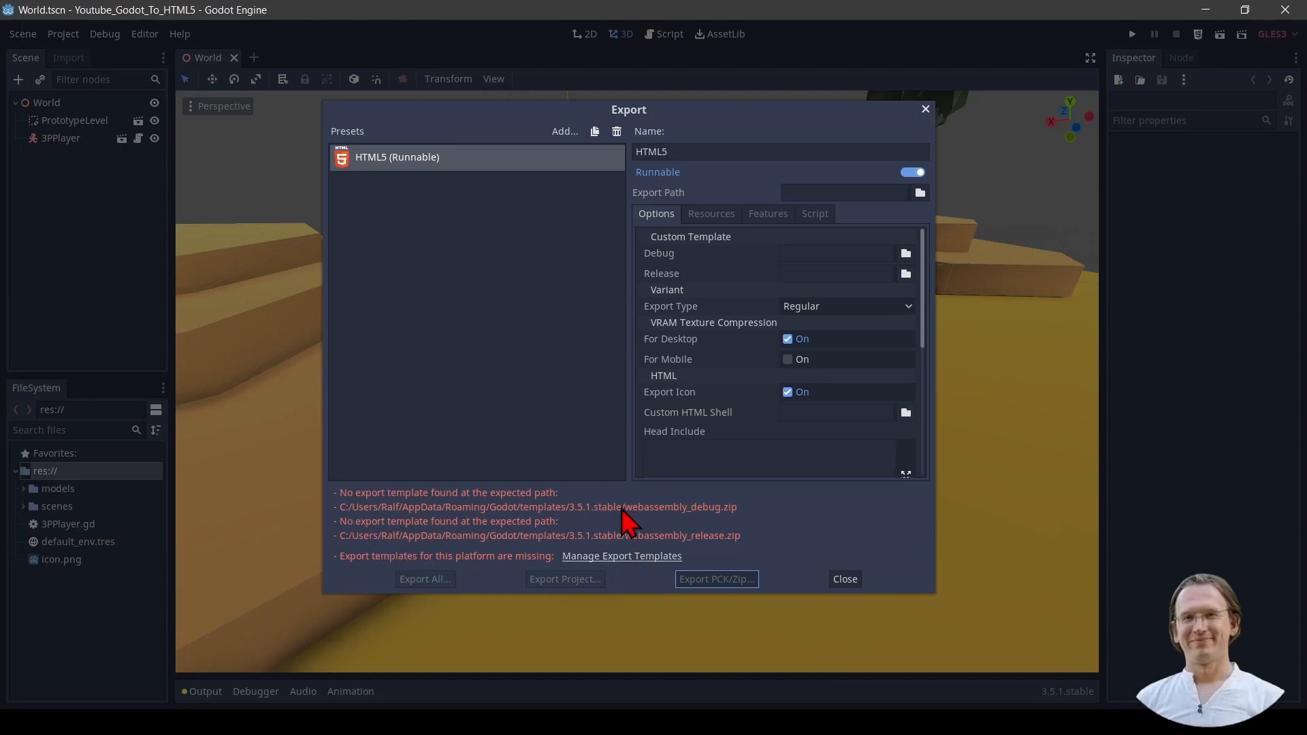
mouse_move(717, 544)
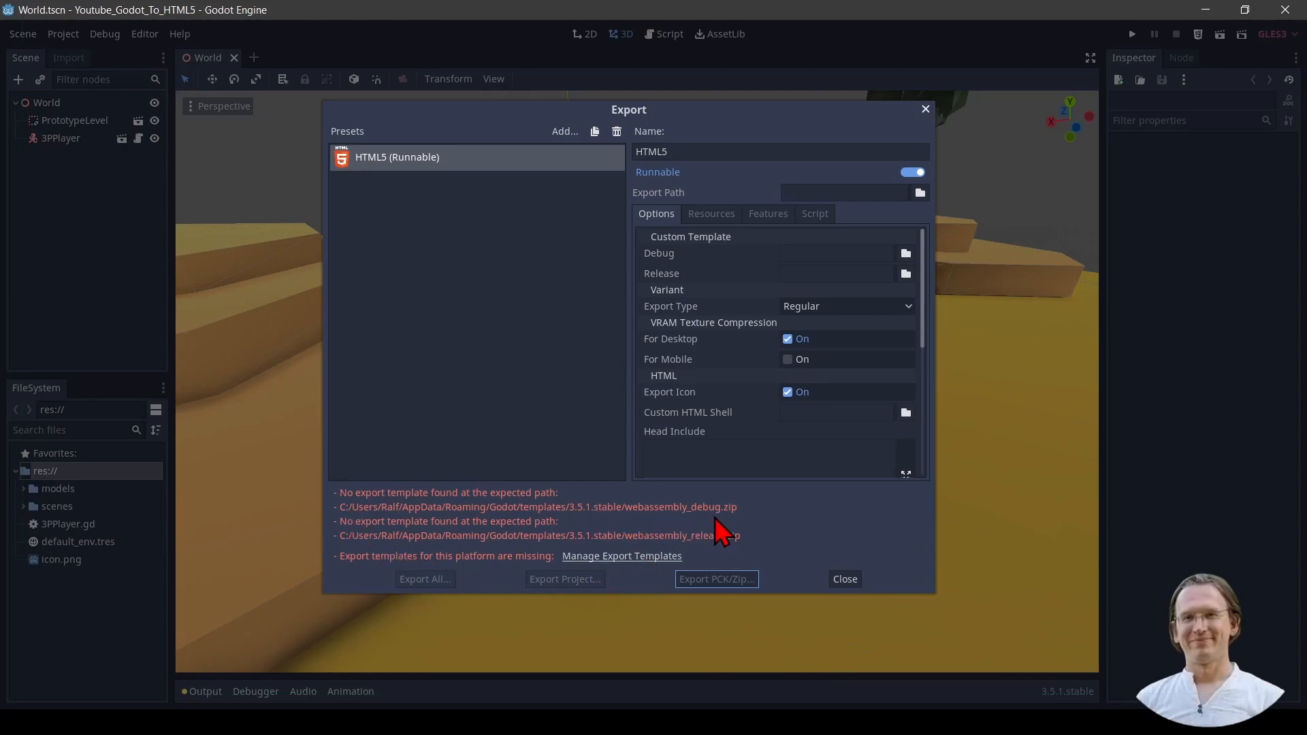
mouse_move(566, 519)
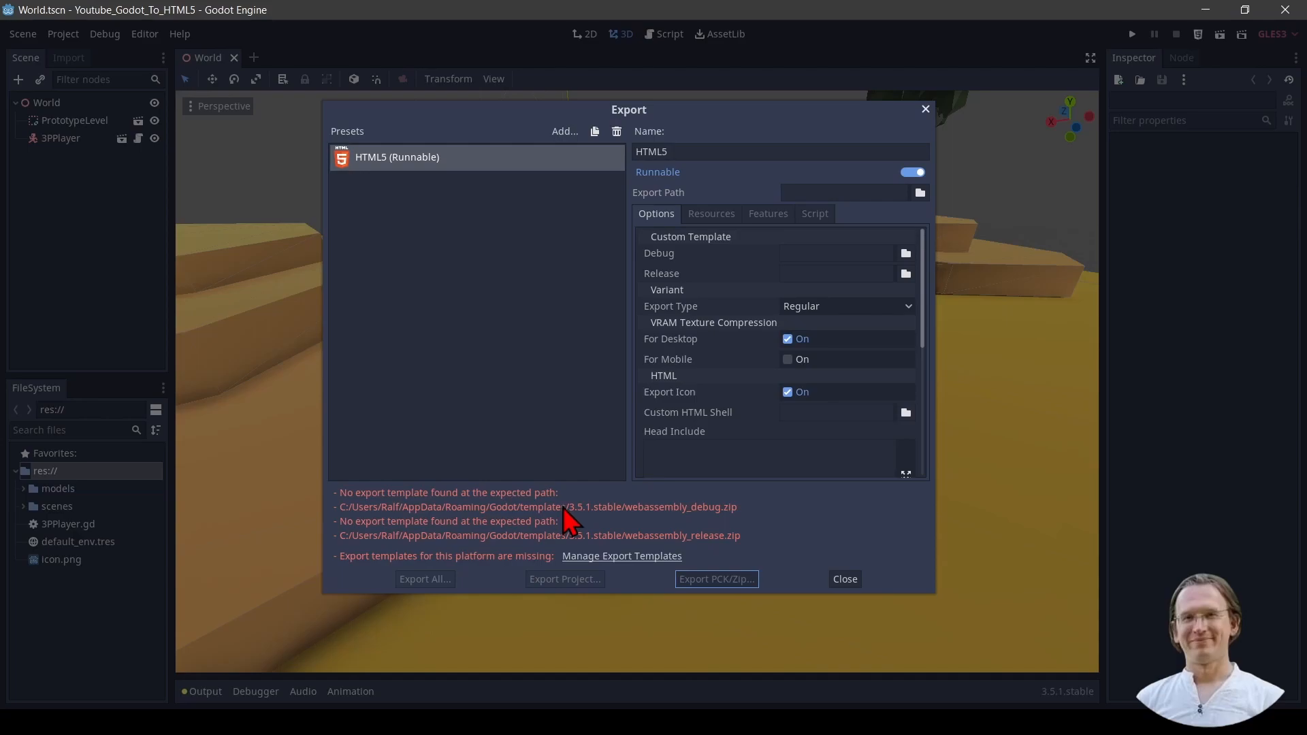
mouse_move(562, 542)
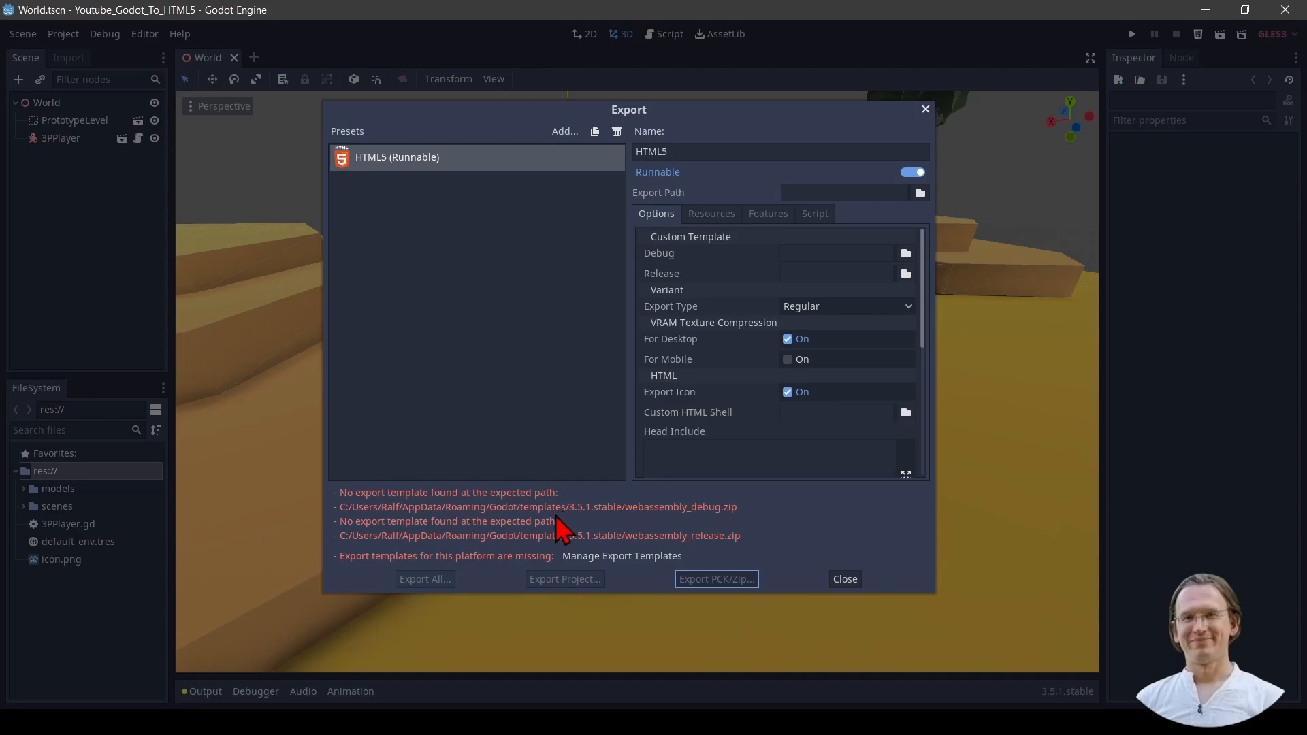
mouse_move(544, 506)
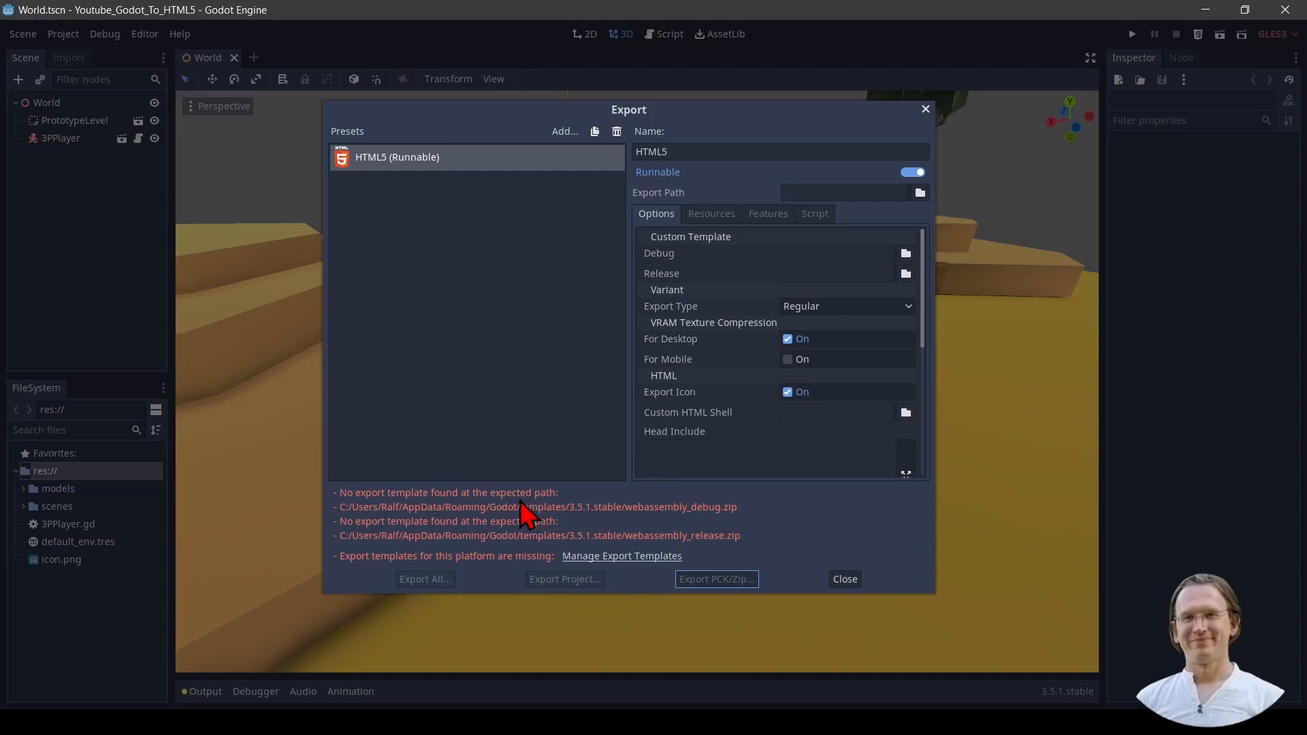
mouse_move(506, 489)
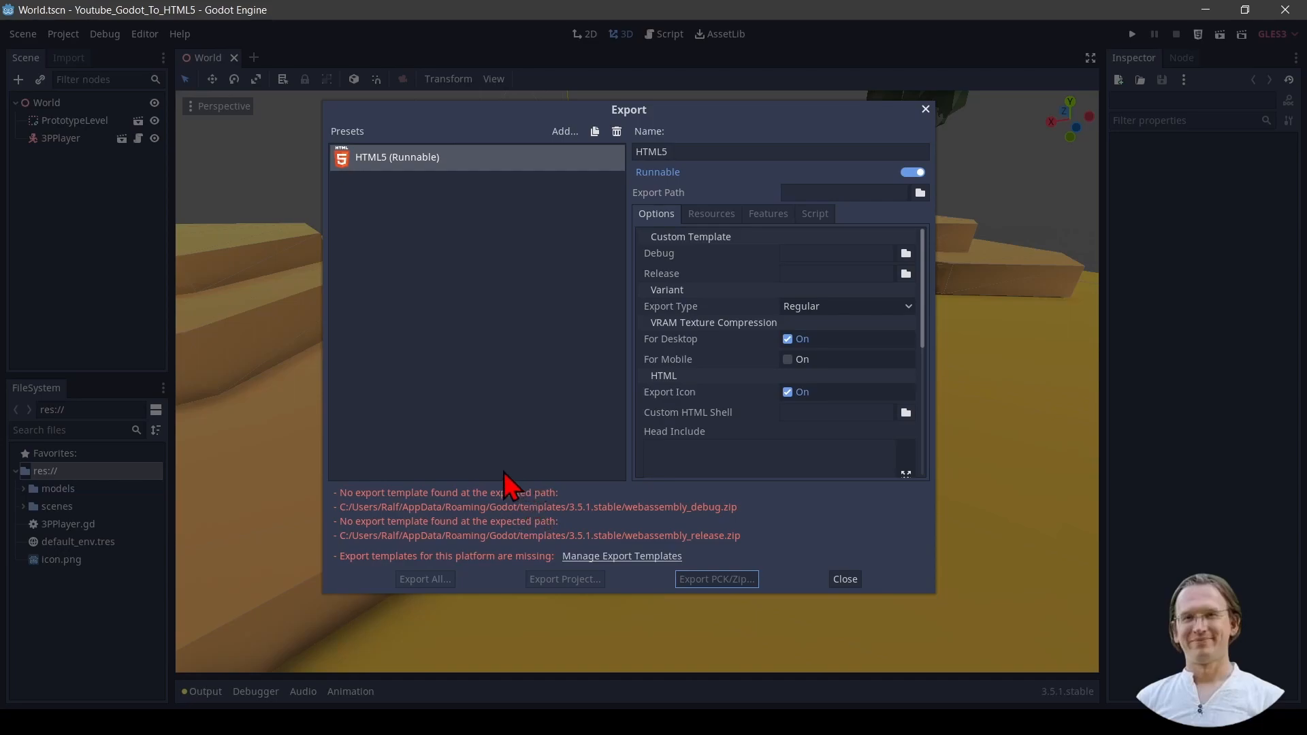
mouse_move(547, 509)
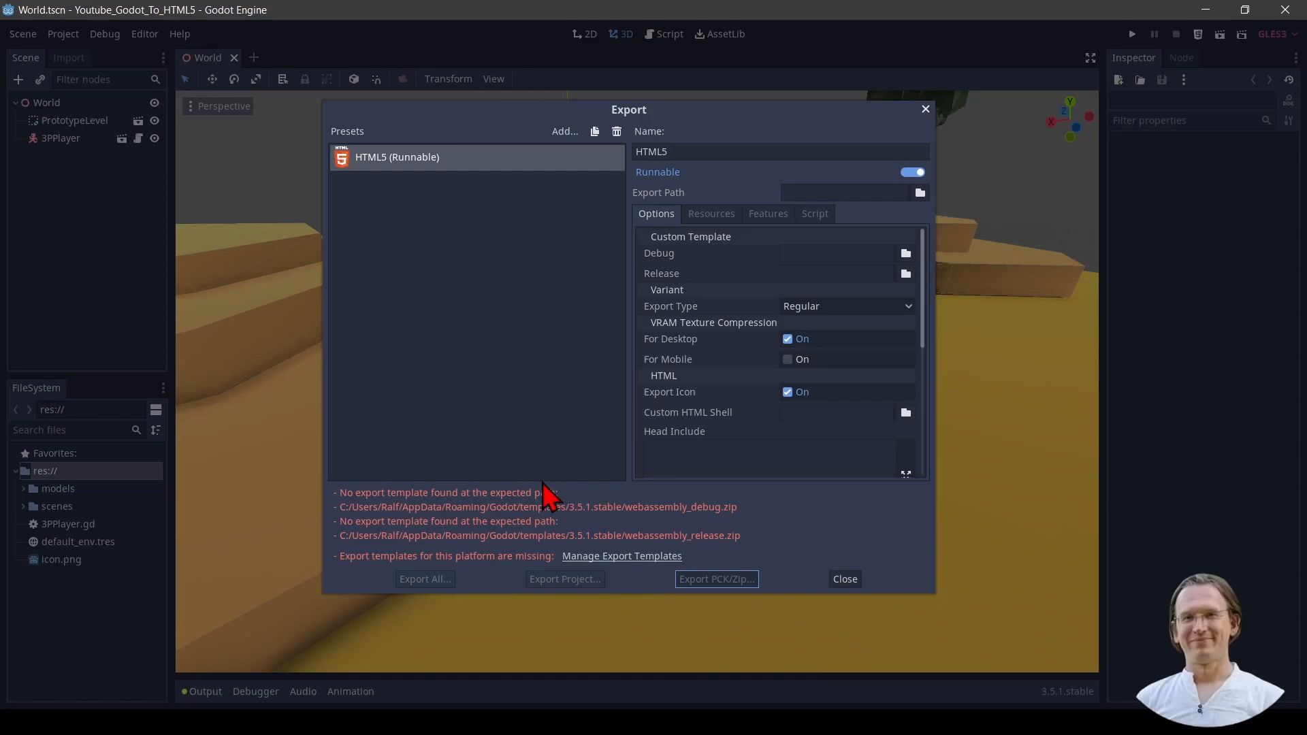
mouse_move(540, 507)
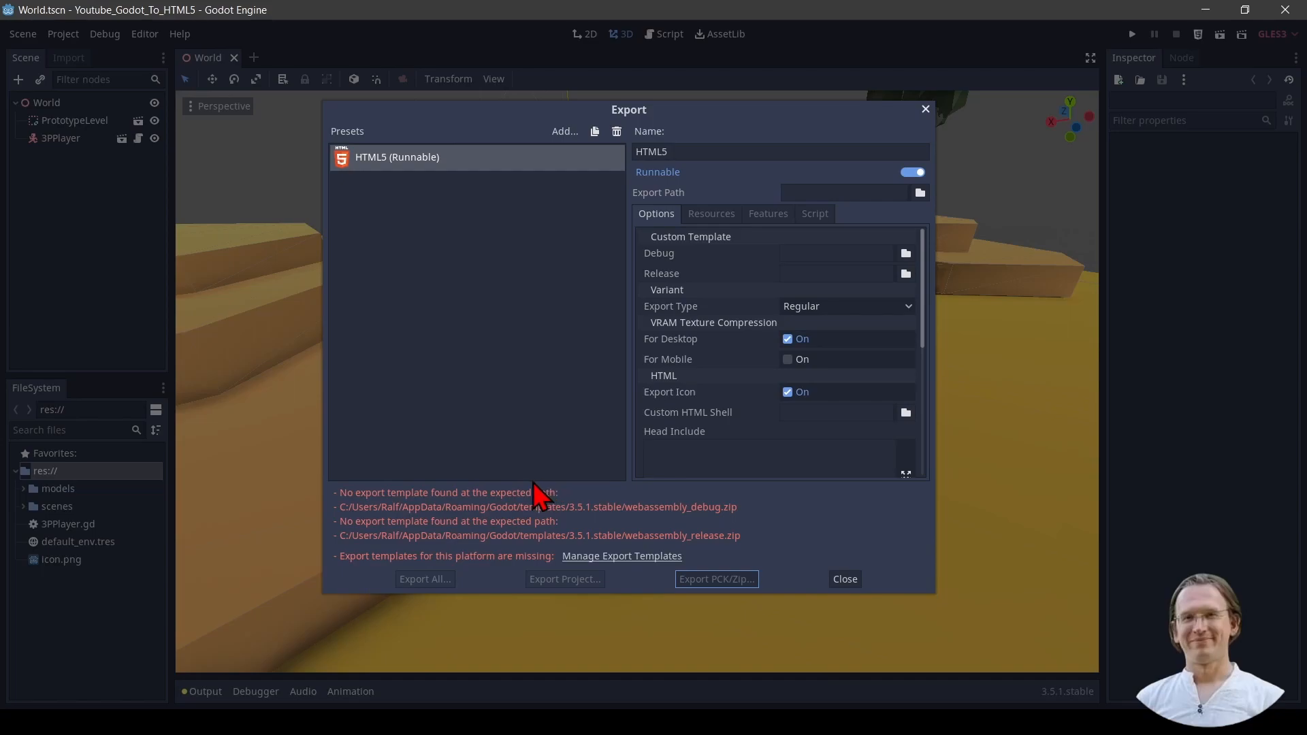
mouse_move(542, 515)
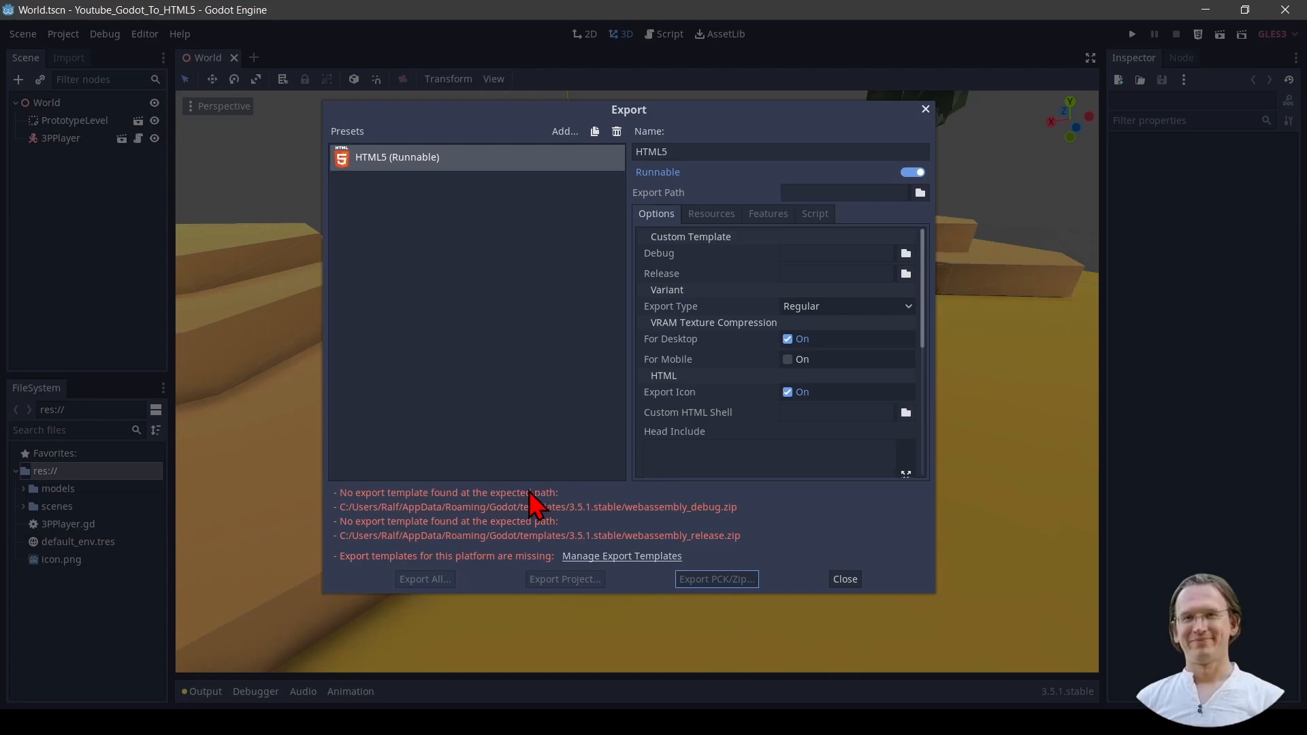
mouse_move(574, 519)
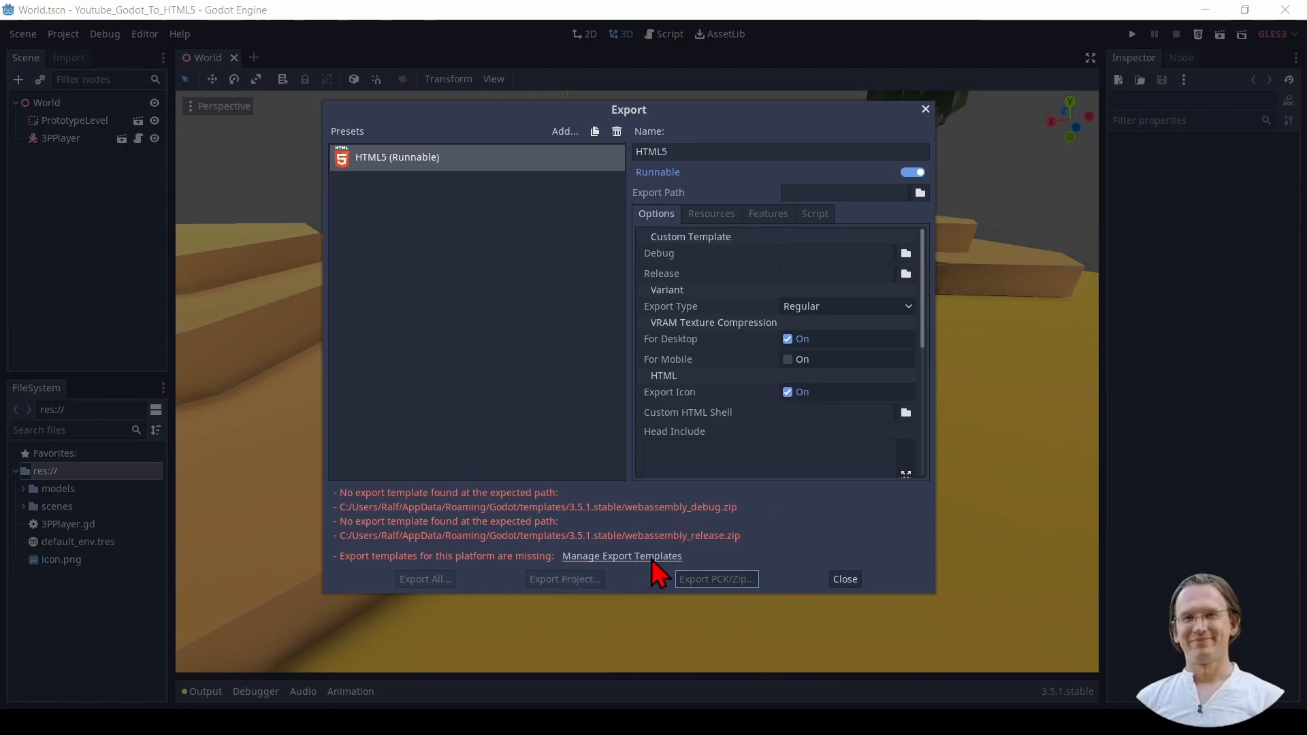
Step: Download and install the 3.5.1.stable export templates from Manage Export Templates
left_click(623, 557)
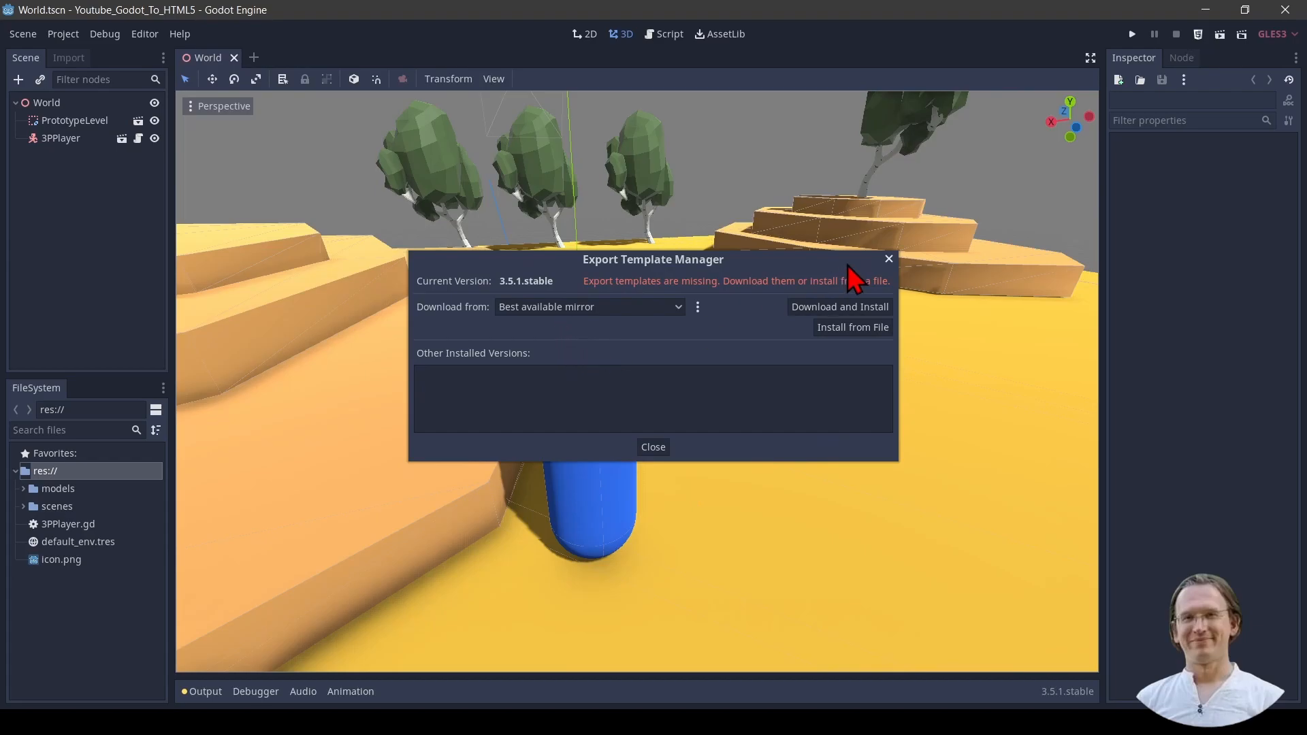
left_click(653, 447)
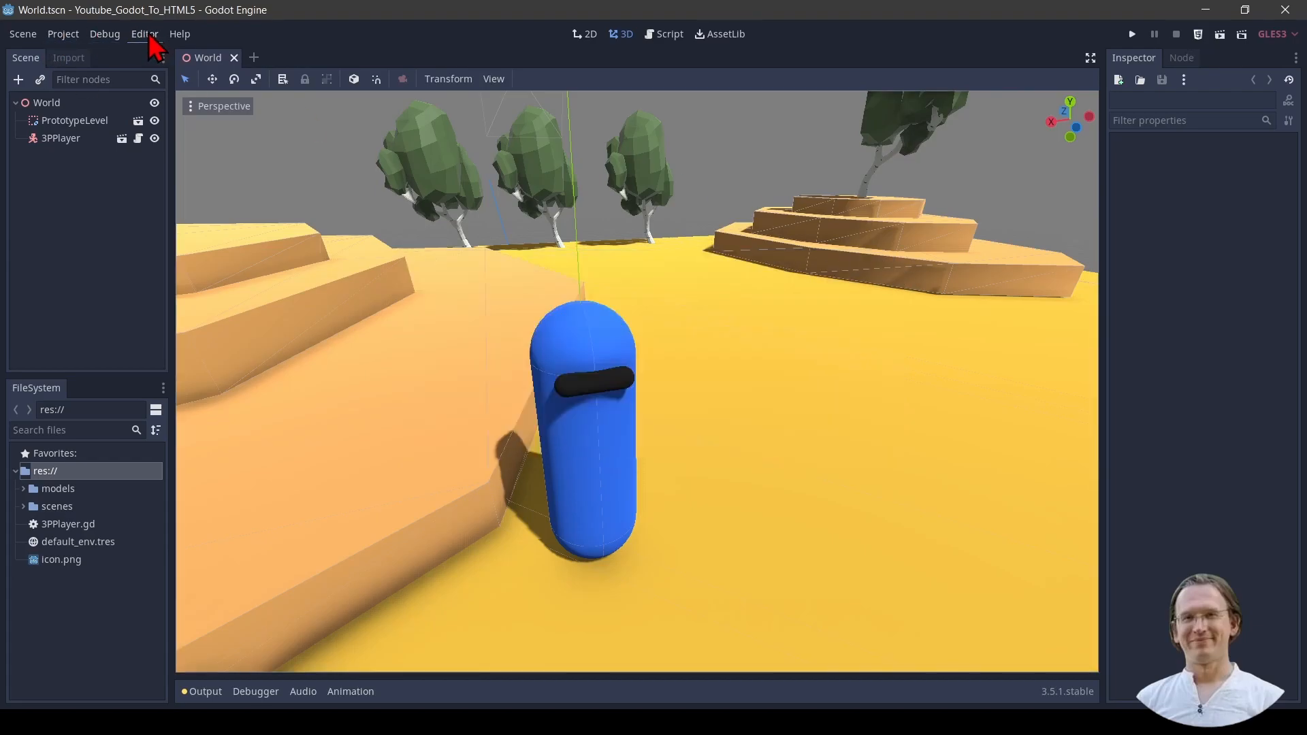
left_click(144, 33)
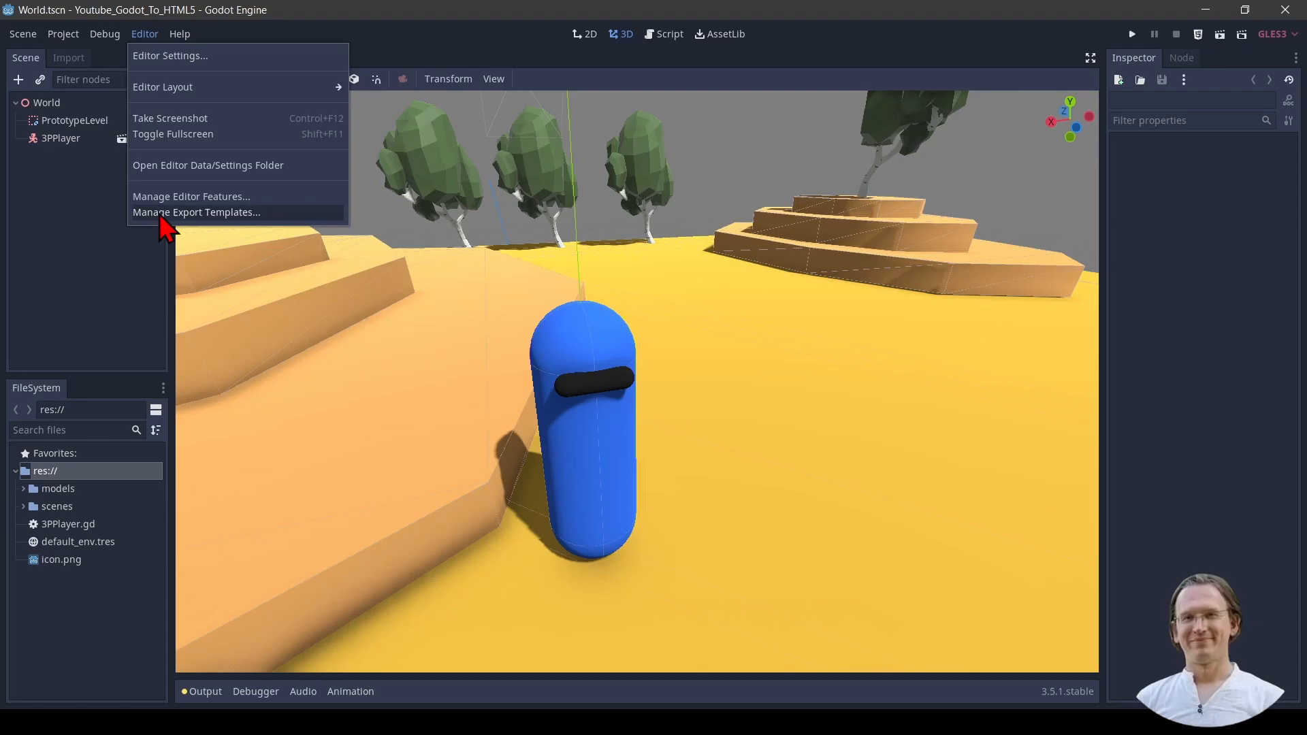
left_click(197, 212)
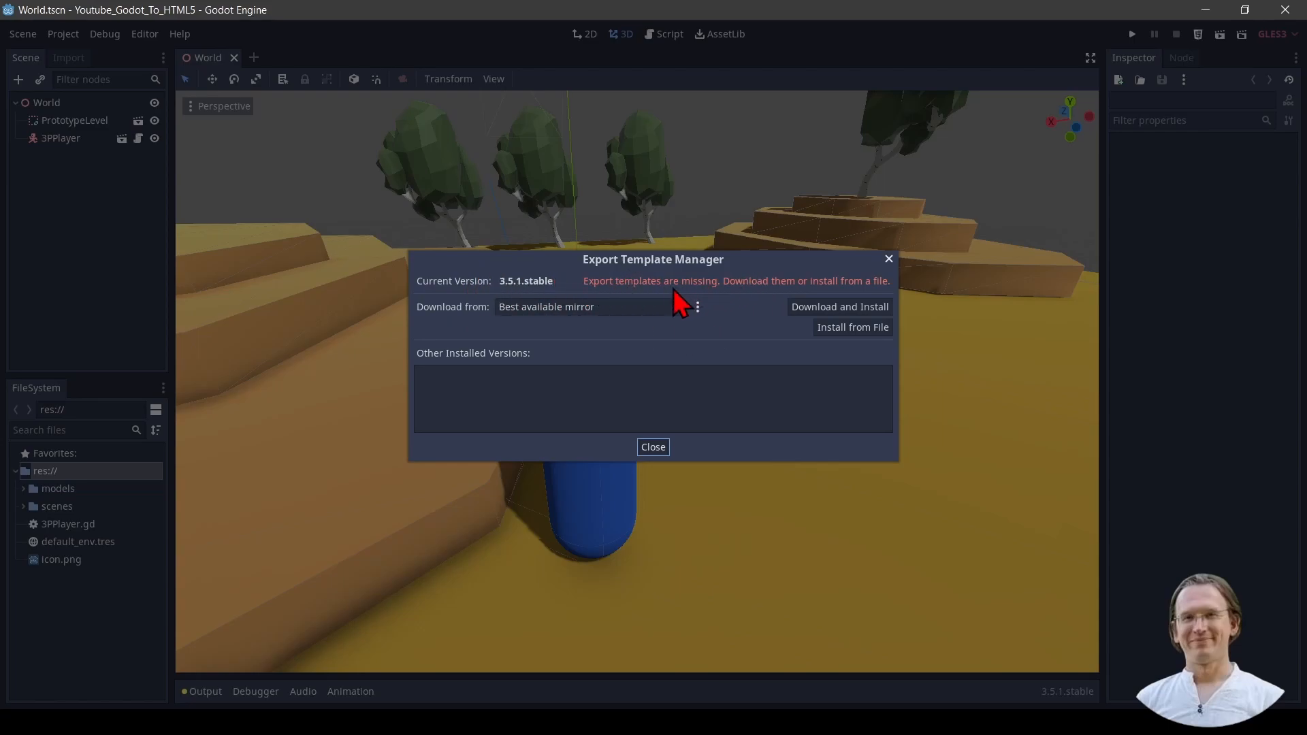
mouse_move(824, 320)
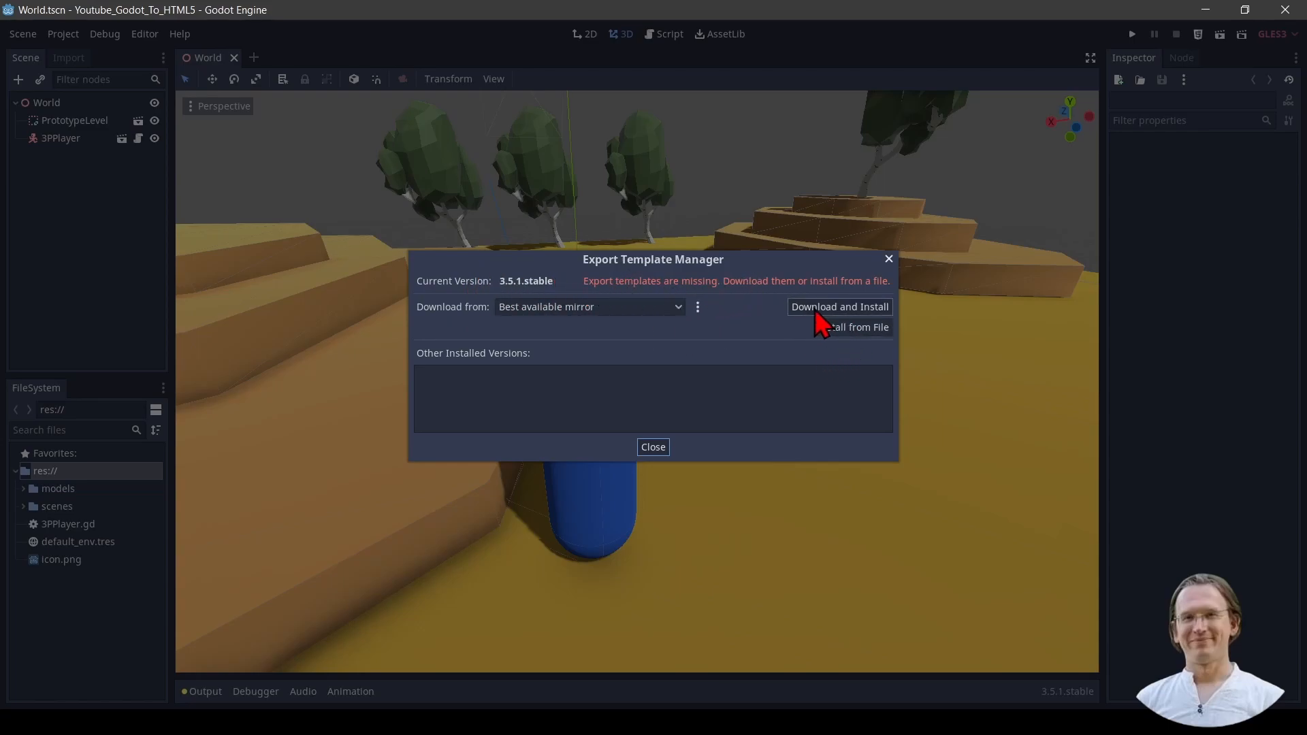
left_click(839, 307)
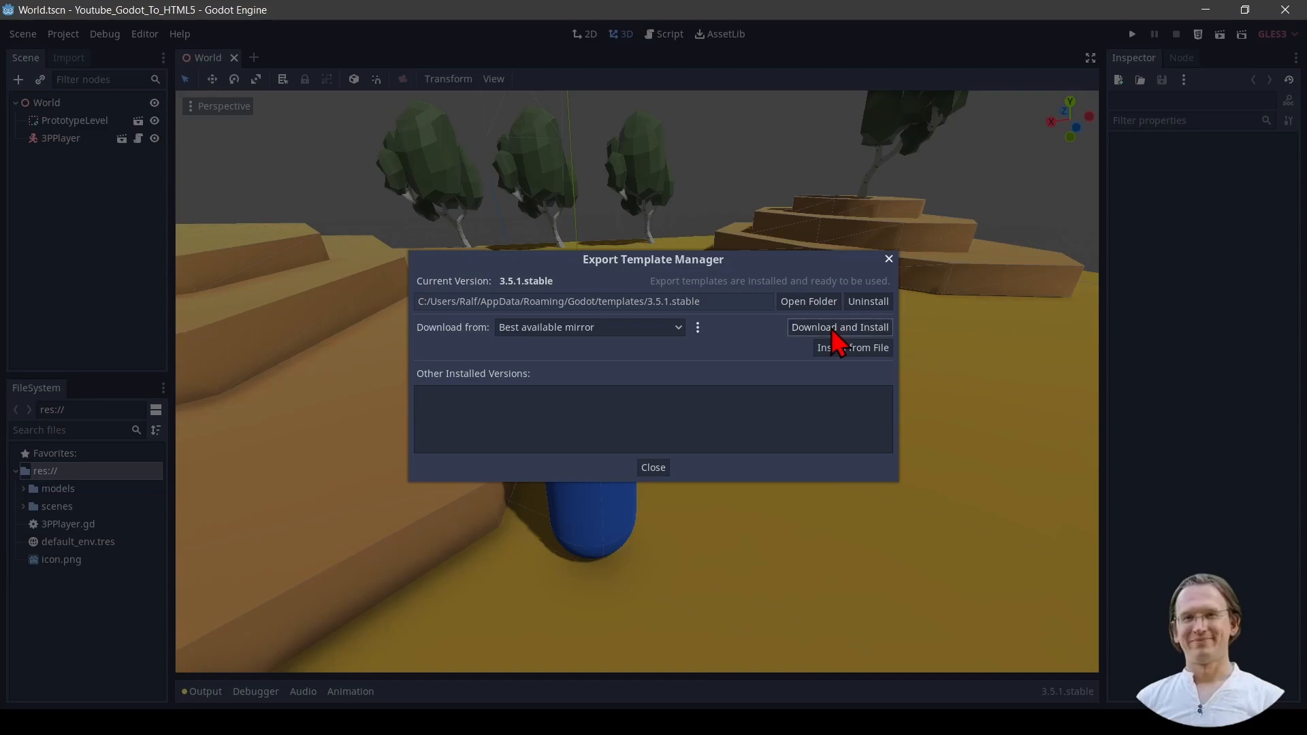
mouse_move(789, 307)
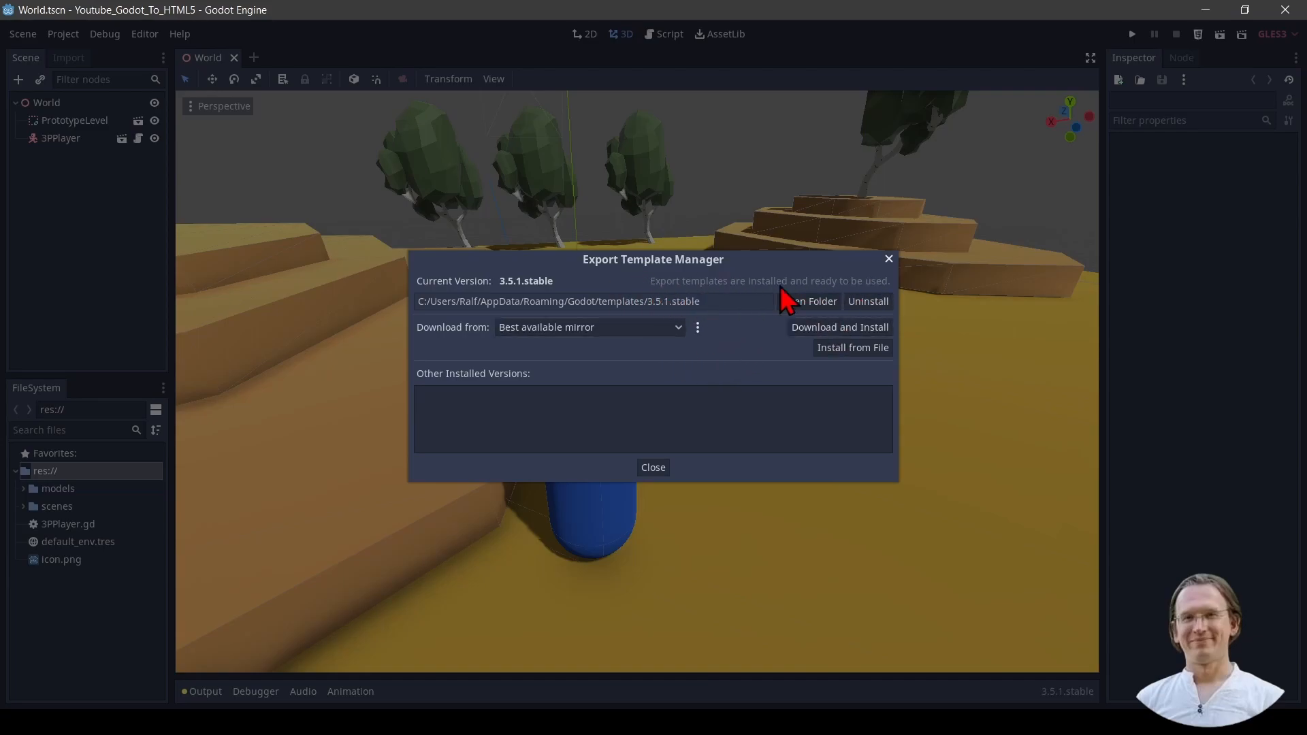
mouse_move(679, 409)
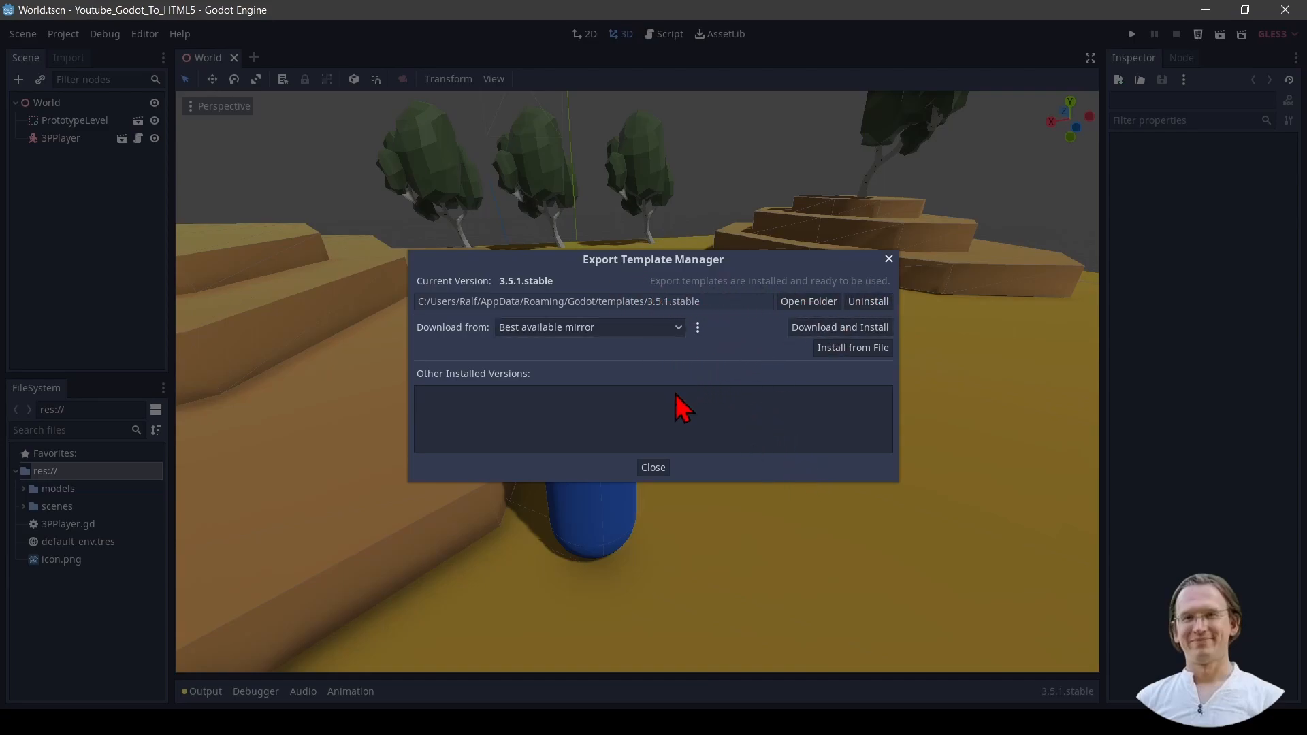
Step: Rename the HTML5 preset to 'Game' and open the Export Path save dialog
left_click(653, 467)
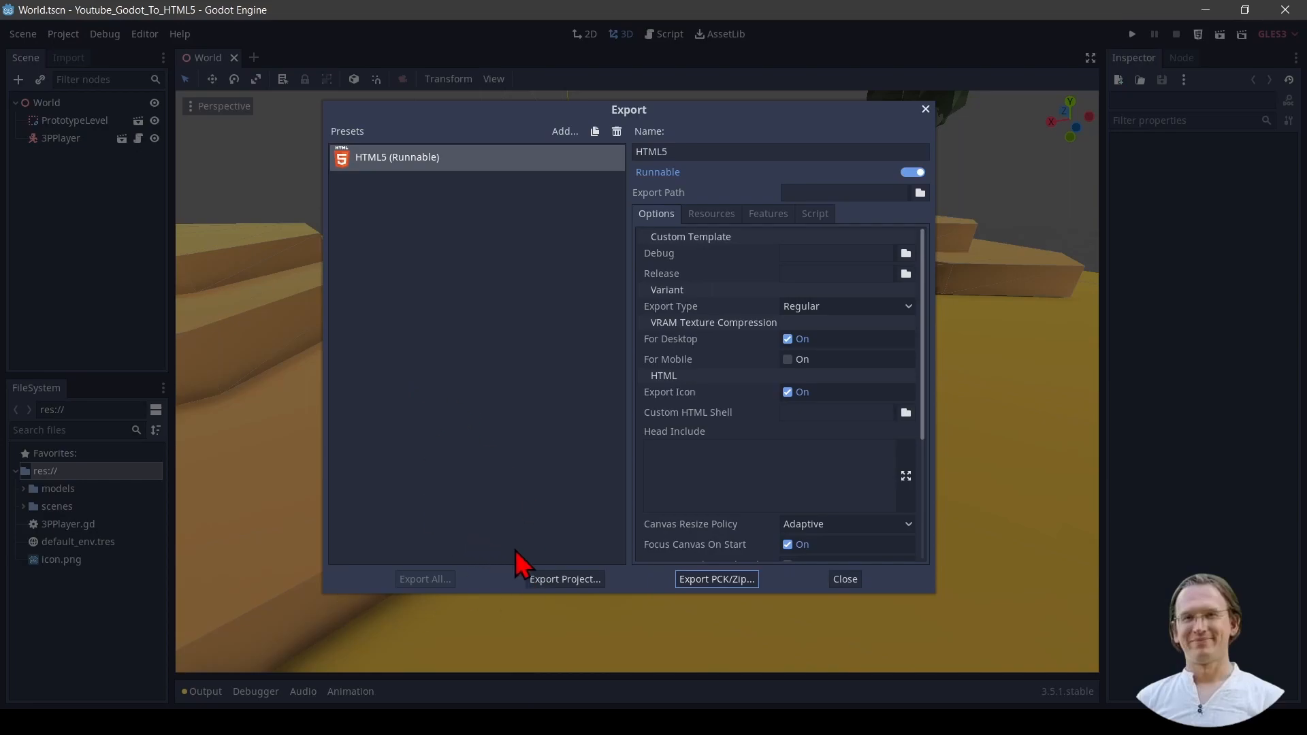
mouse_move(433, 188)
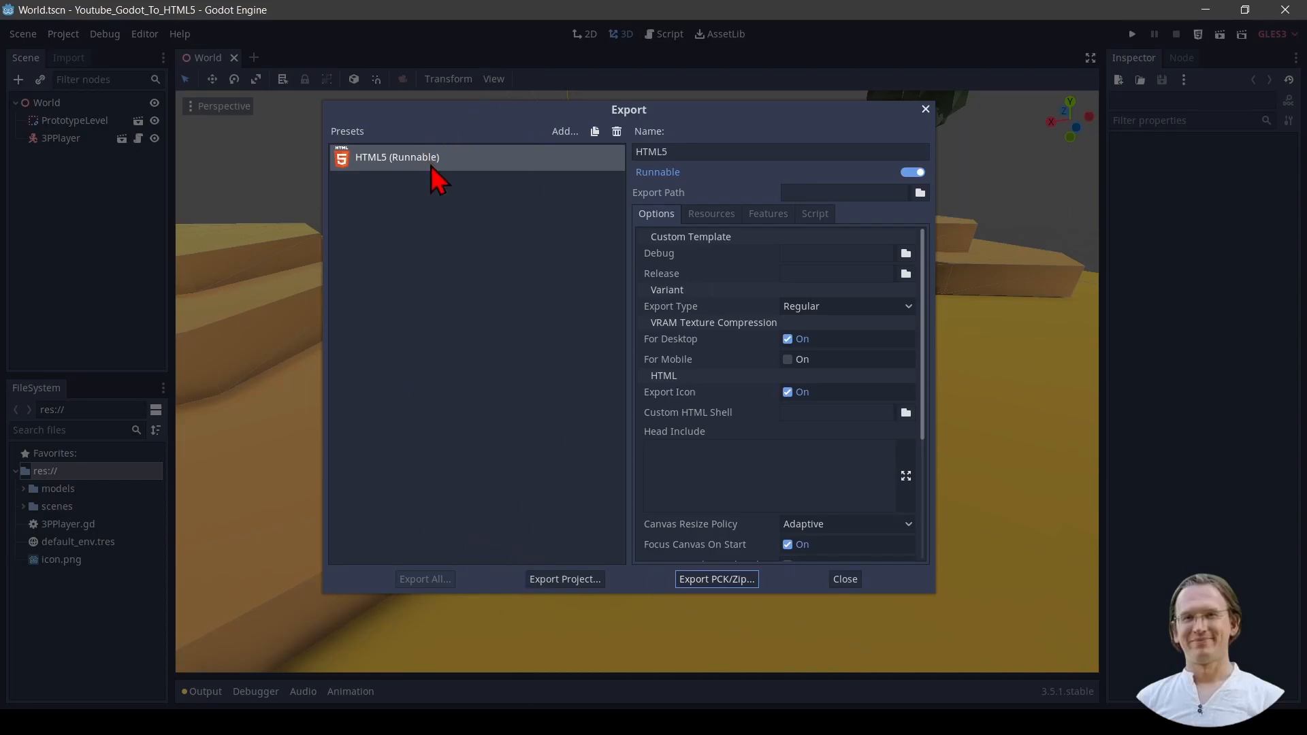
mouse_move(465, 301)
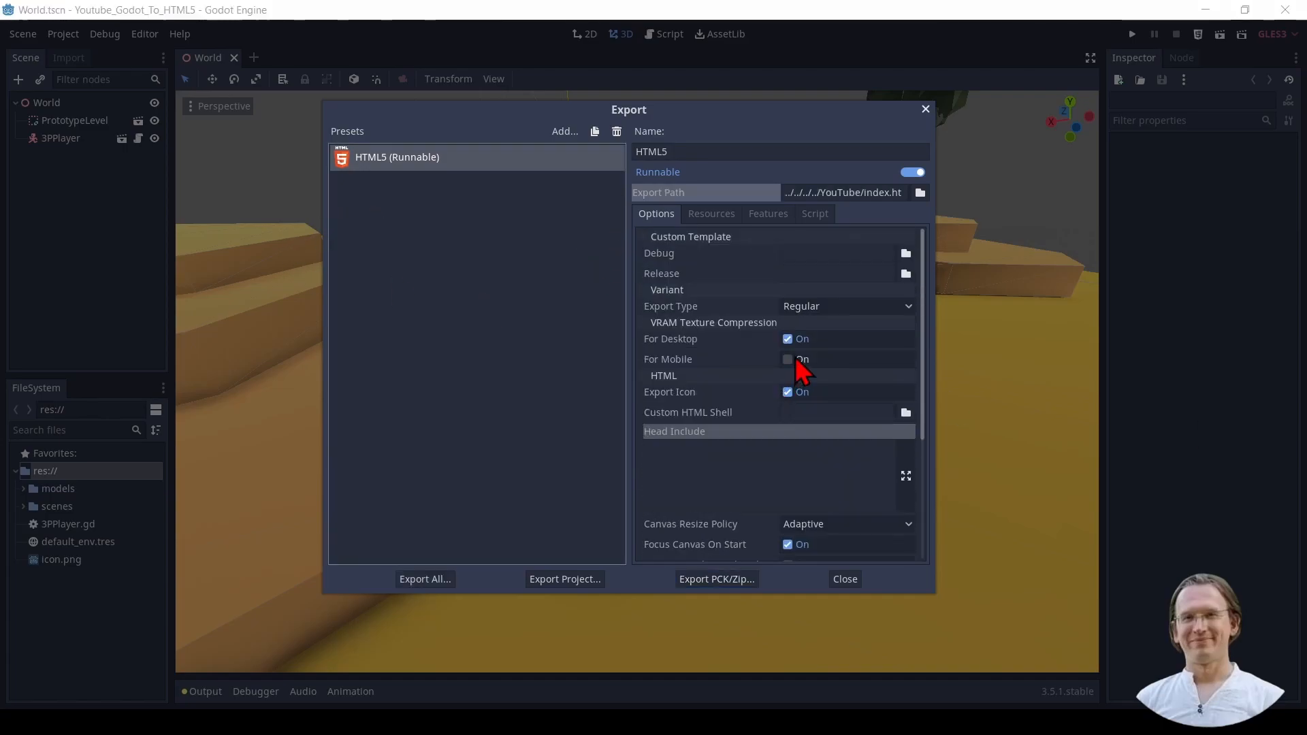
mouse_move(564, 206)
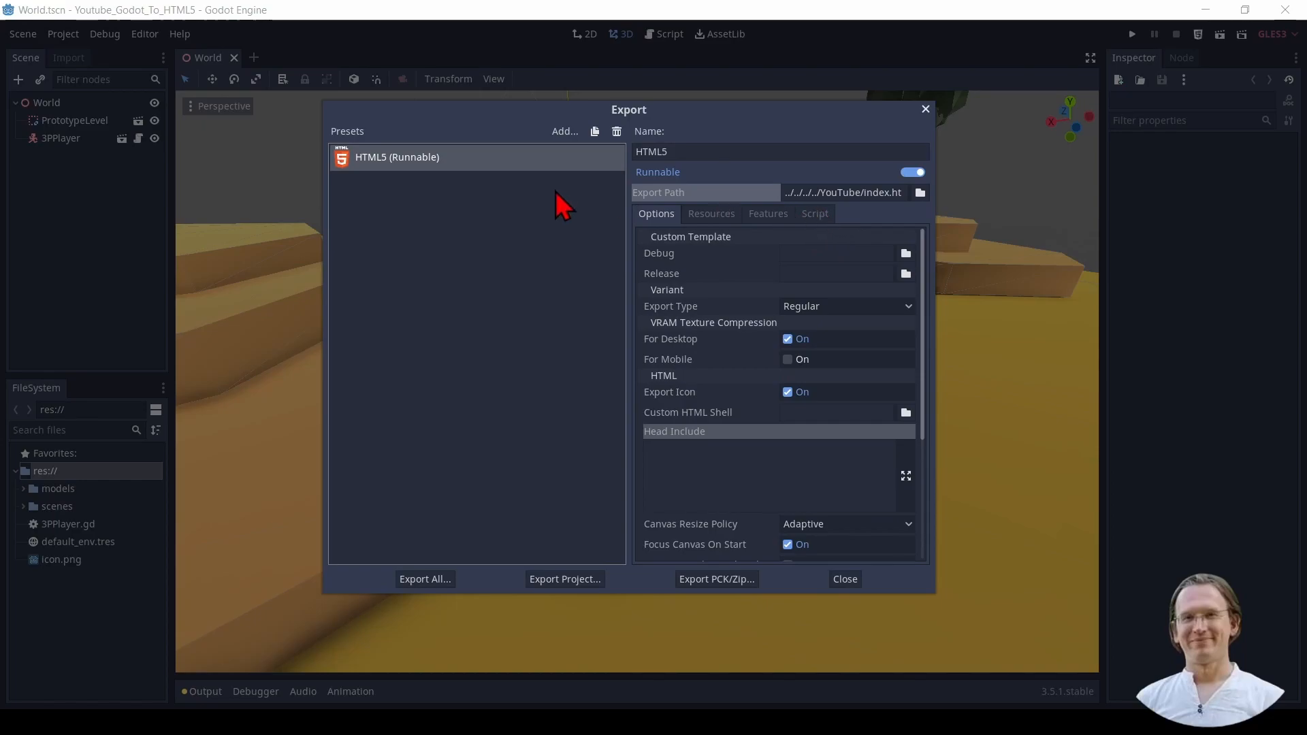
mouse_move(744, 334)
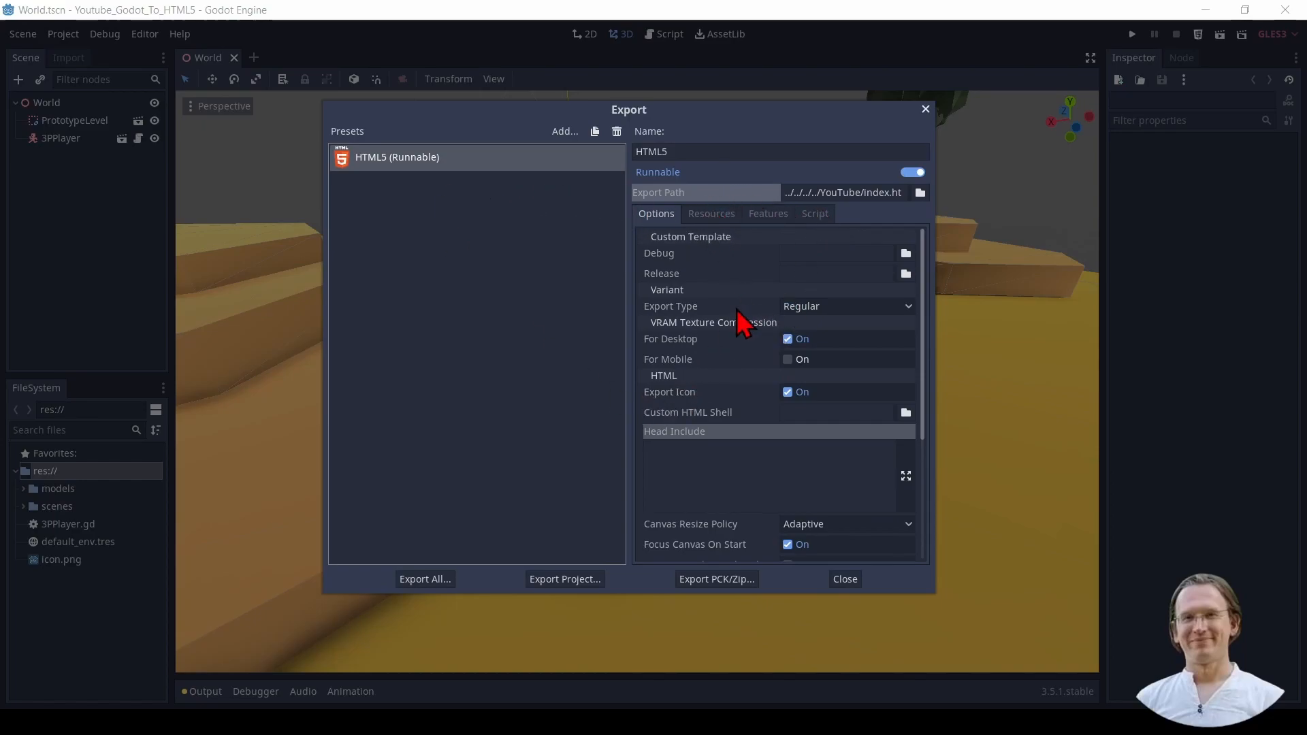
left_click(684, 151)
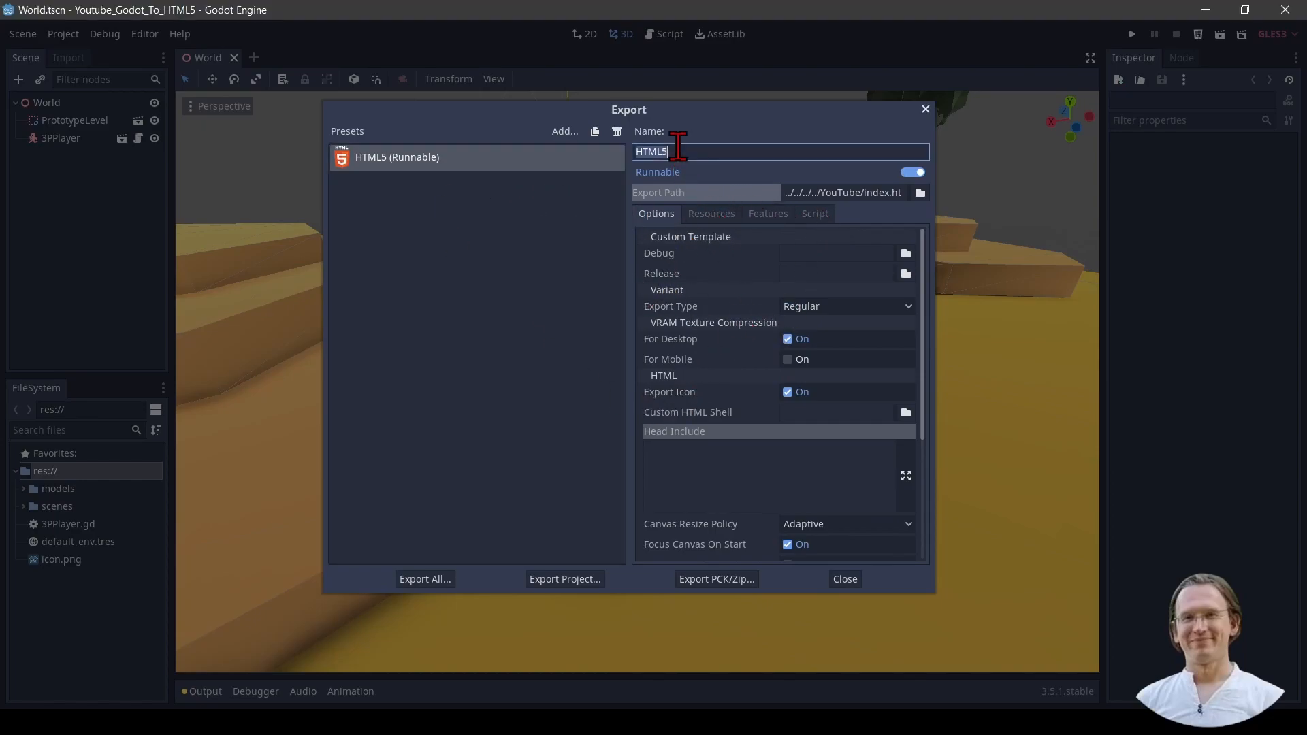
type("Game")
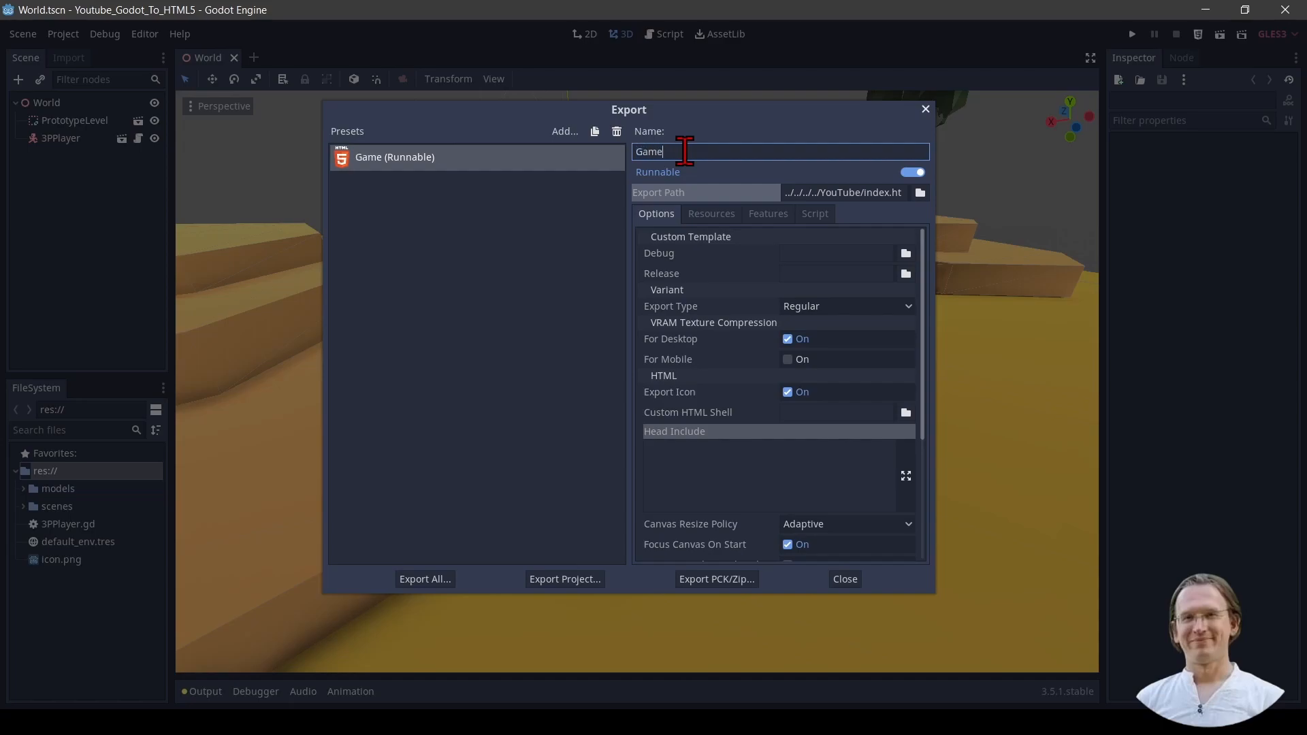
mouse_move(882, 196)
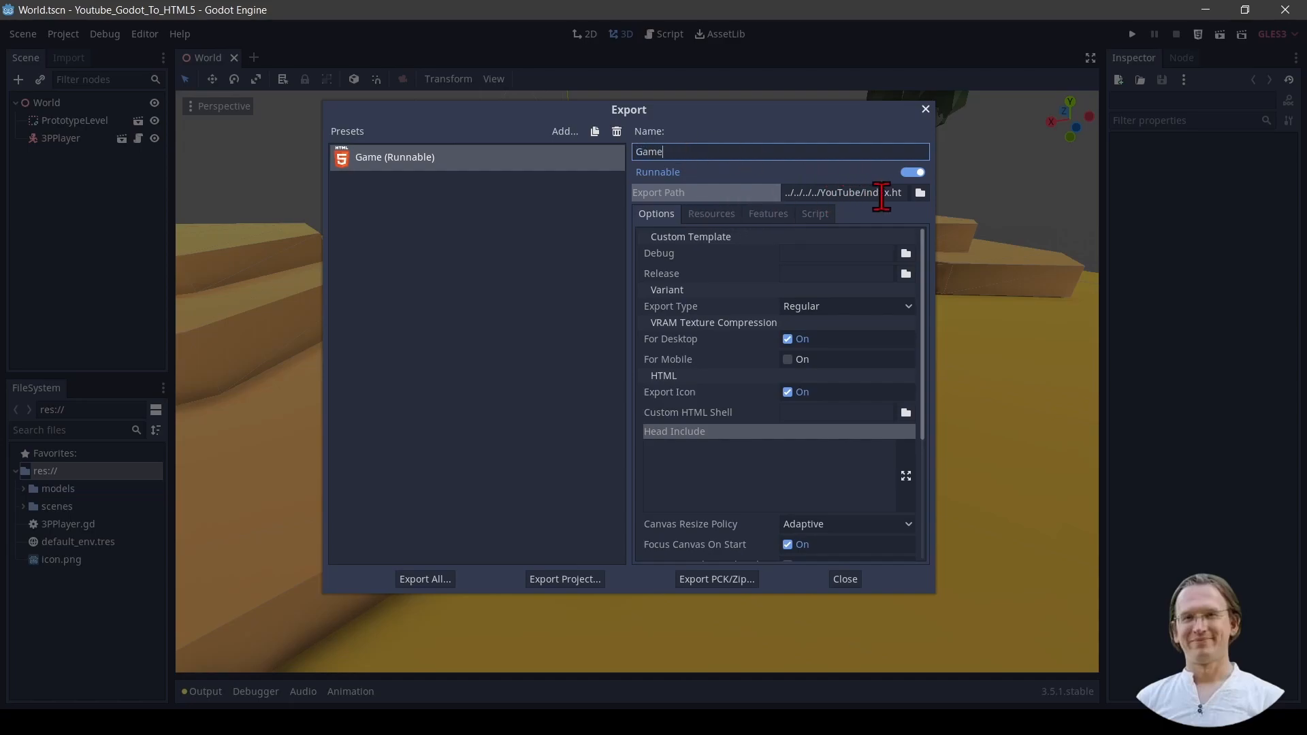
left_click(905, 193)
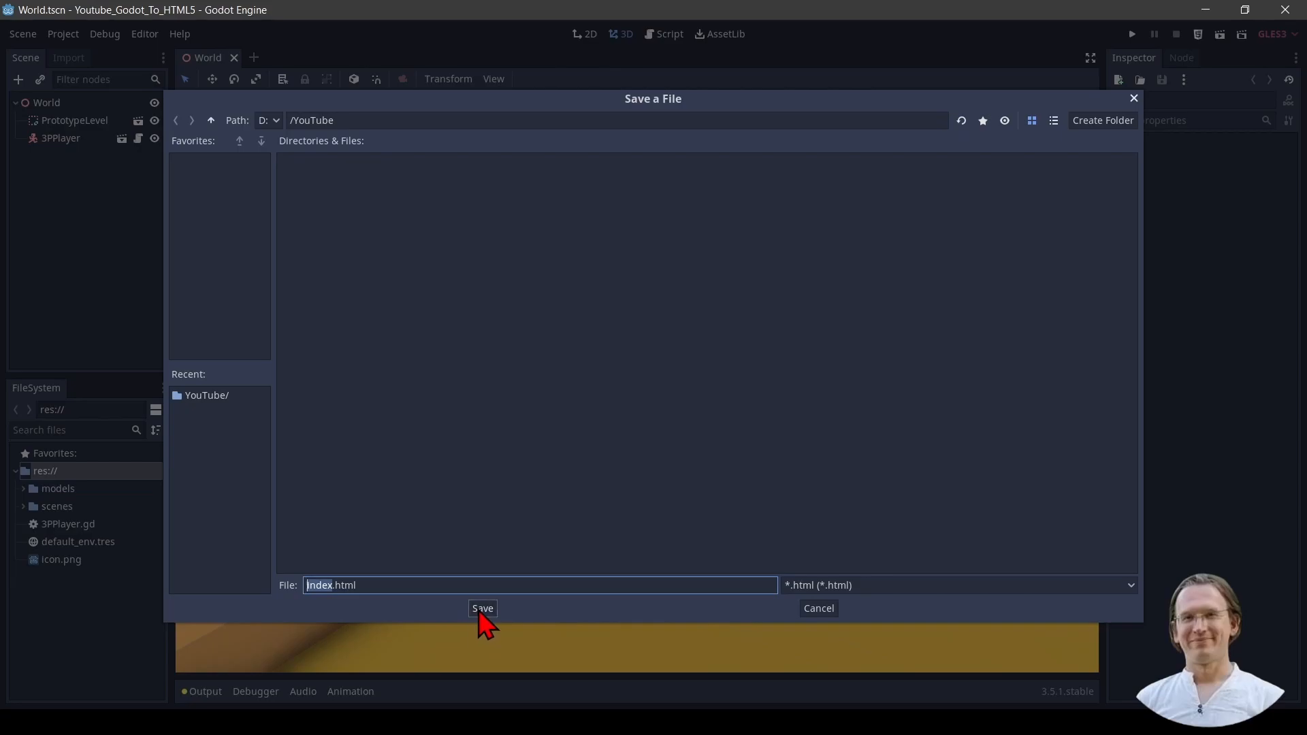
Step: Export the Game preset with debug as index.html into the YouTube folder
left_click(482, 609)
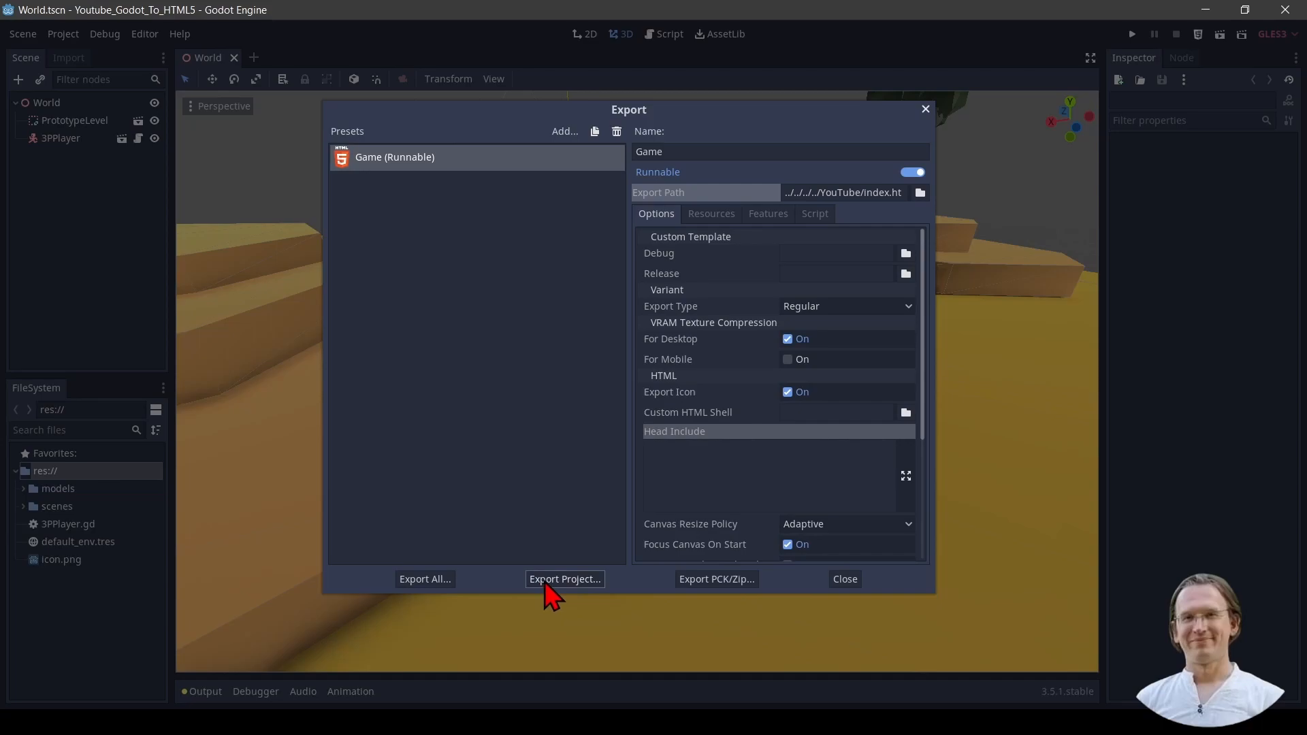
left_click(565, 579)
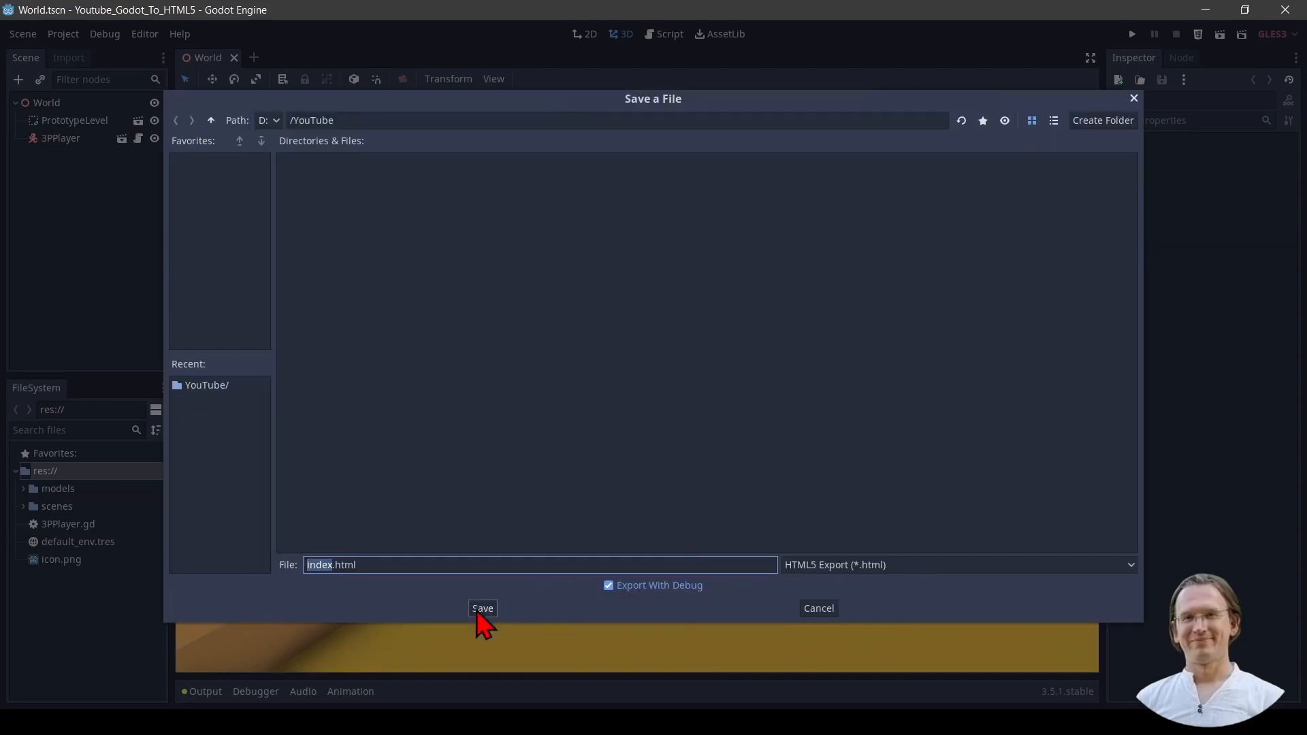
left_click(482, 608)
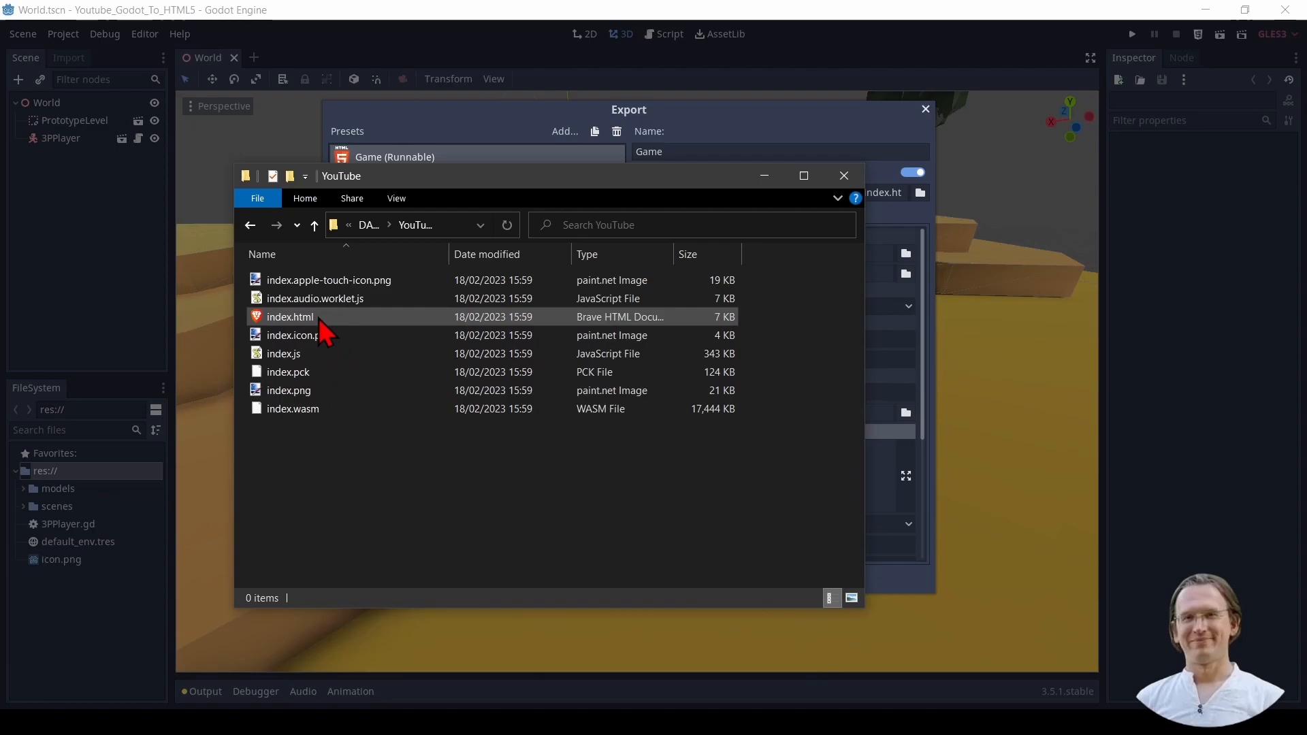
mouse_move(303, 517)
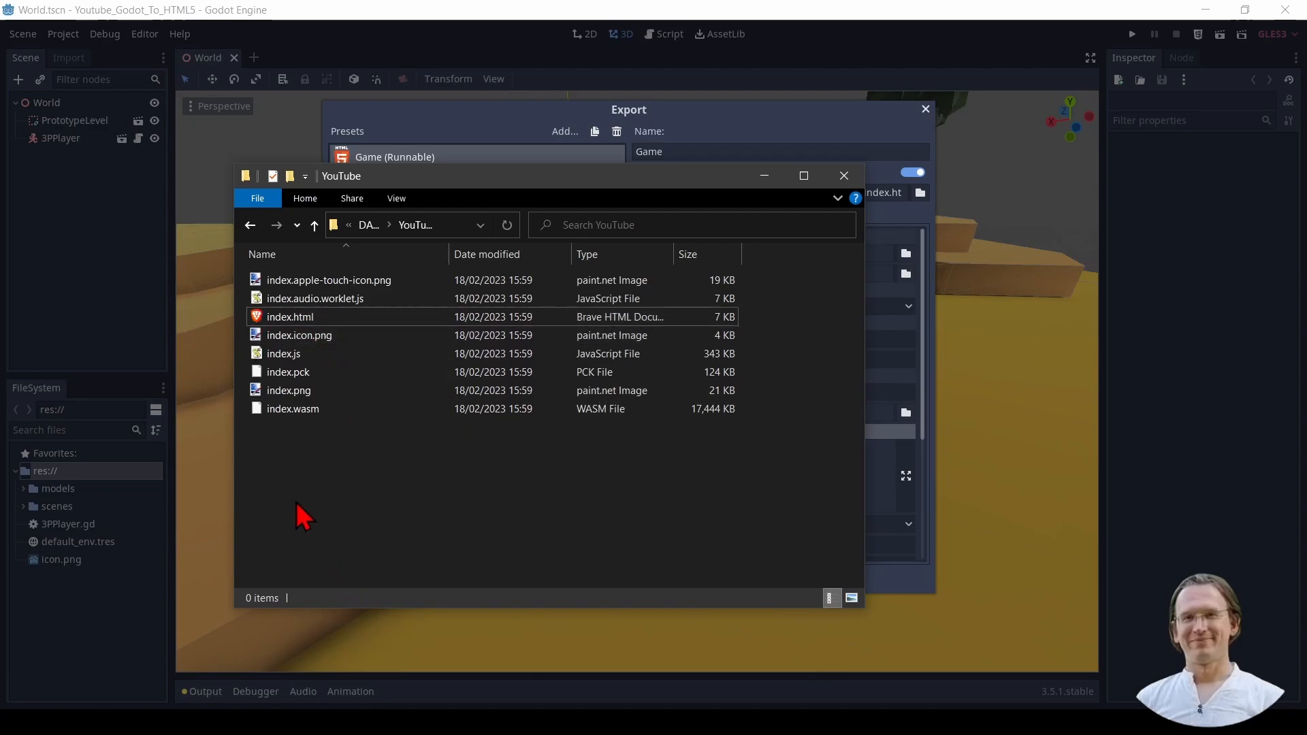
mouse_move(323, 427)
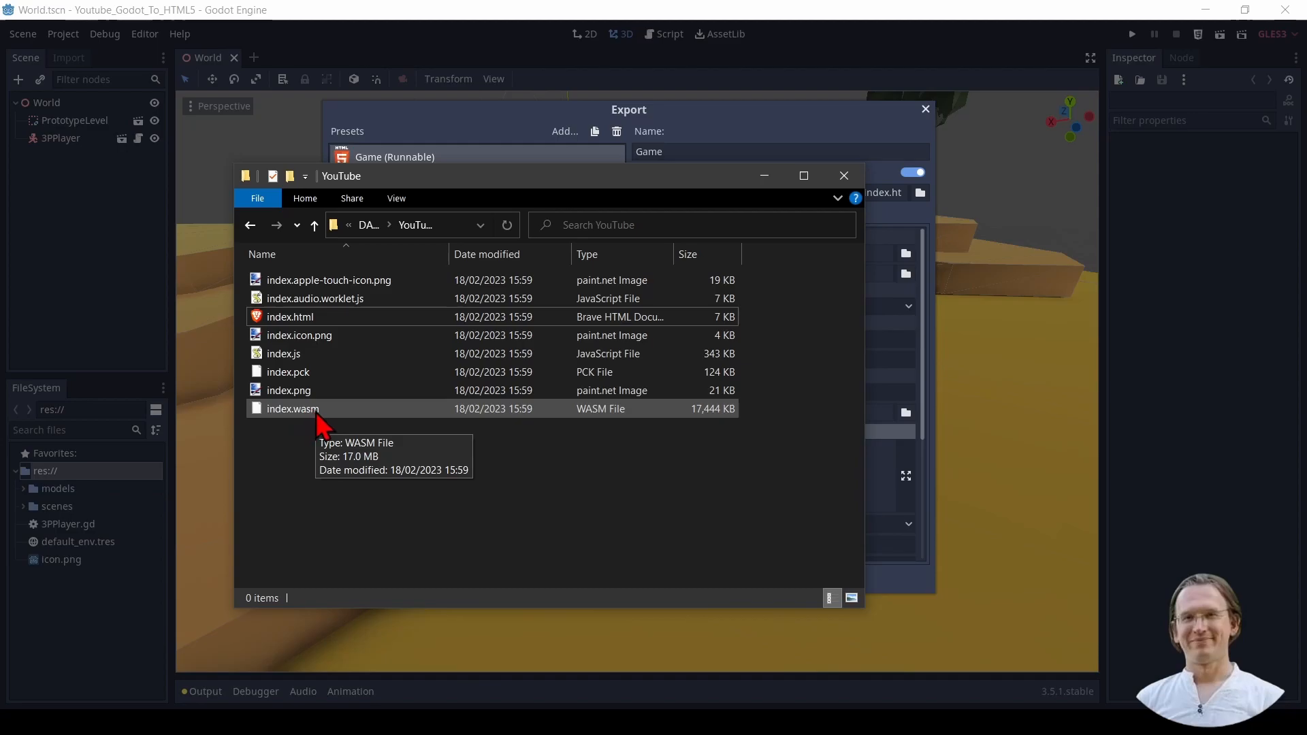
mouse_move(292, 432)
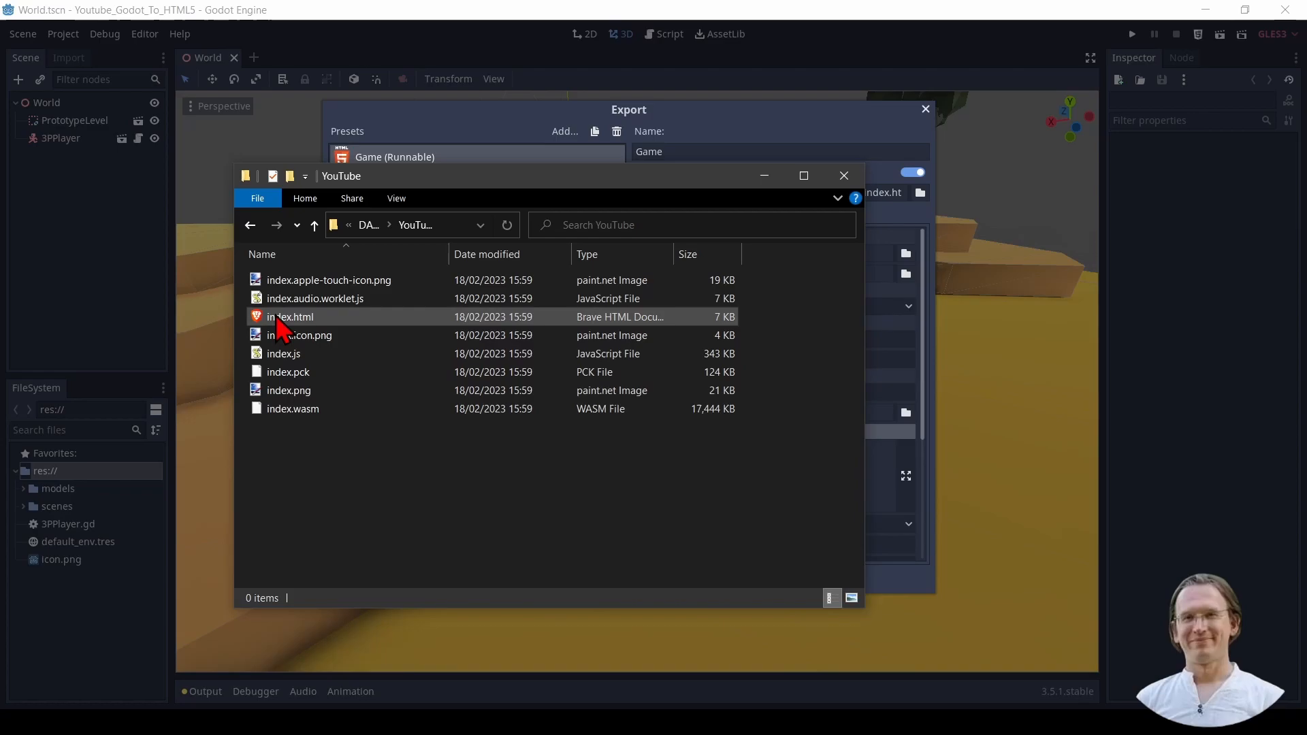
Step: Open the exported index.html in Brave, which reports 'Failed to fetch'
double_click(289, 317)
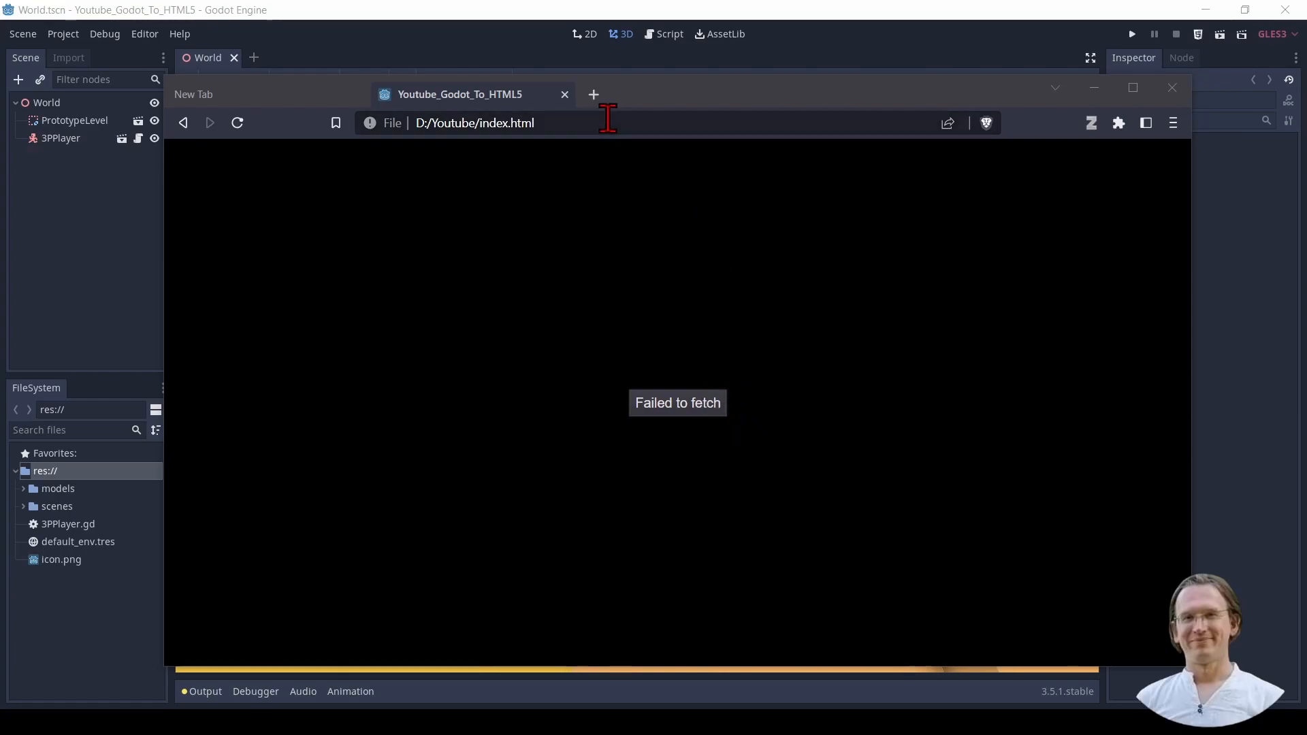
mouse_move(633, 417)
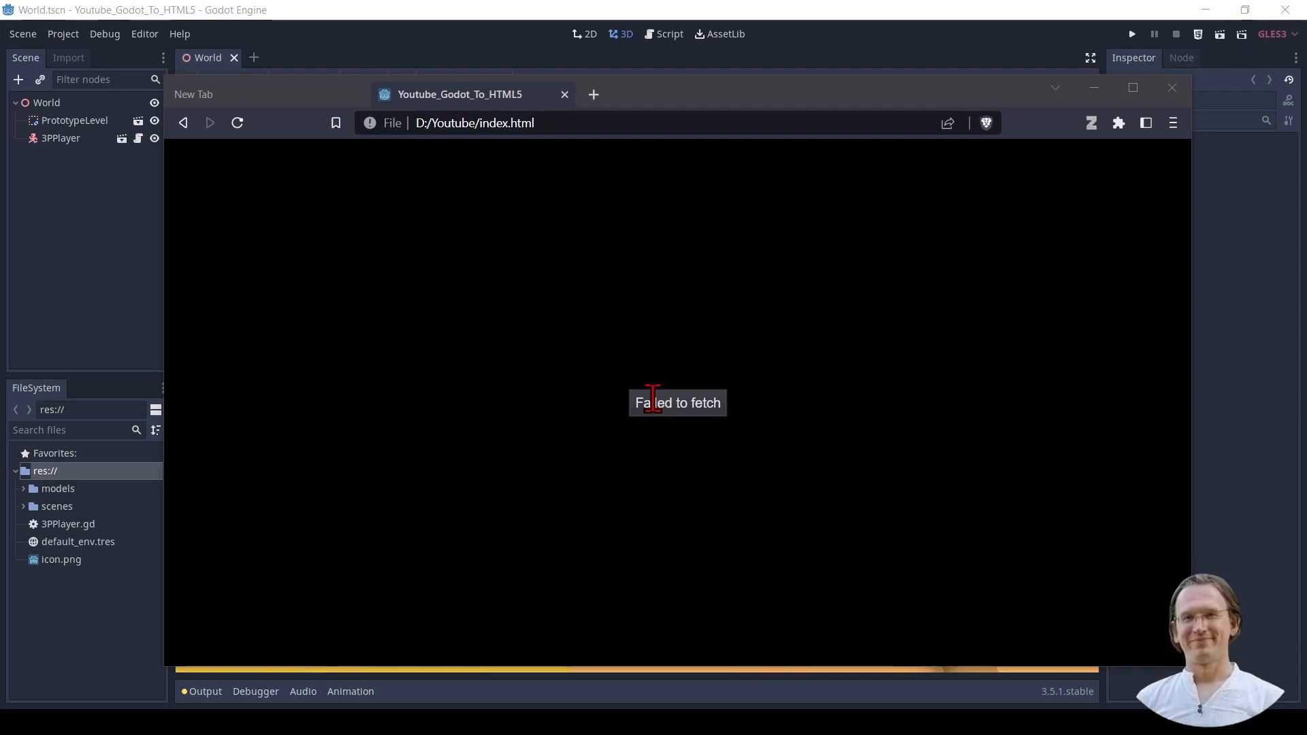
mouse_move(665, 365)
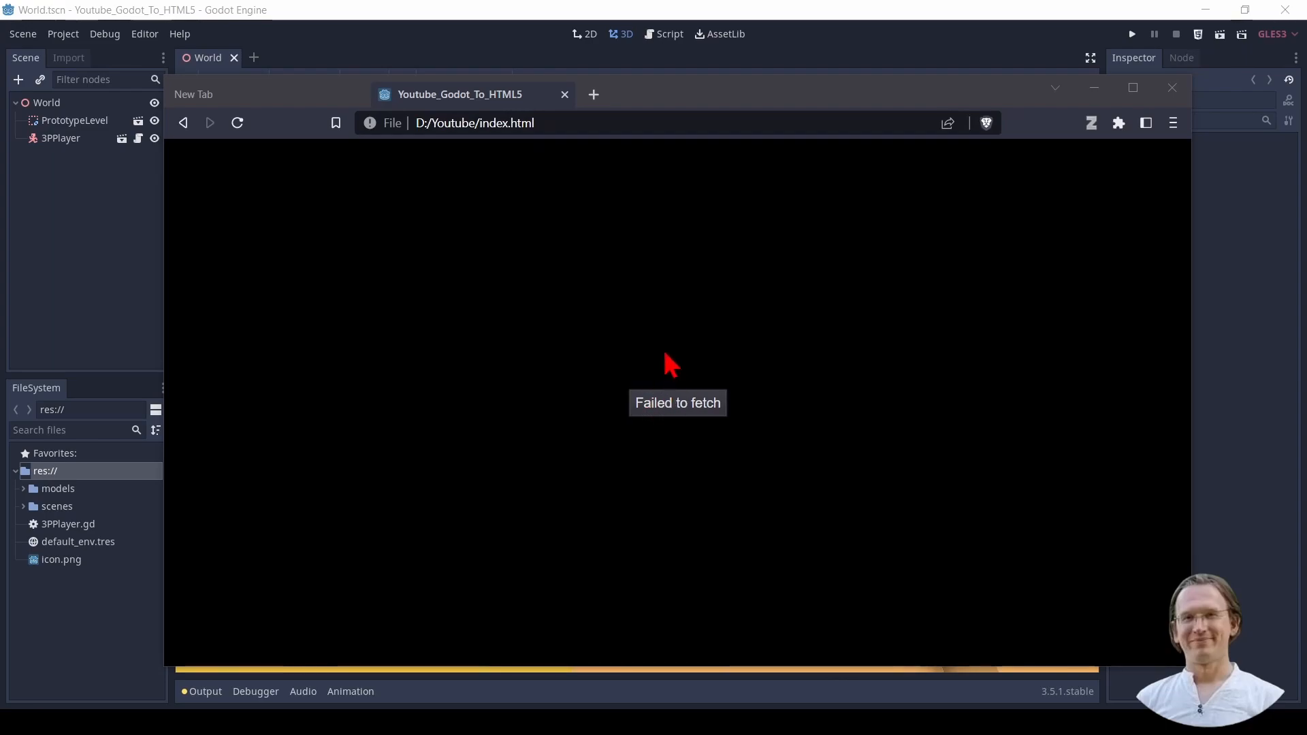
mouse_move(654, 291)
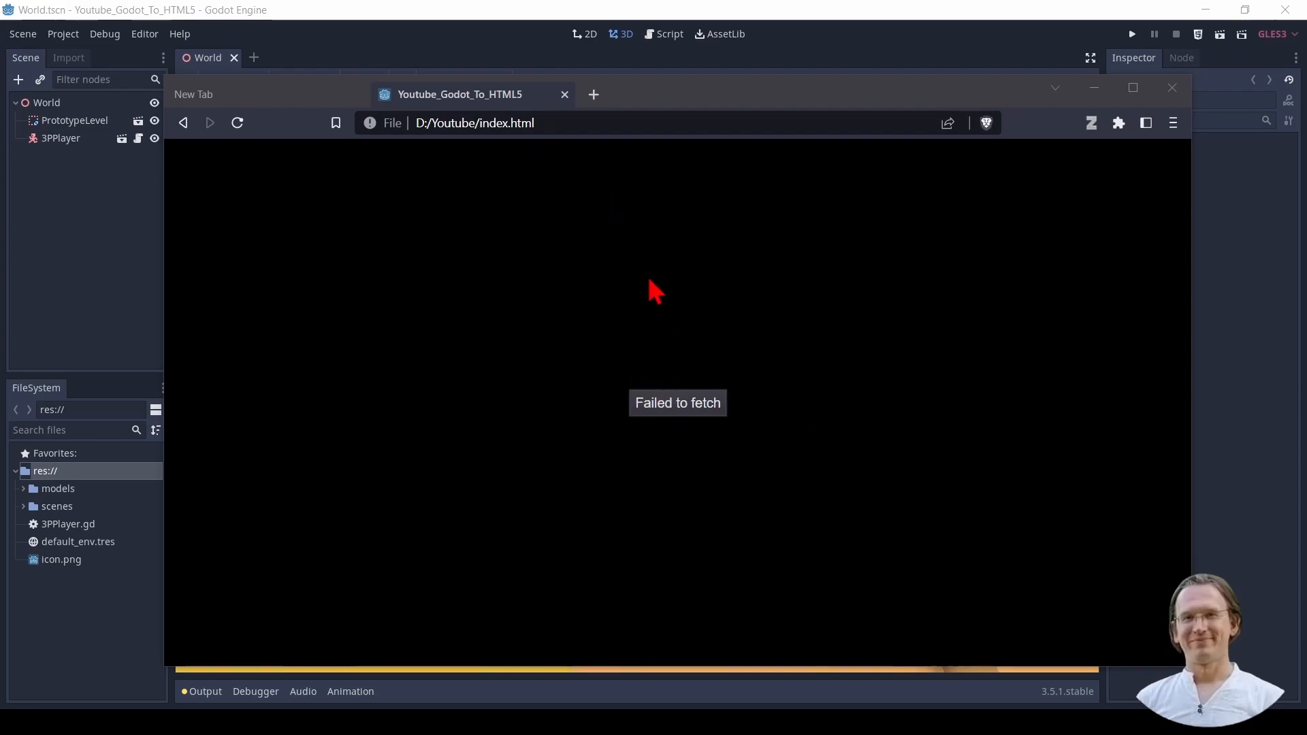
mouse_move(657, 321)
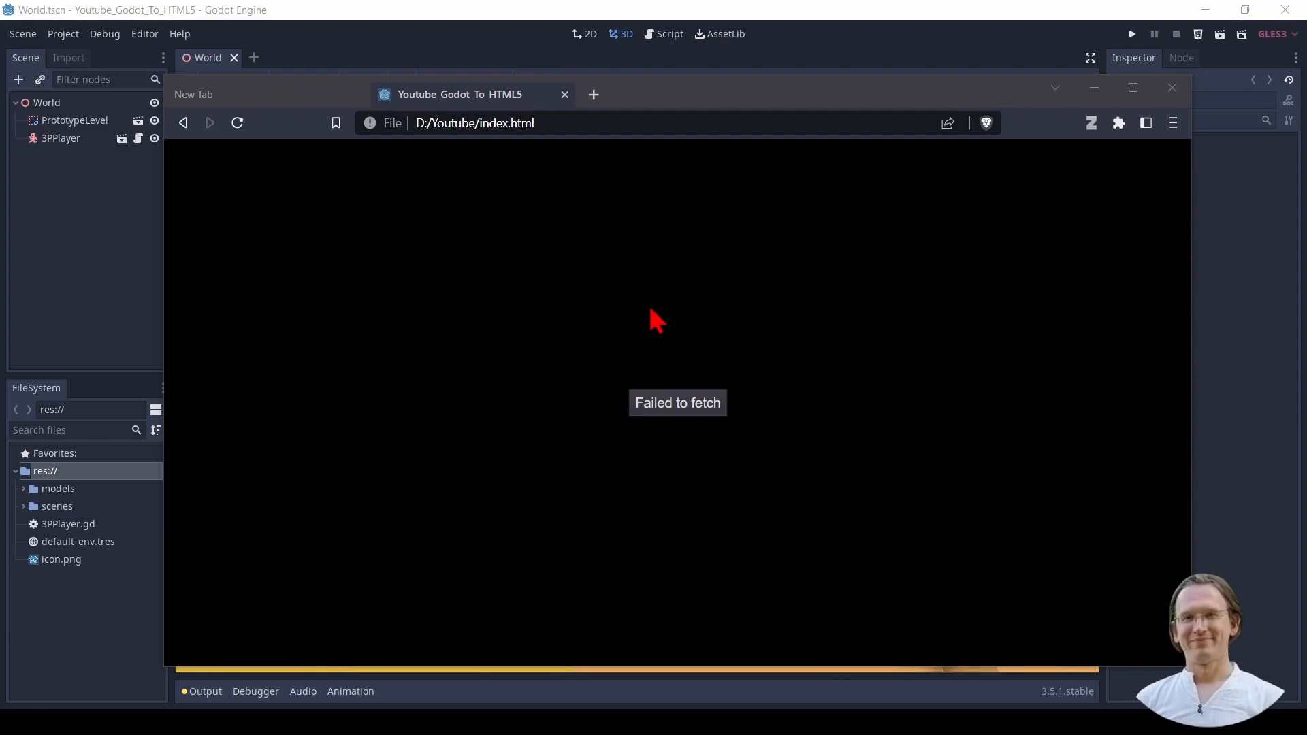
mouse_move(657, 327)
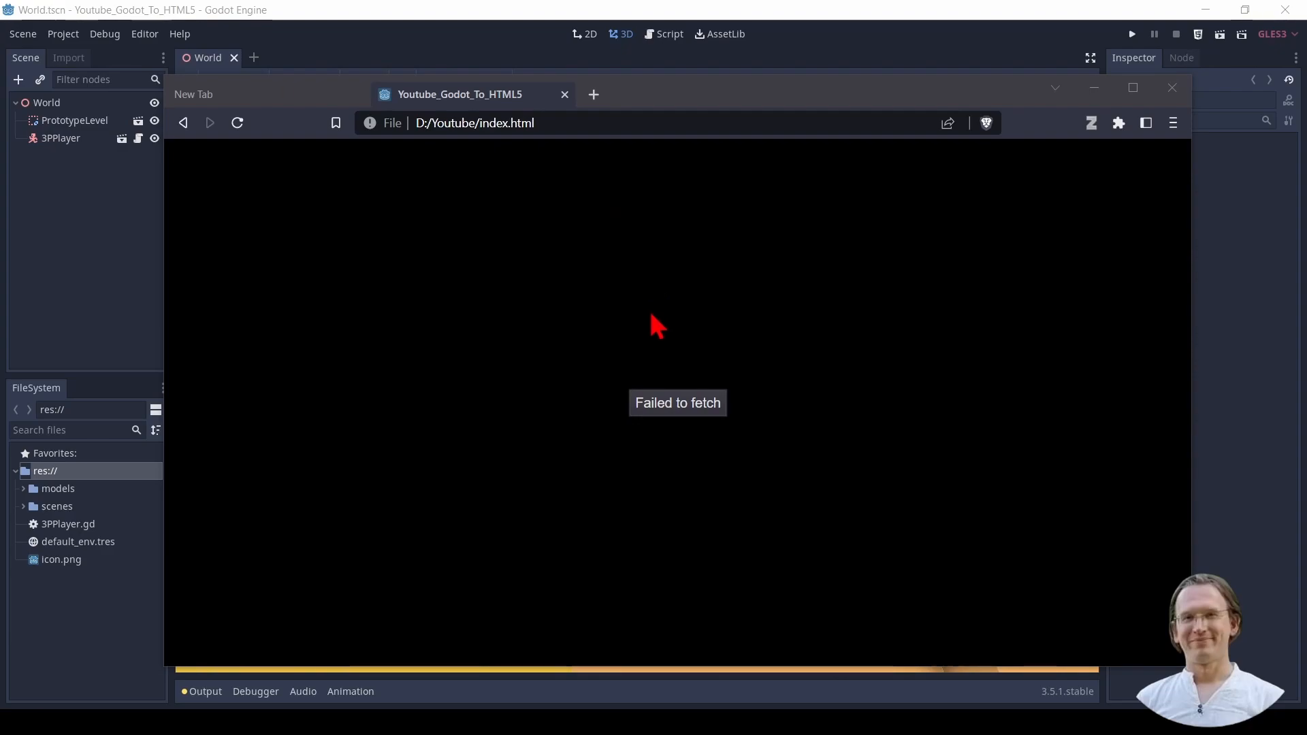
mouse_move(686, 341)
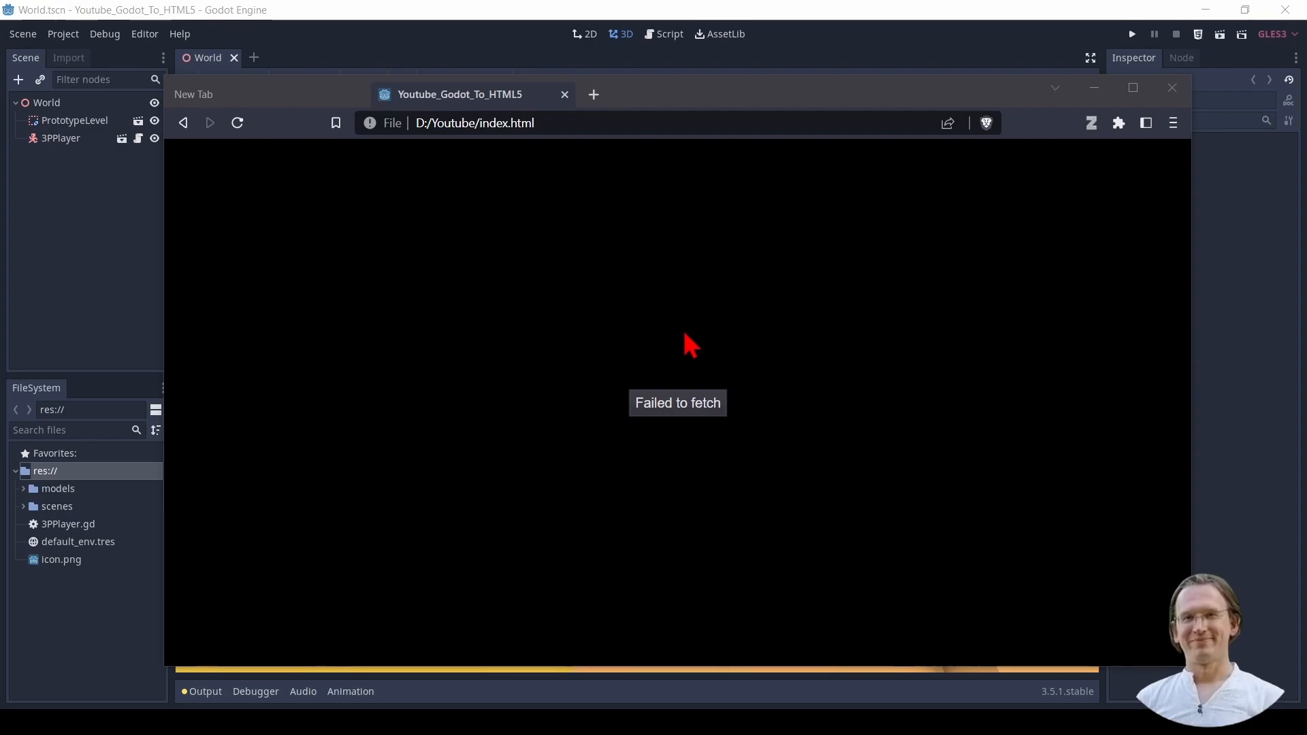
mouse_move(685, 349)
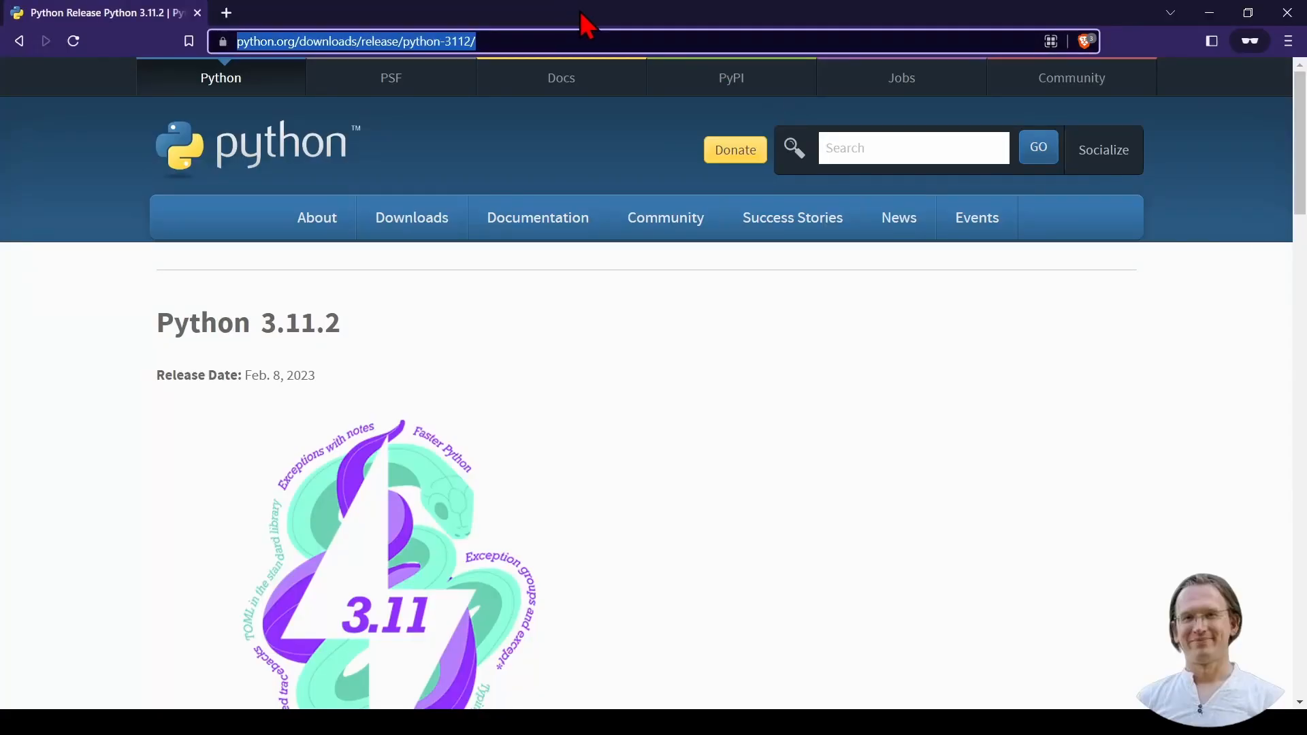
mouse_move(276, 68)
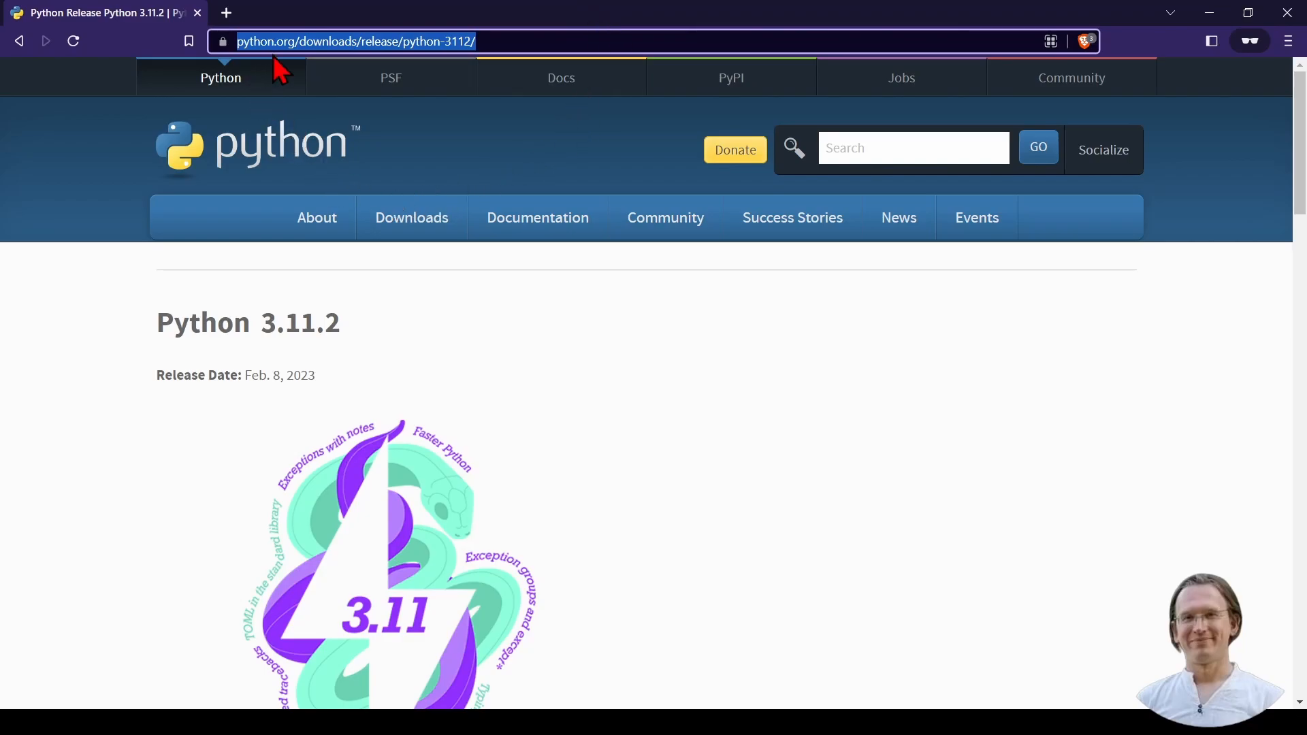
Step: Start downloading the Python 3.11.2 Windows installer, then cancel the Save As dialog
left_click(411, 217)
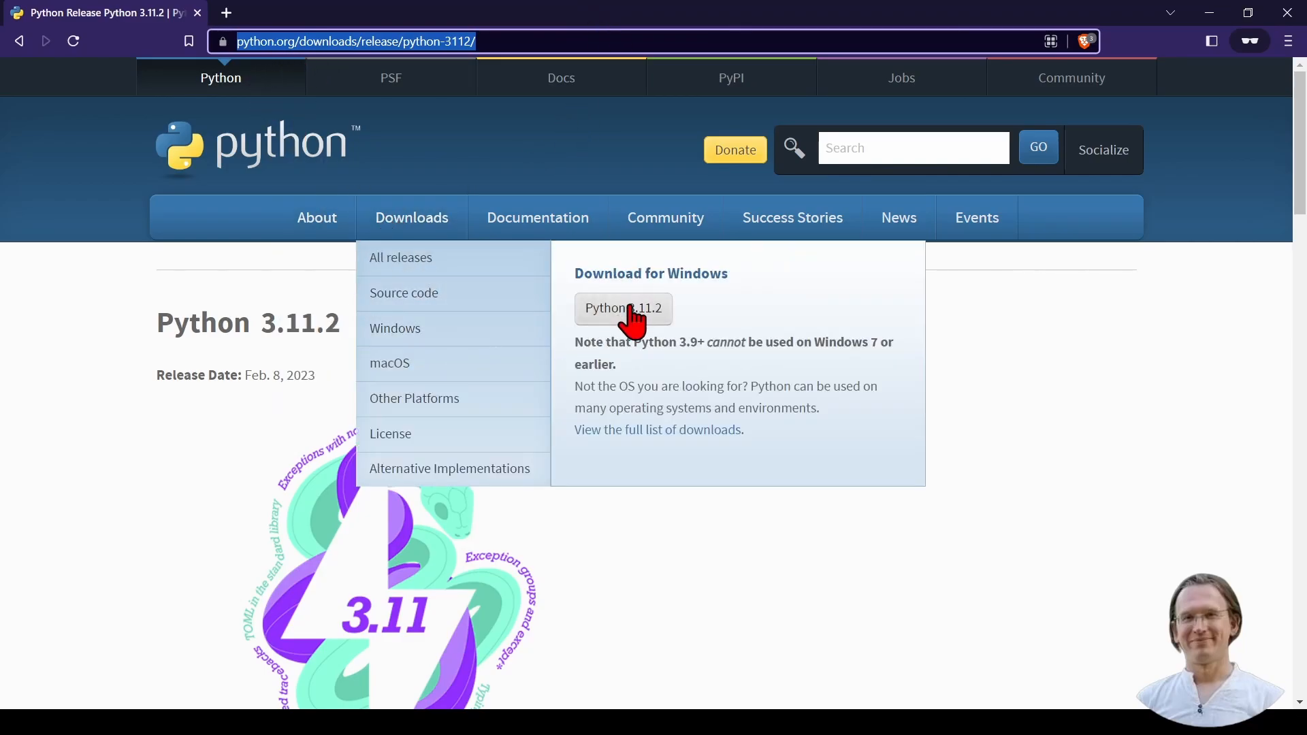
left_click(623, 308)
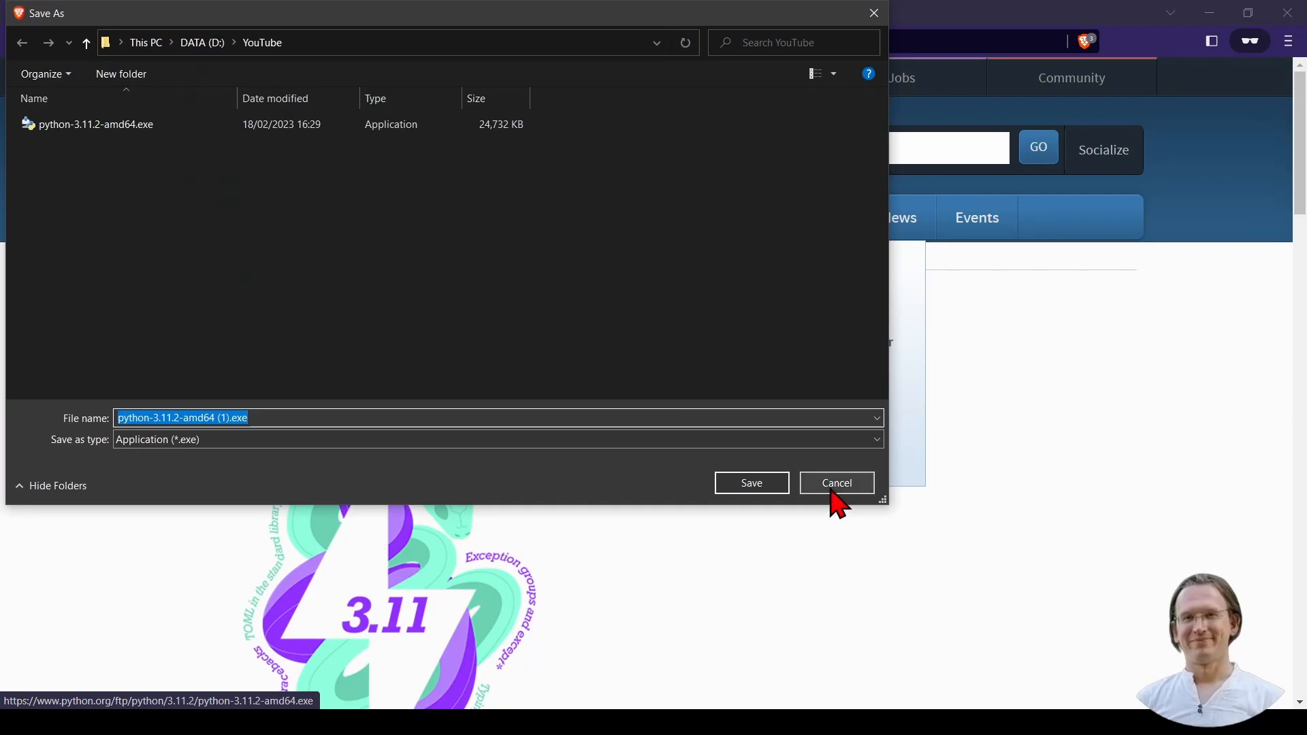
left_click(837, 483)
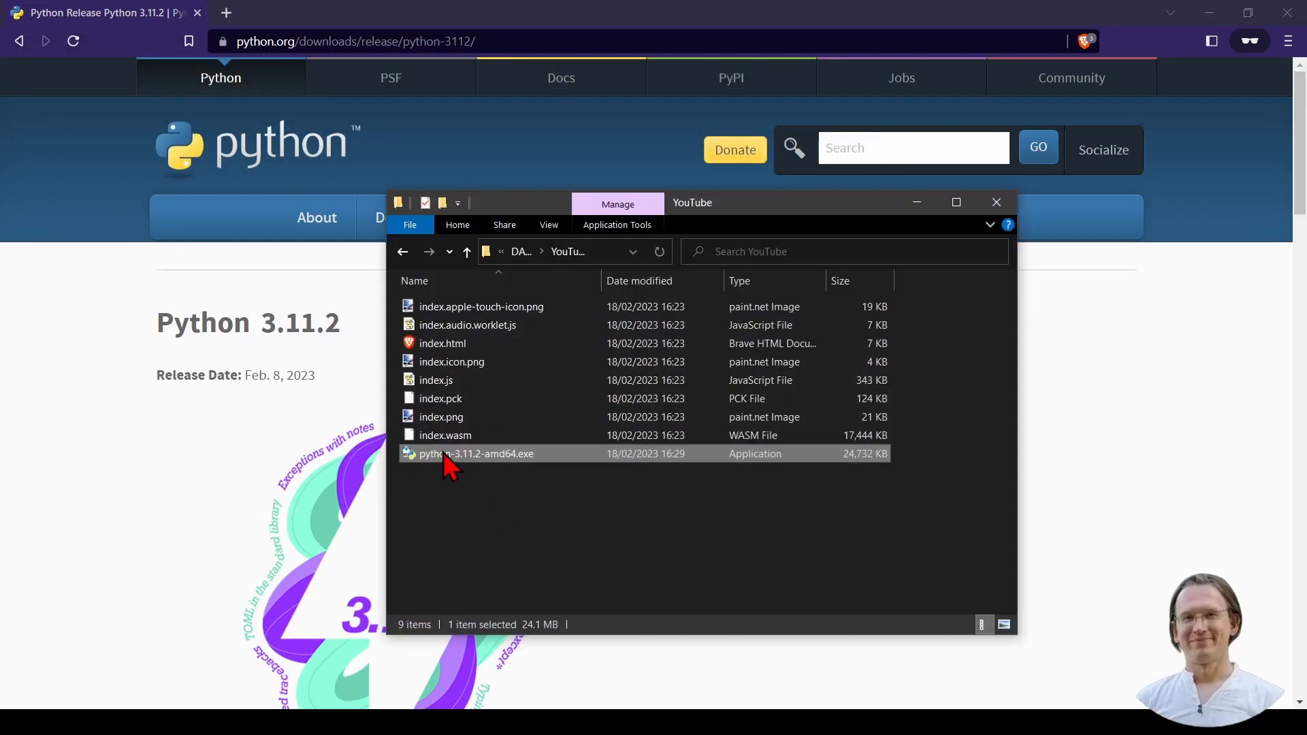
Step: Launch the Python 3.11.2 installer, view its optional and advanced options, then cancel
double_click(475, 454)
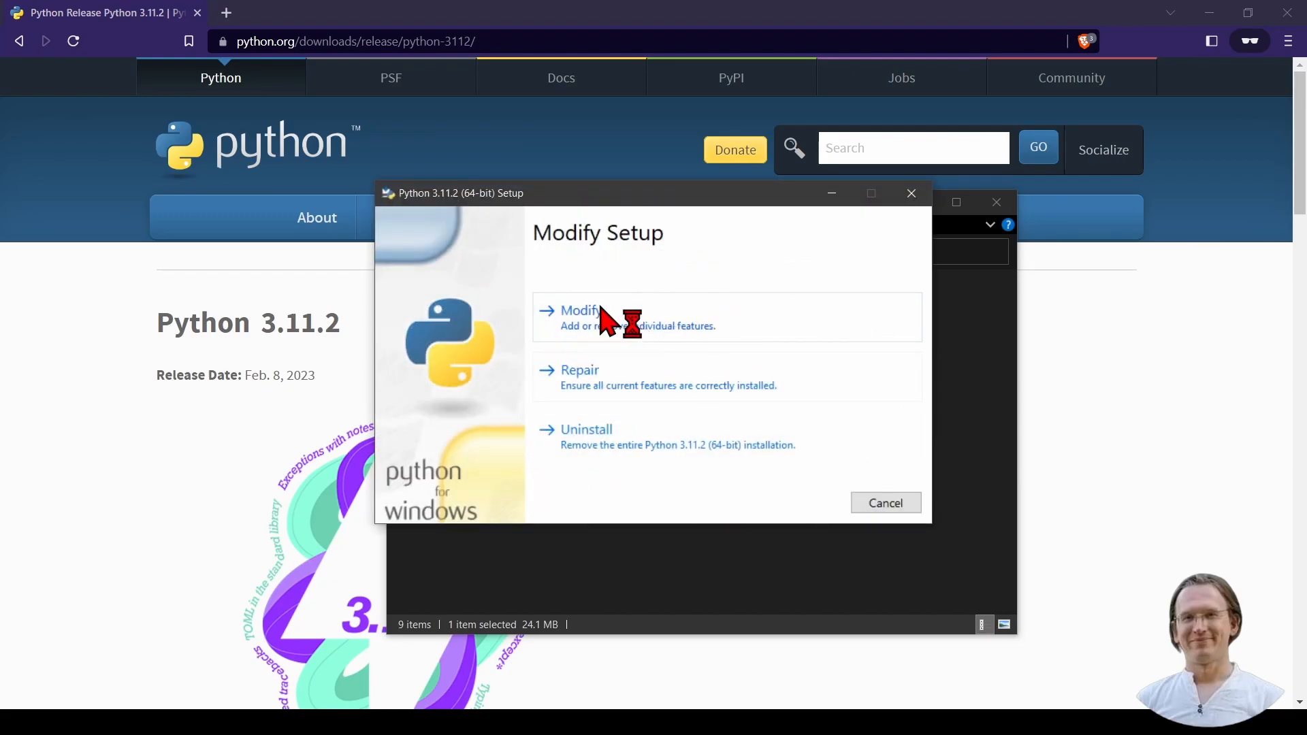
left_click(578, 311)
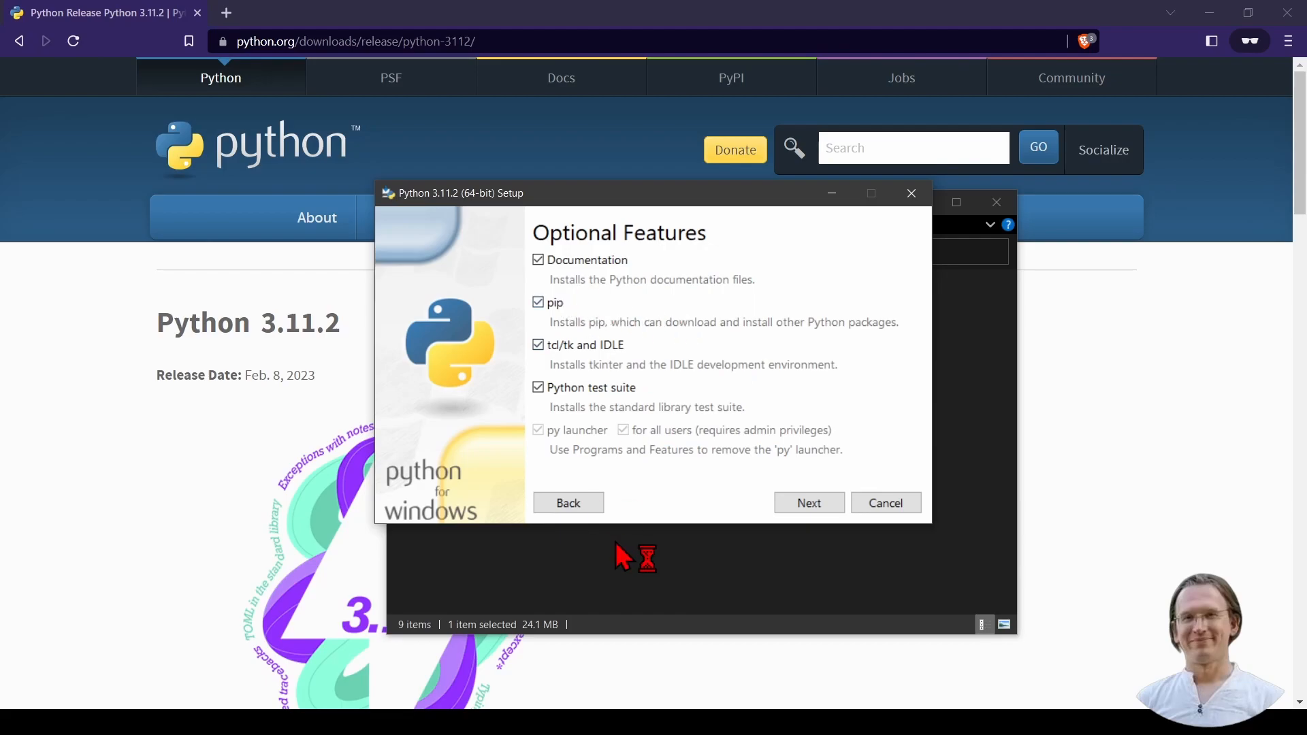
left_click(808, 503)
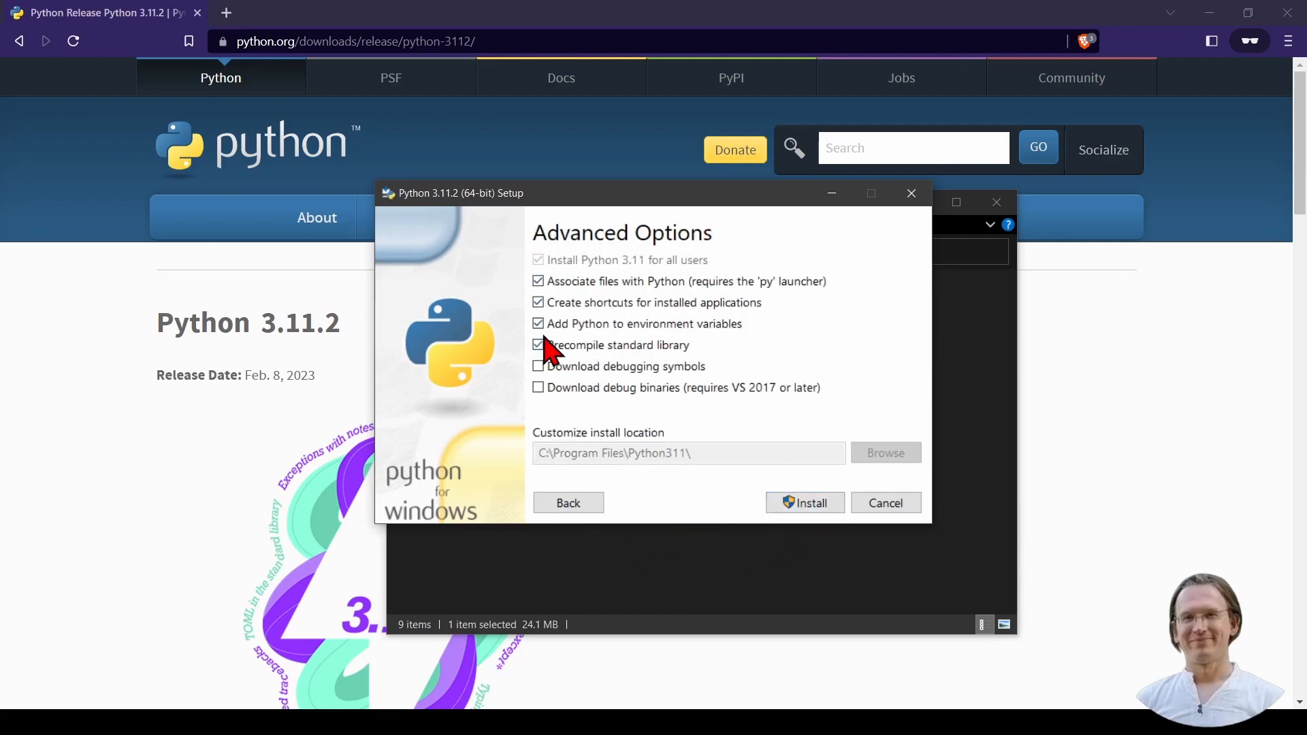
mouse_move(608, 337)
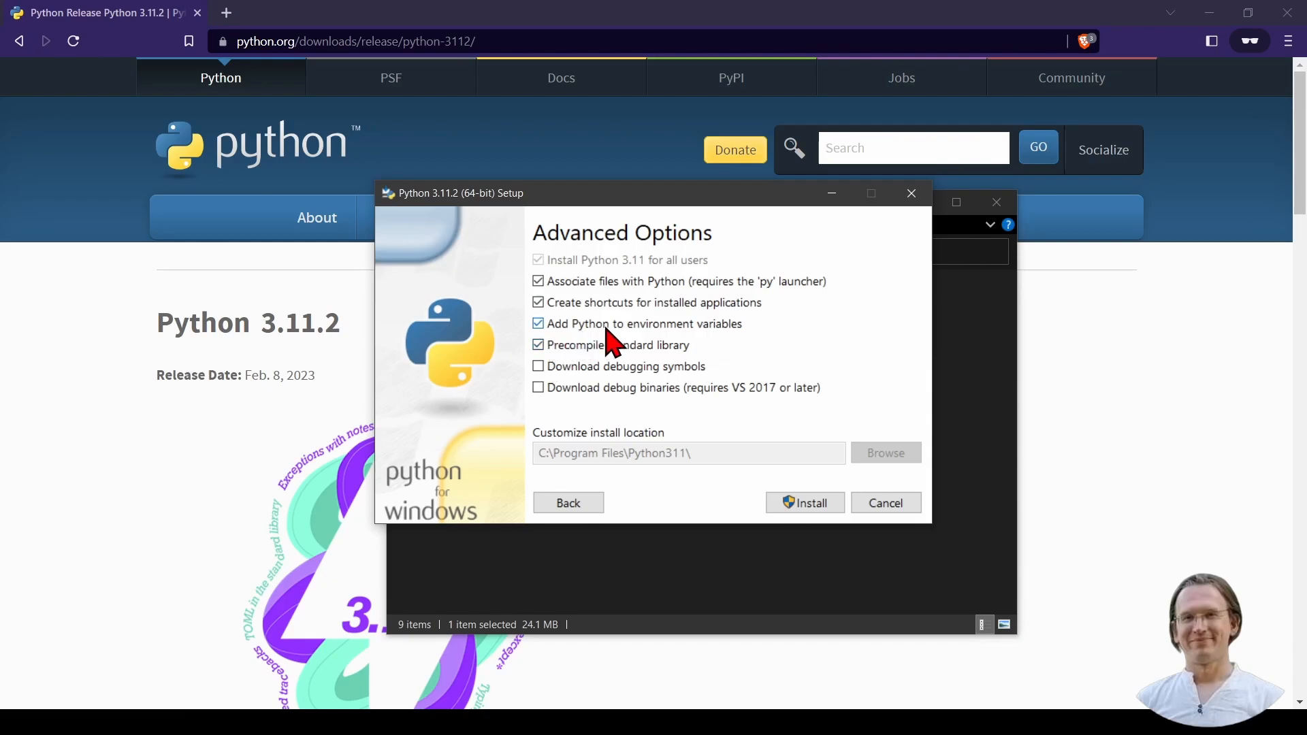
mouse_move(741, 351)
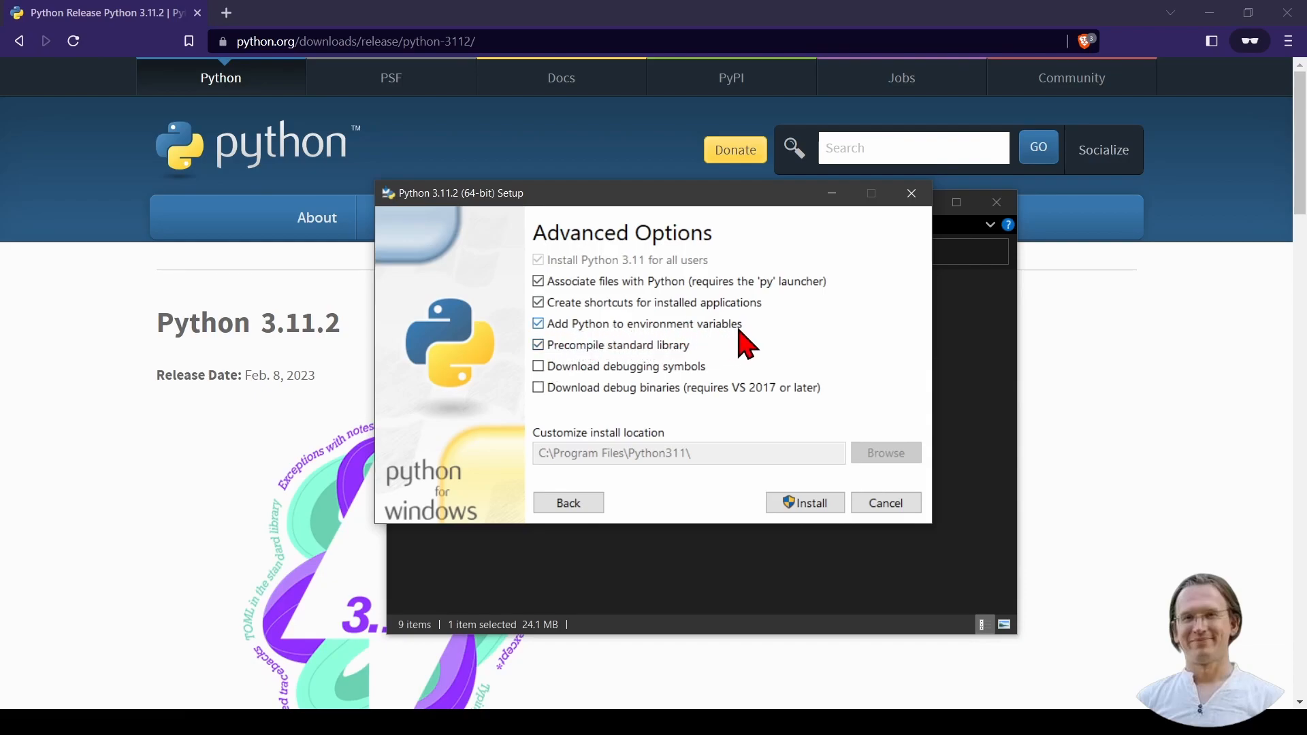
mouse_move(685, 338)
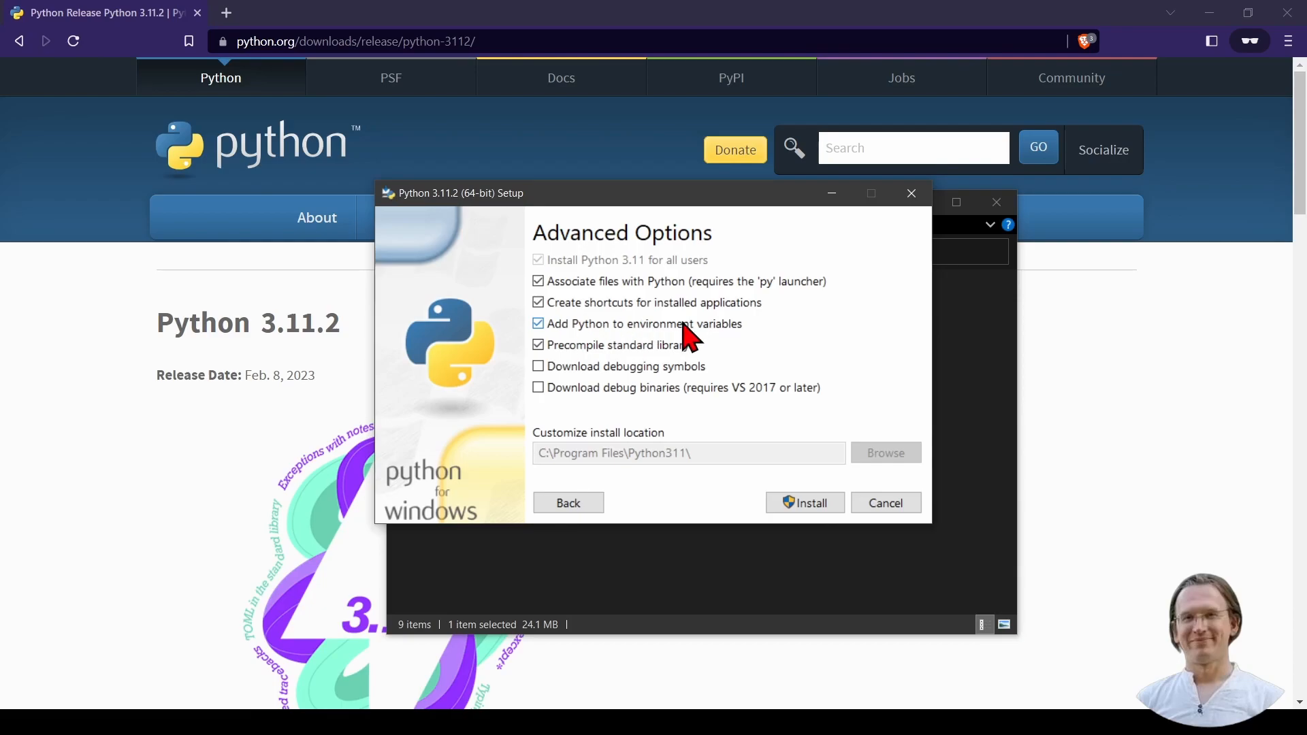
mouse_move(744, 360)
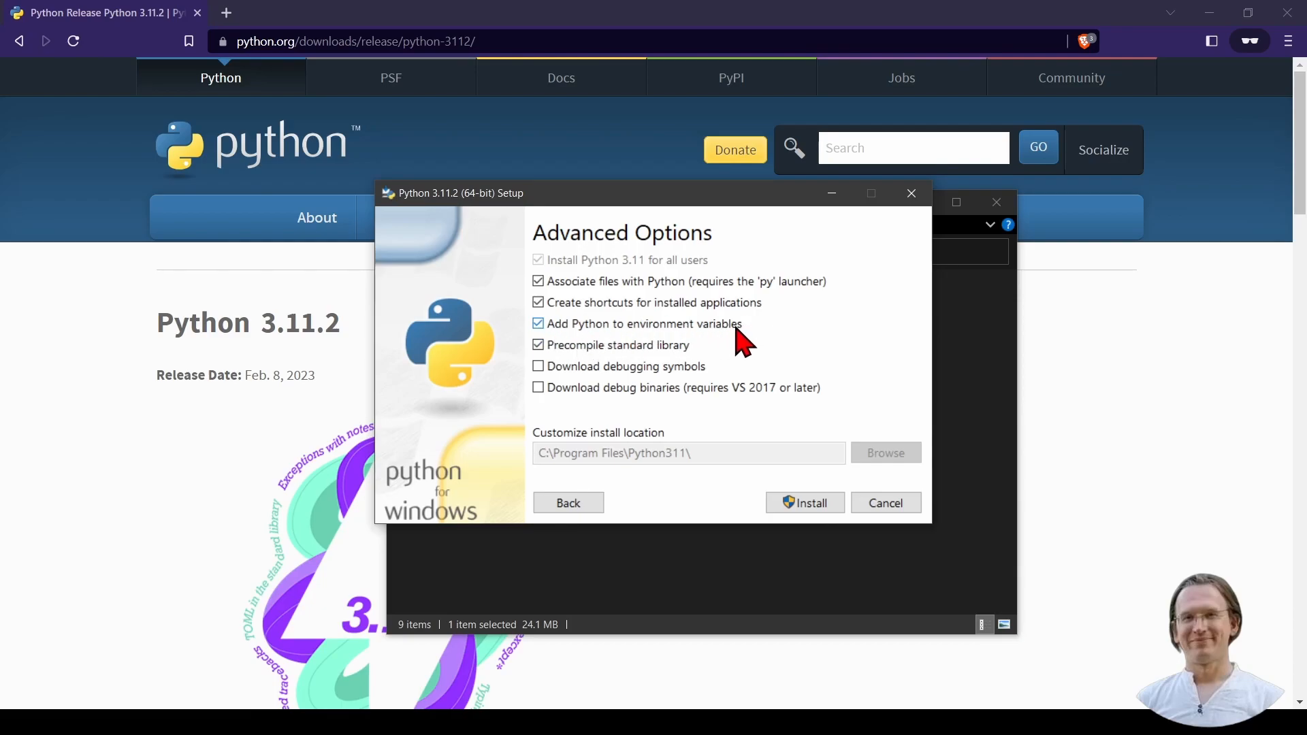
mouse_move(1018, 537)
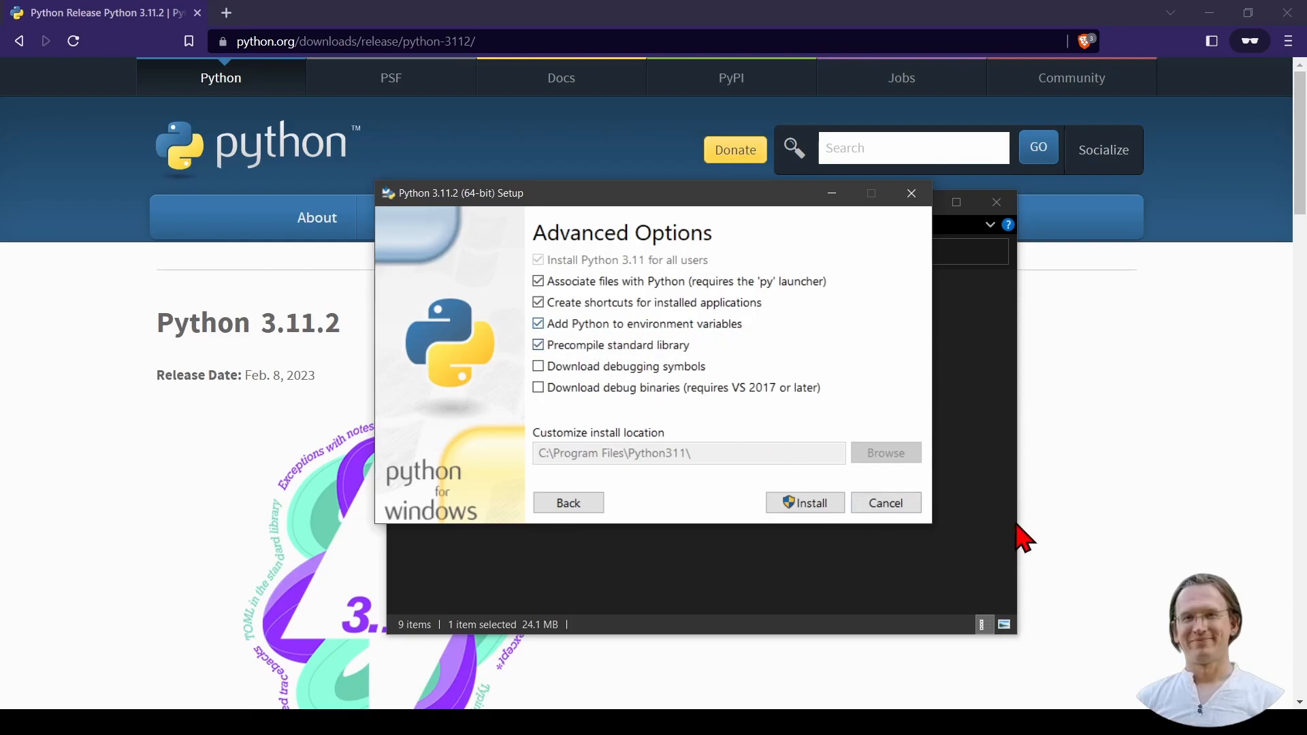
left_click(887, 503)
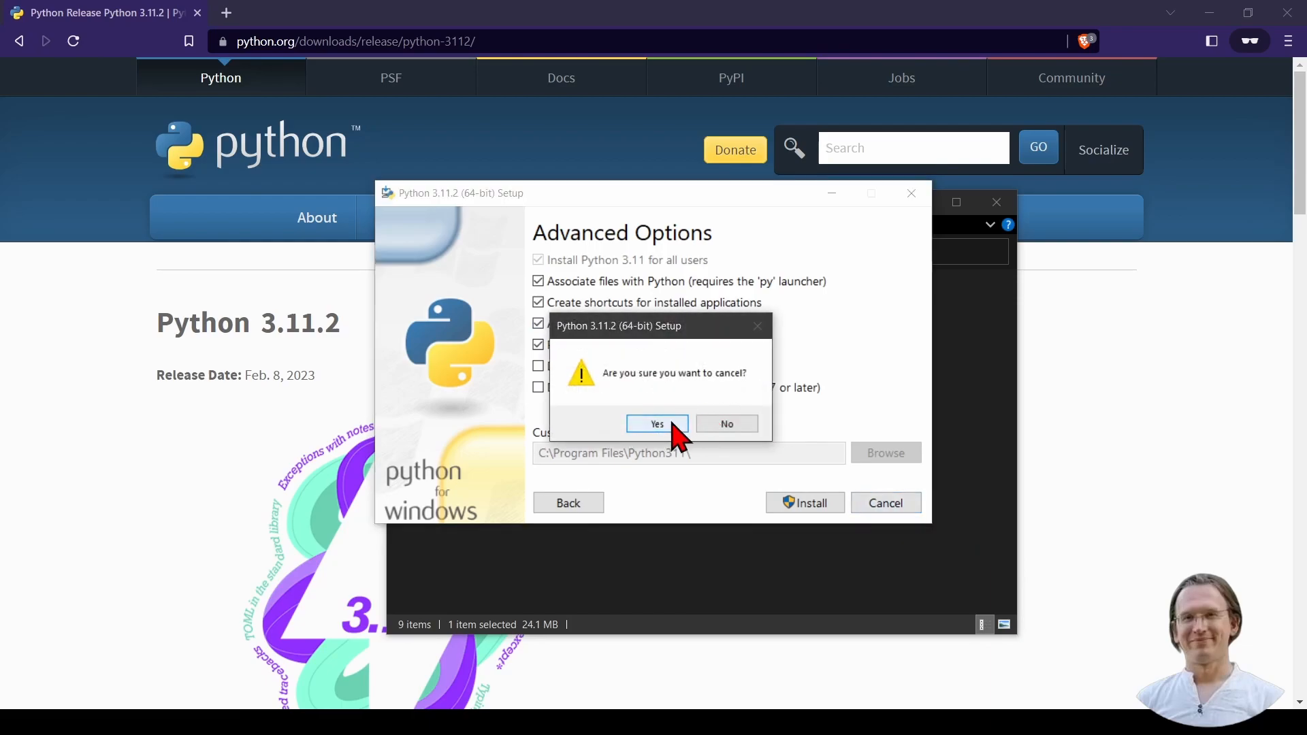
left_click(657, 424)
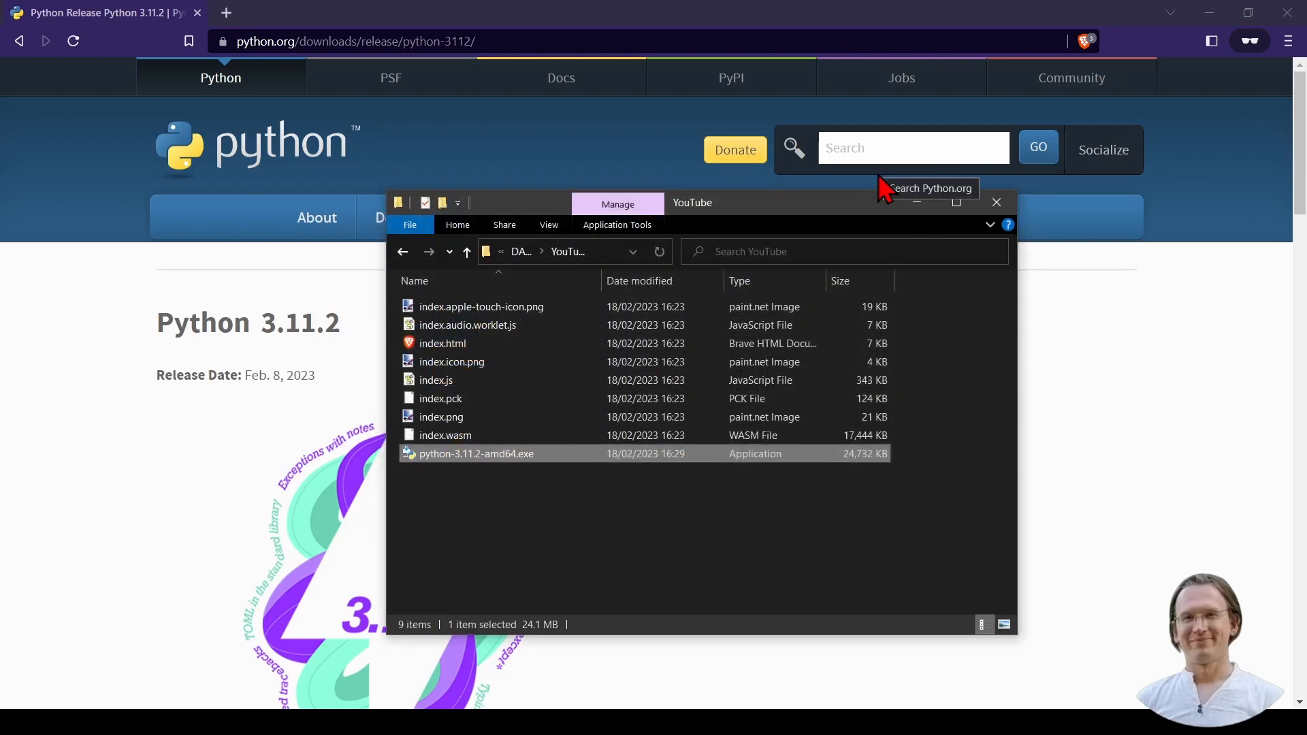
Step: Run python in Command Prompt to confirm version 3.11.2, then exit with quit()
left_click(996, 202)
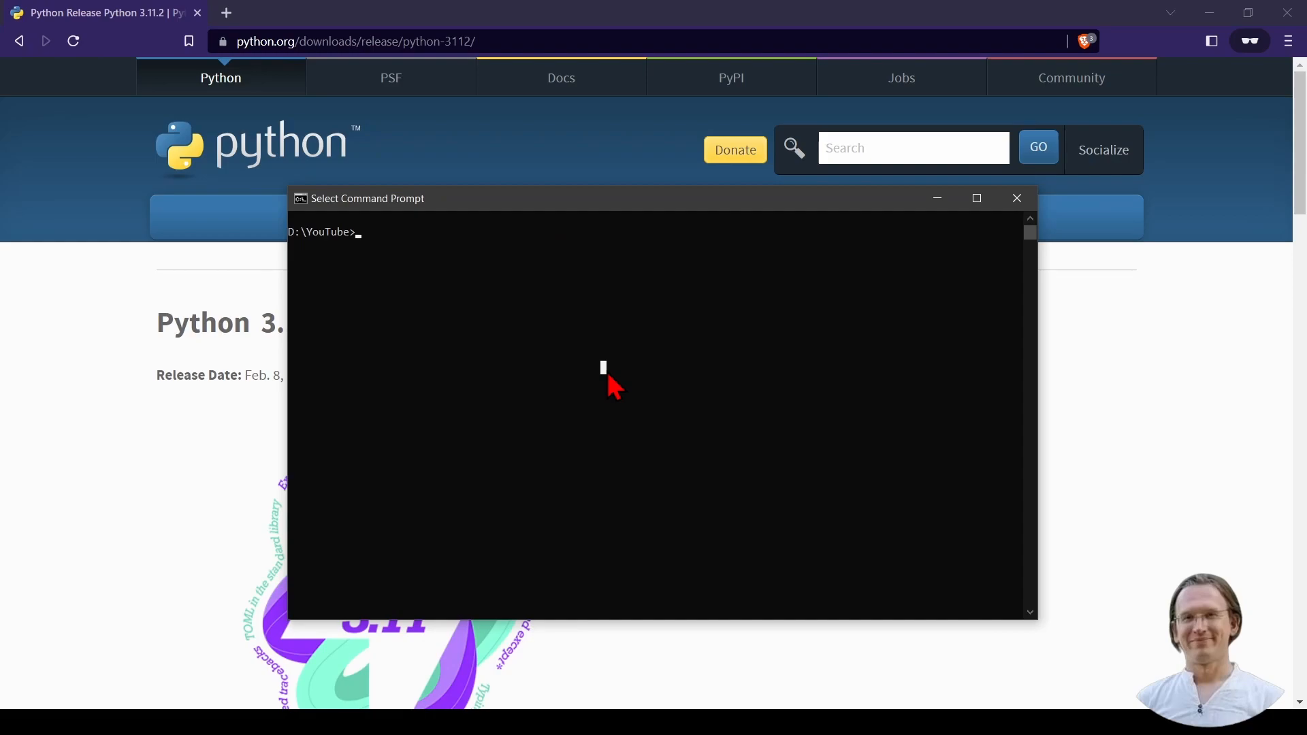
type("pyth")
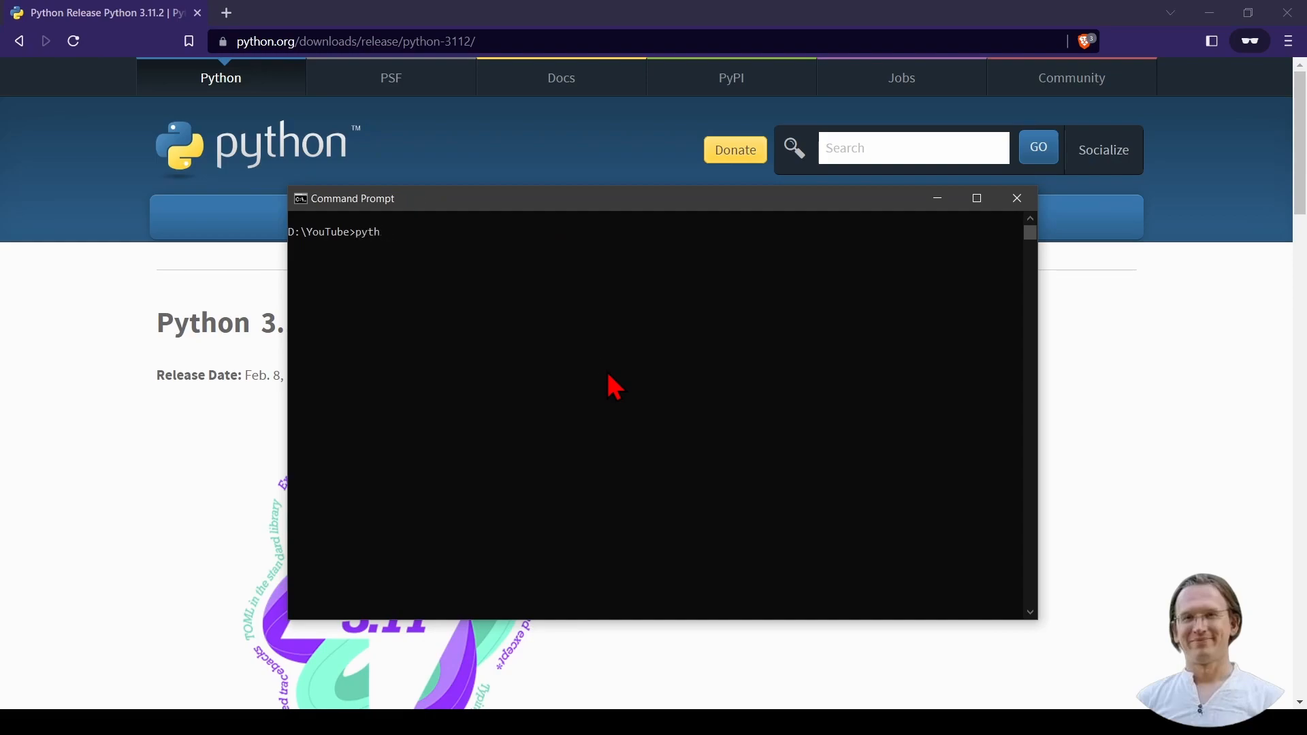
key("Enter")
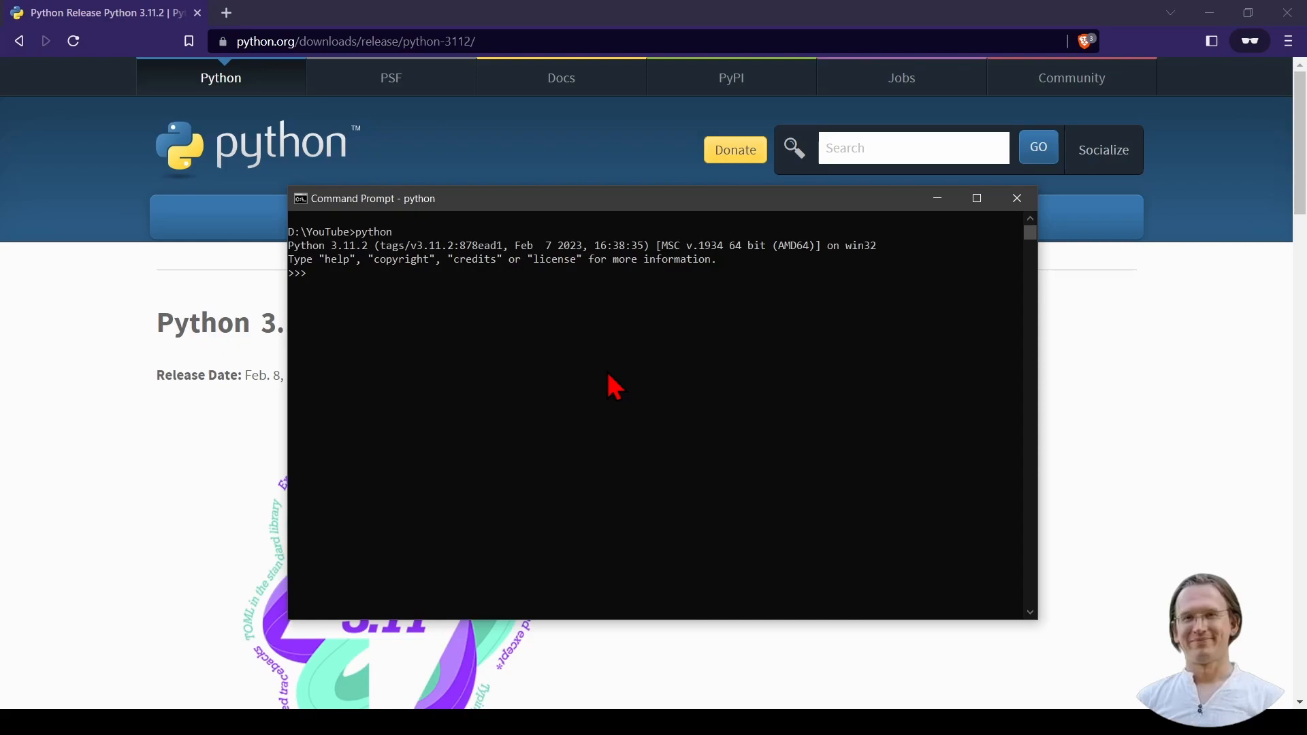
type("quit()")
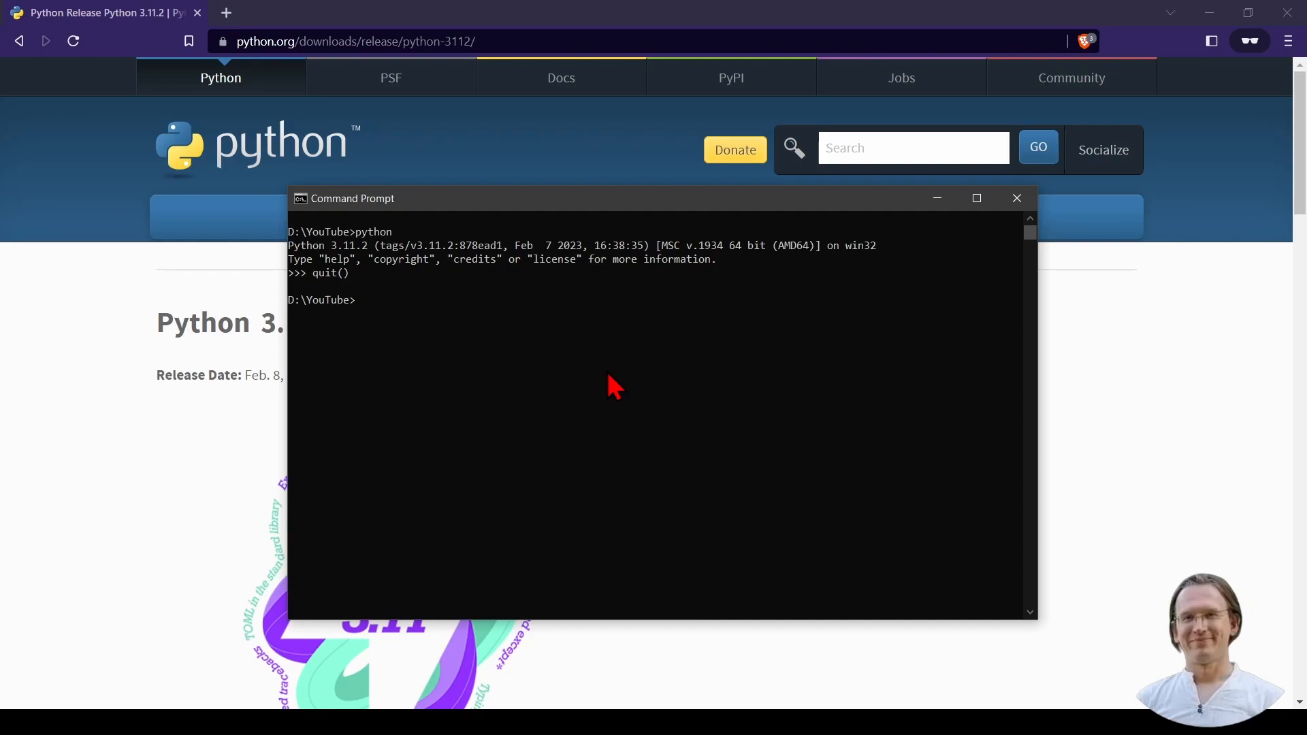
Step: Start a local server with python -m http.server 8000
type("python -")
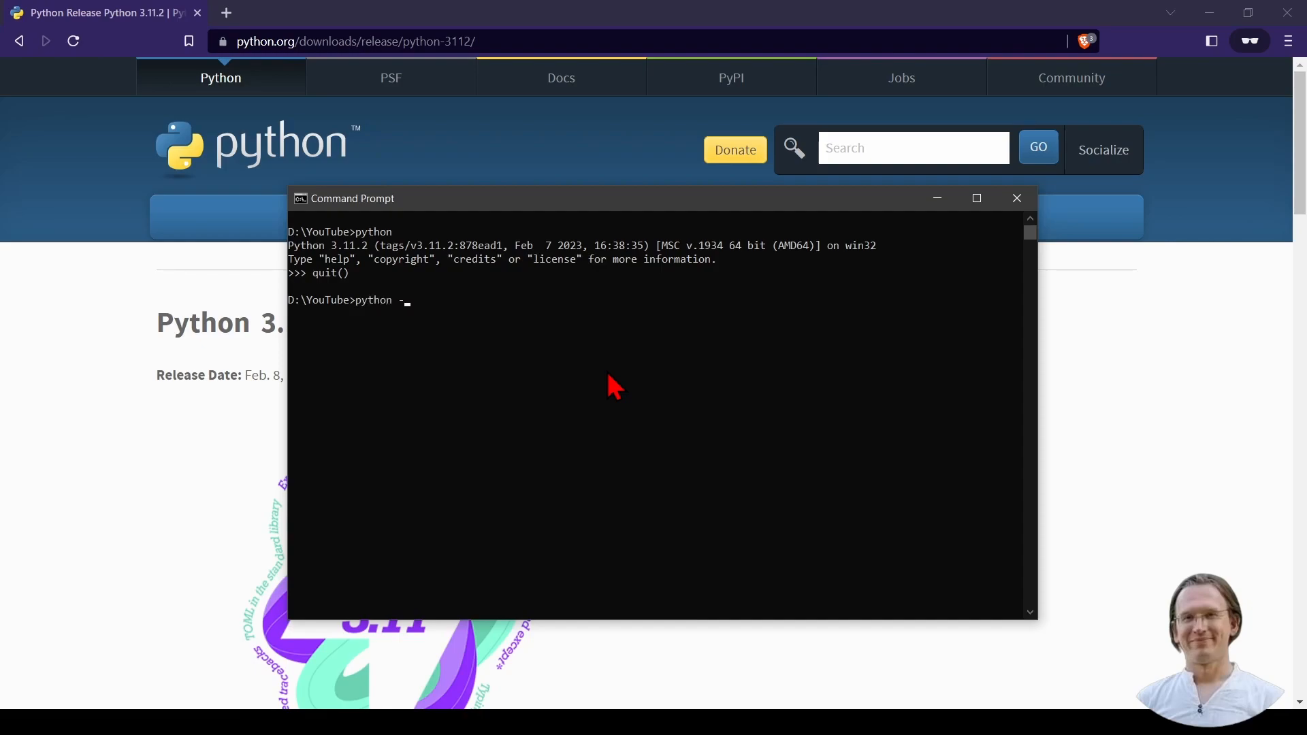
type("m http")
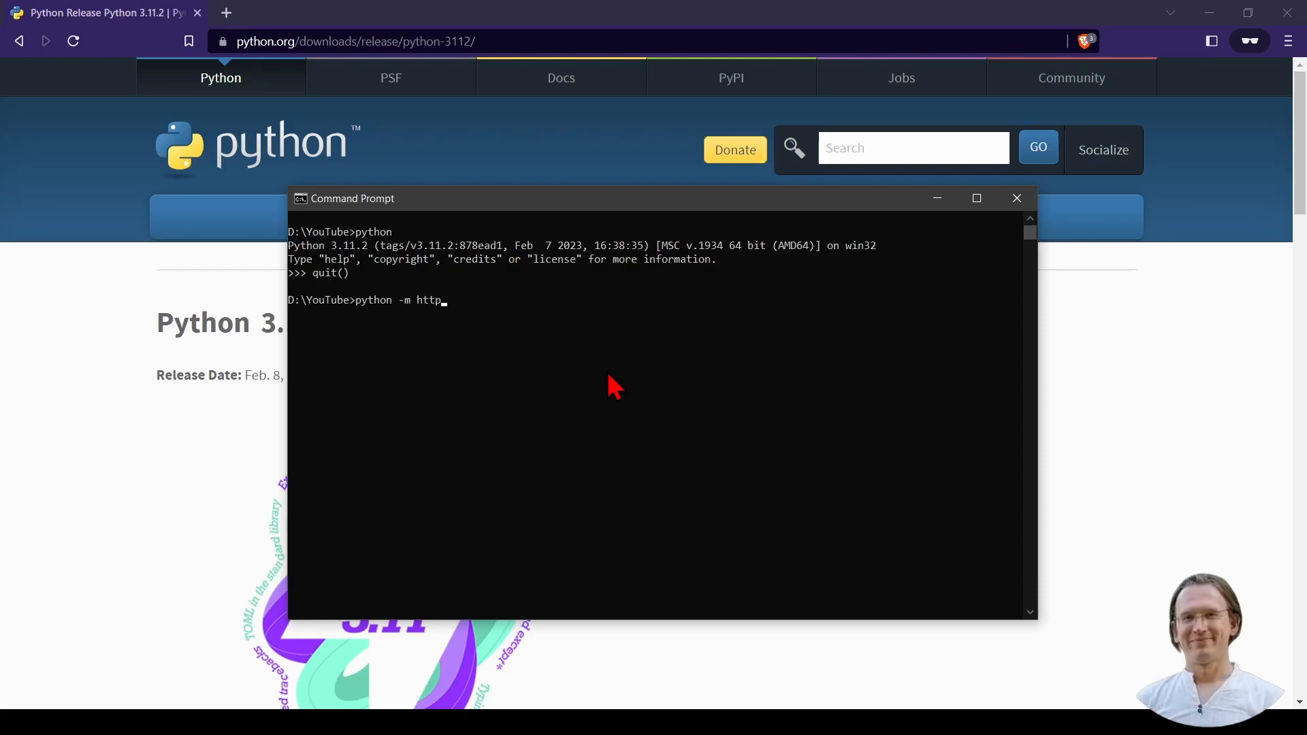
type(".server 8")
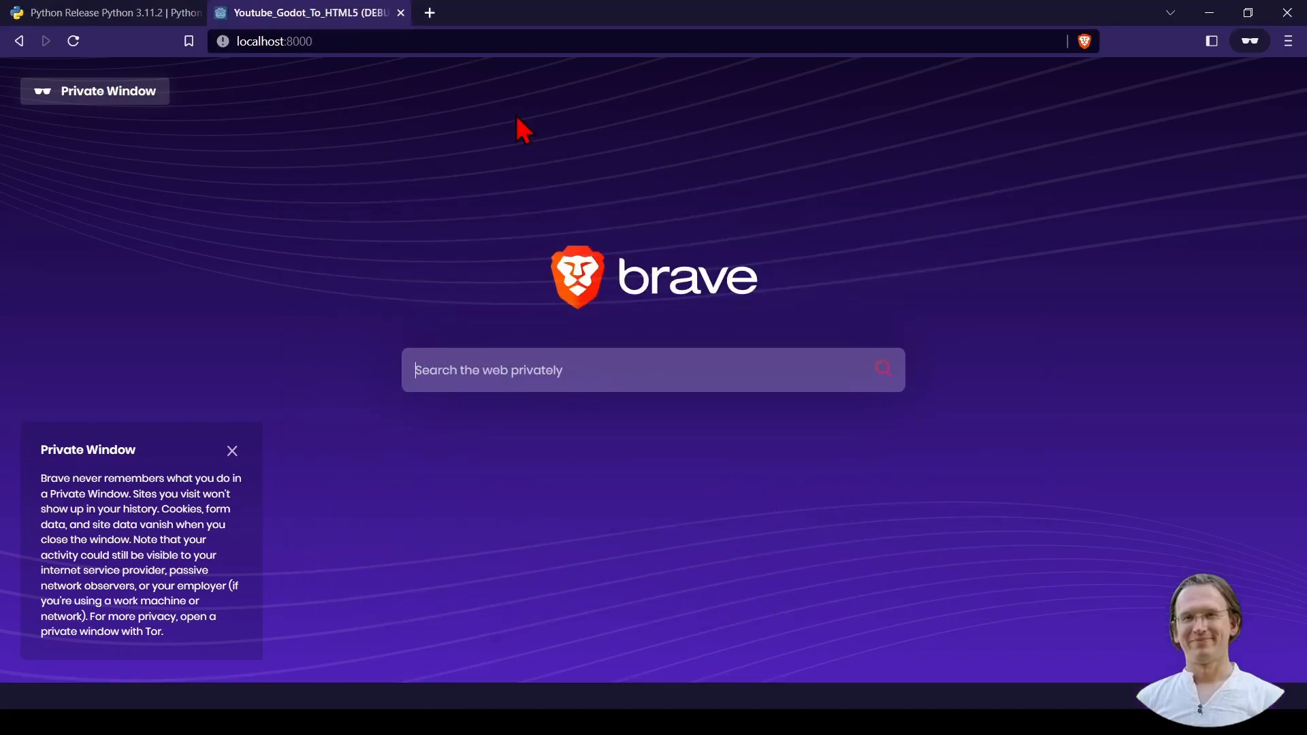
mouse_move(522, 293)
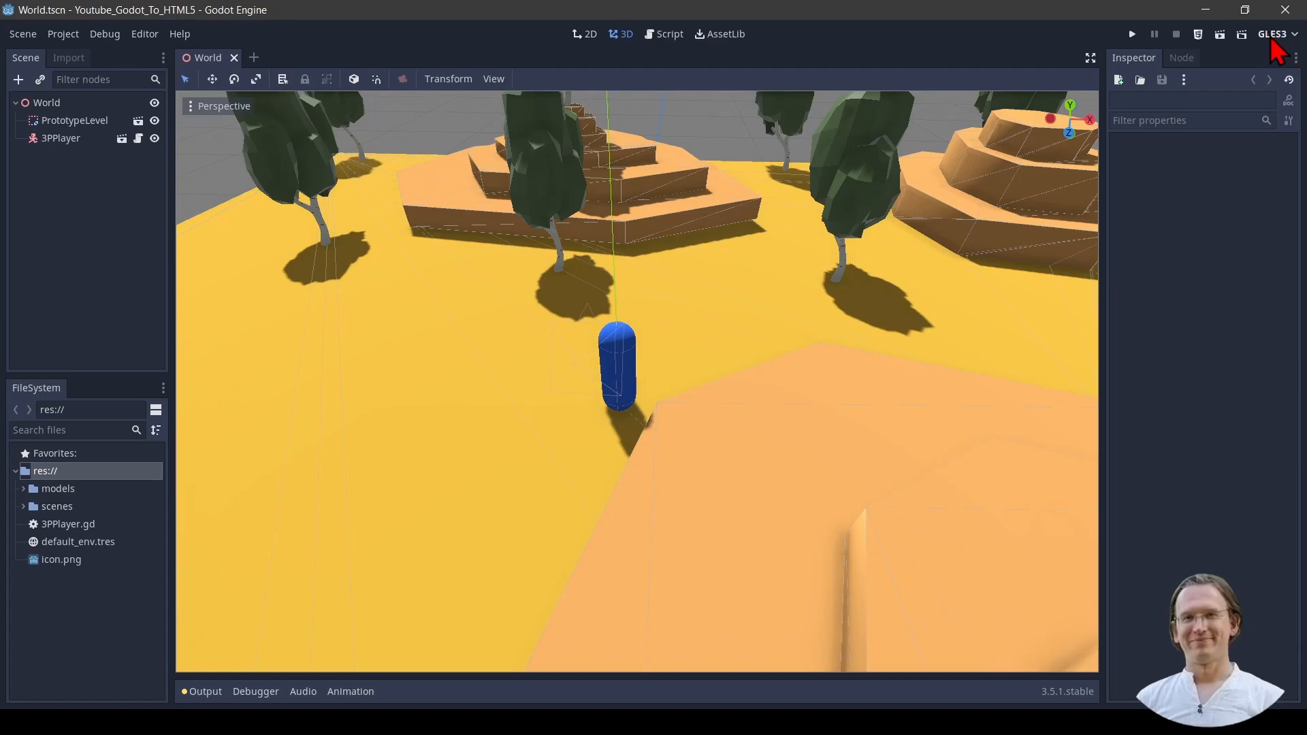
Step: Change the renderer dropdown from GLES3 to GLES2
left_click(1274, 33)
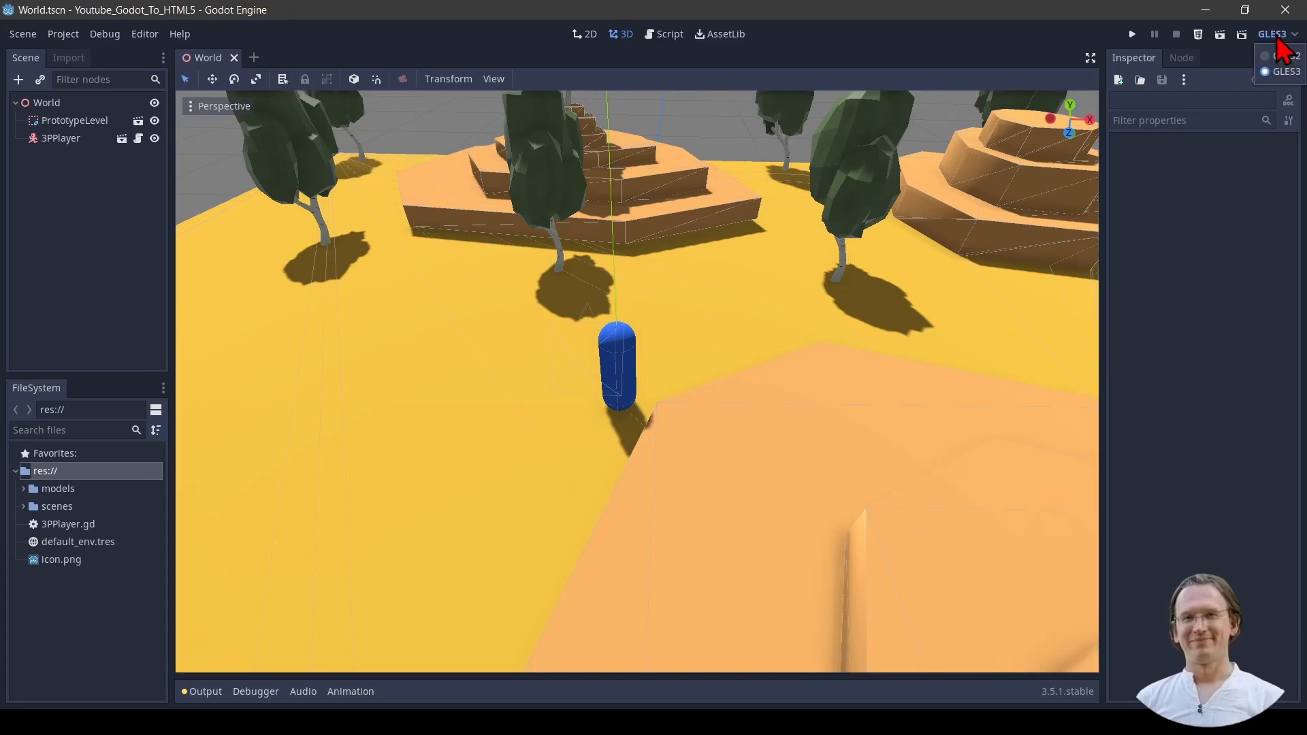
left_click(1264, 71)
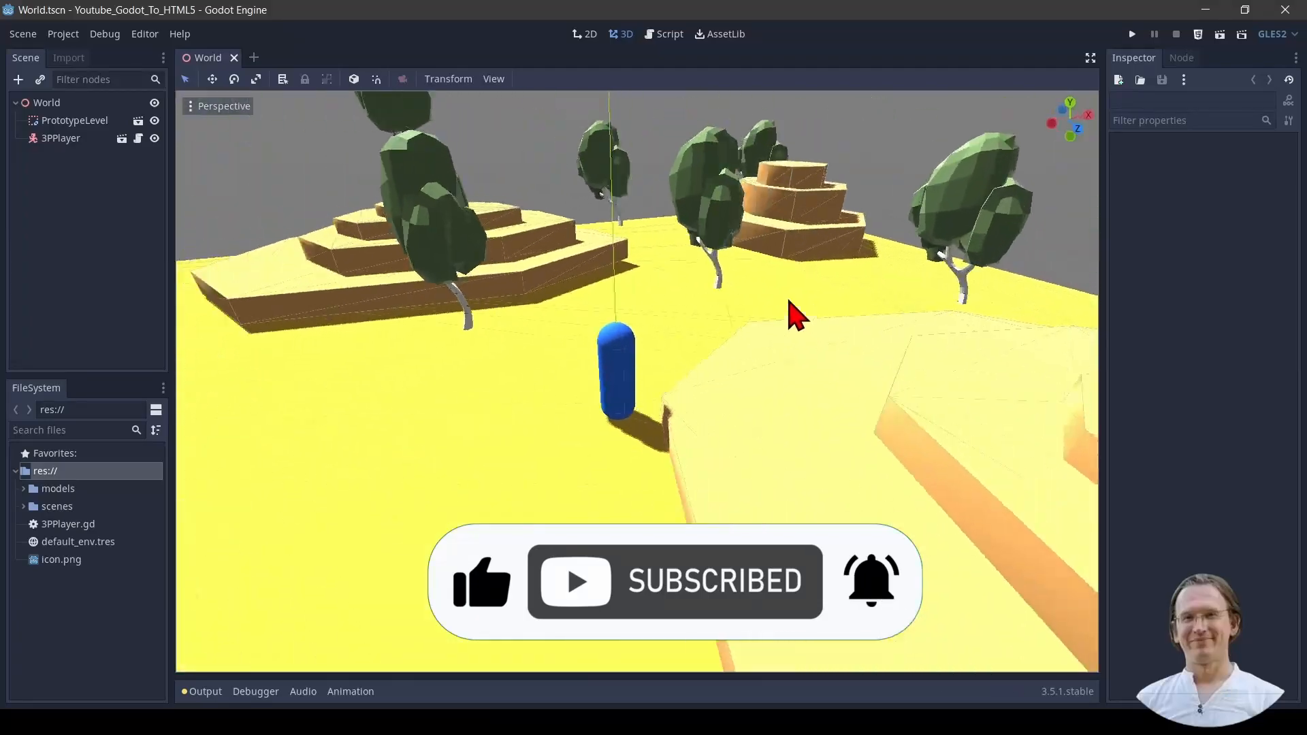
Step: Export the Game preset as HTML5 under GLES2, replacing index.html in the YouTube folder
left_click(63, 33)
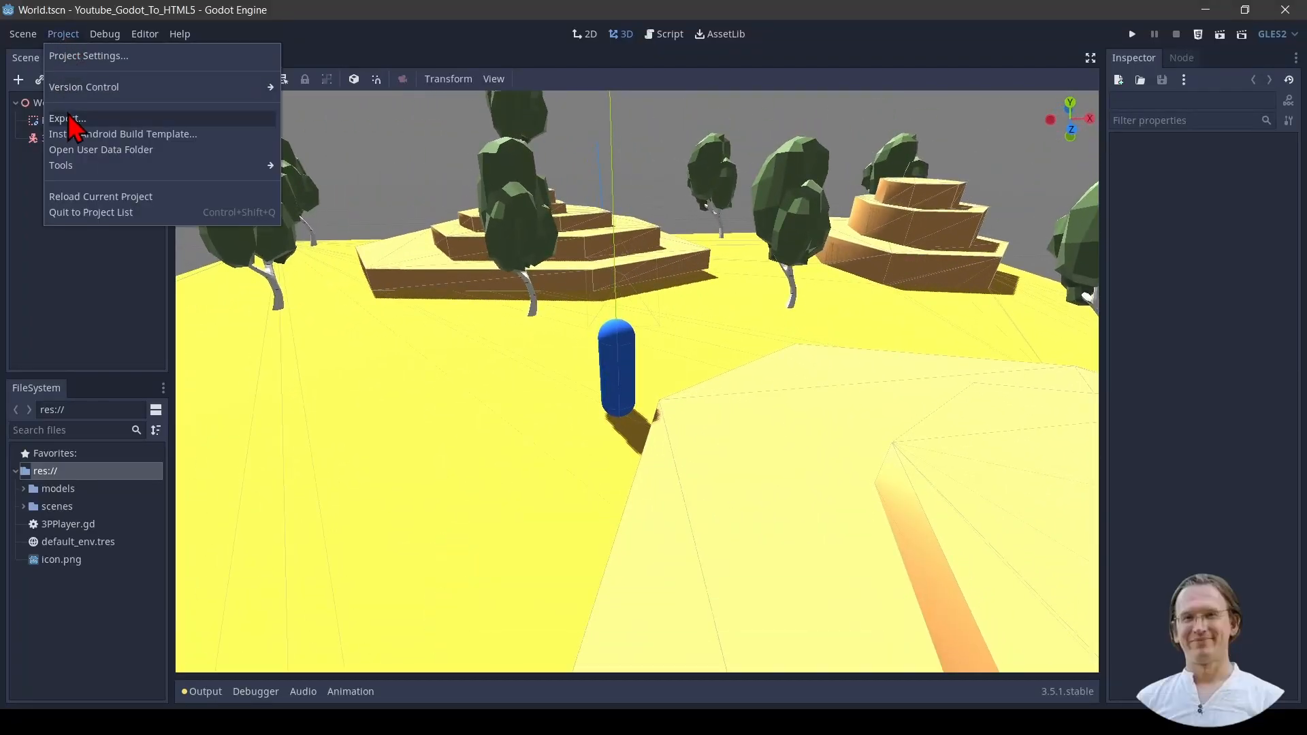
left_click(71, 118)
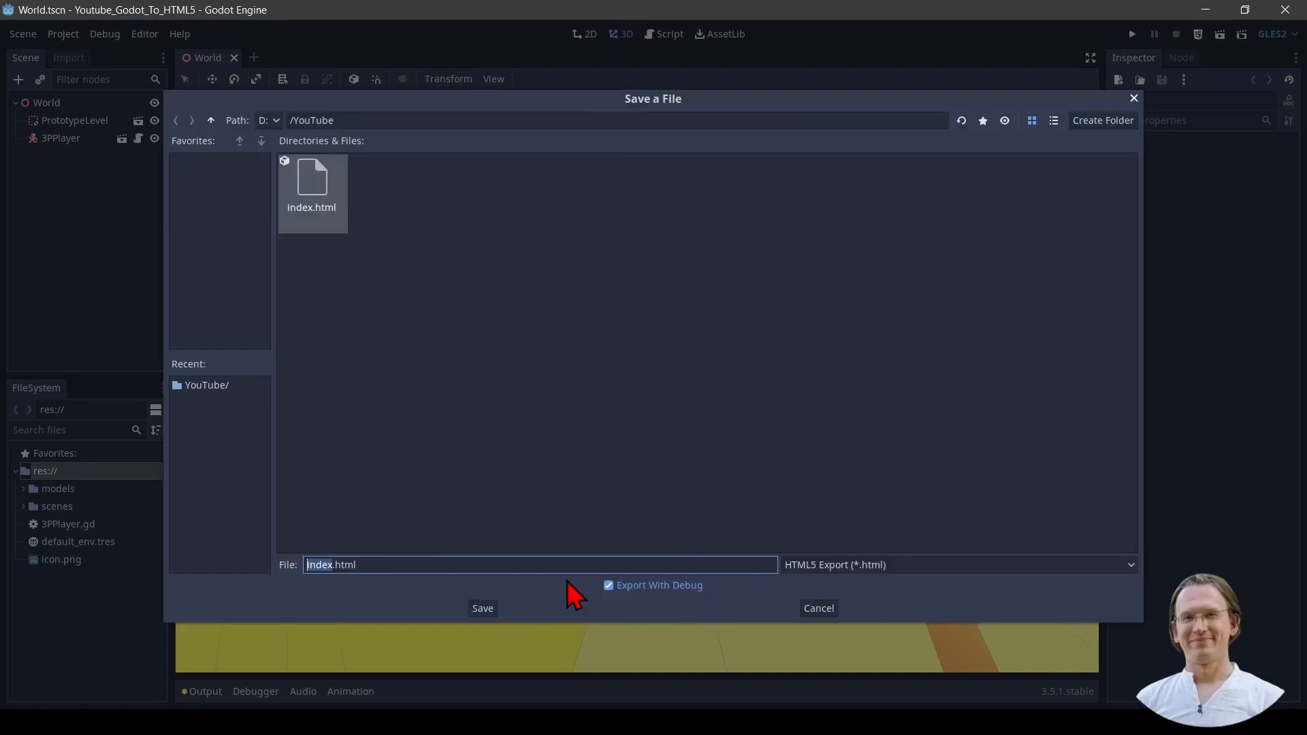
left_click(482, 609)
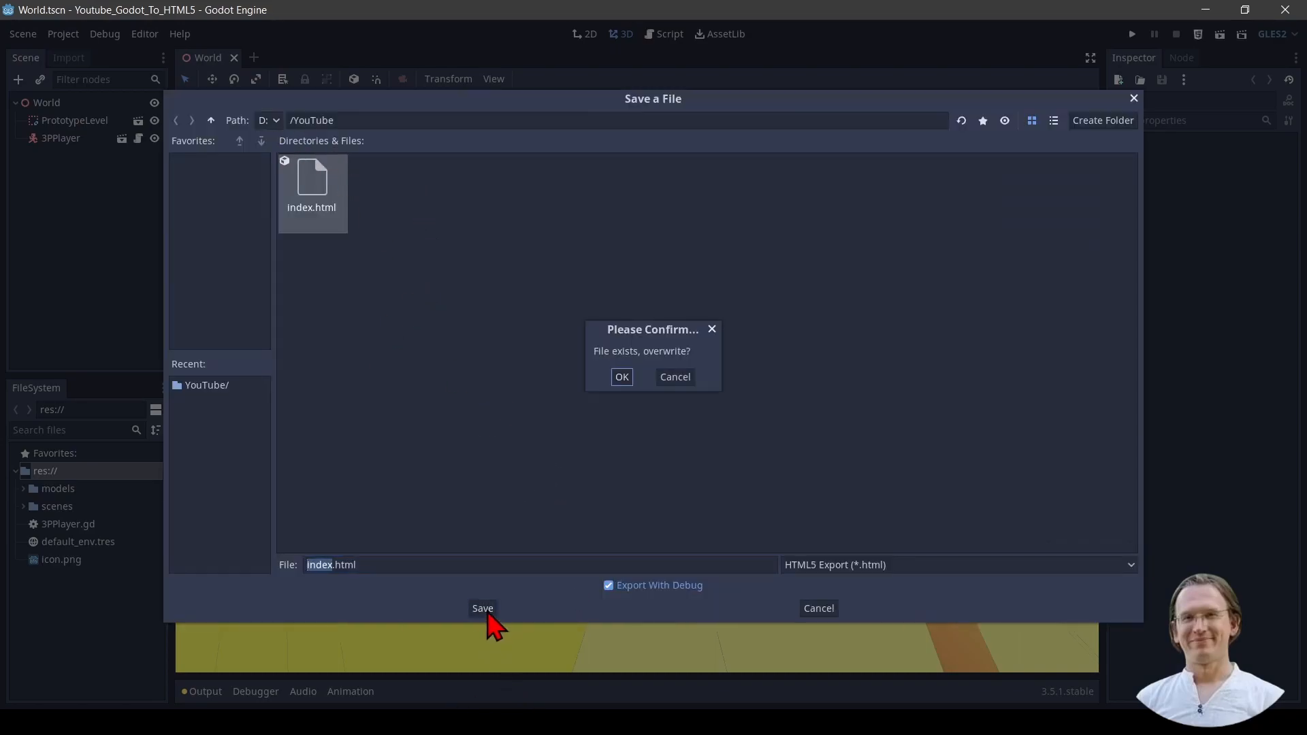
left_click(622, 376)
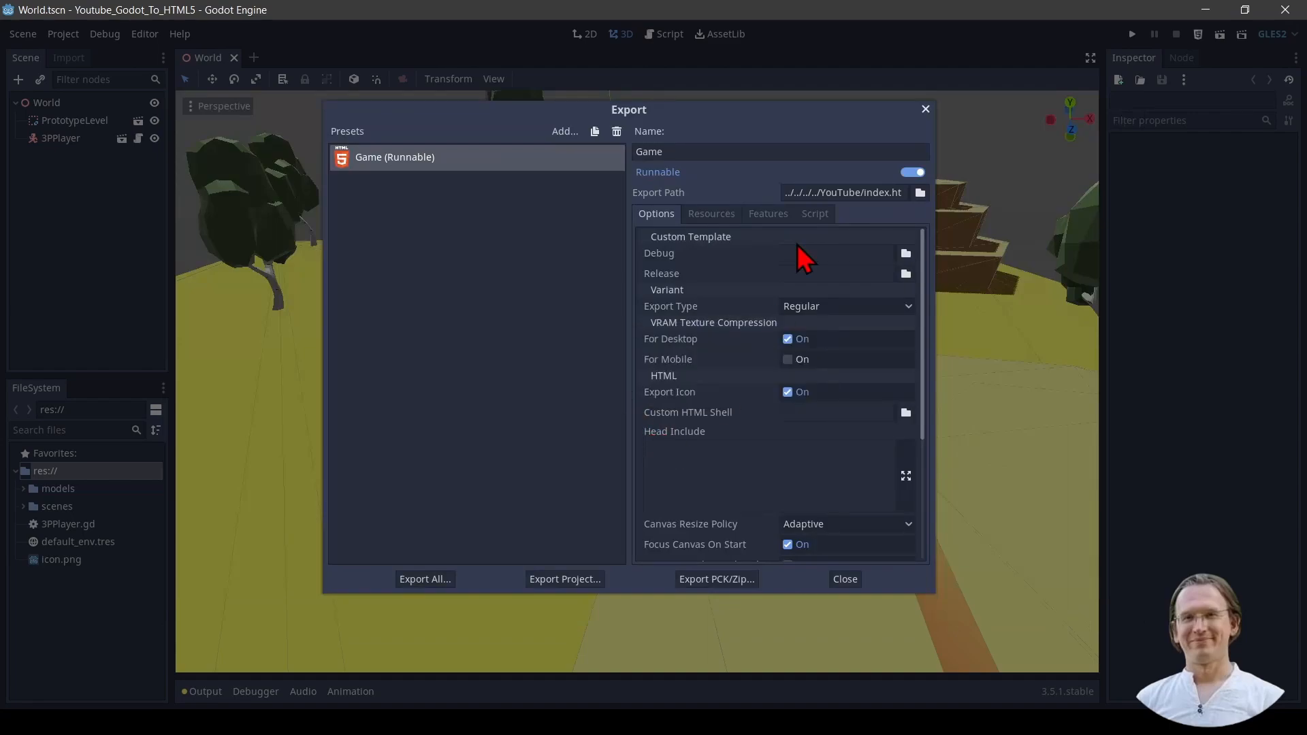
left_click(845, 579)
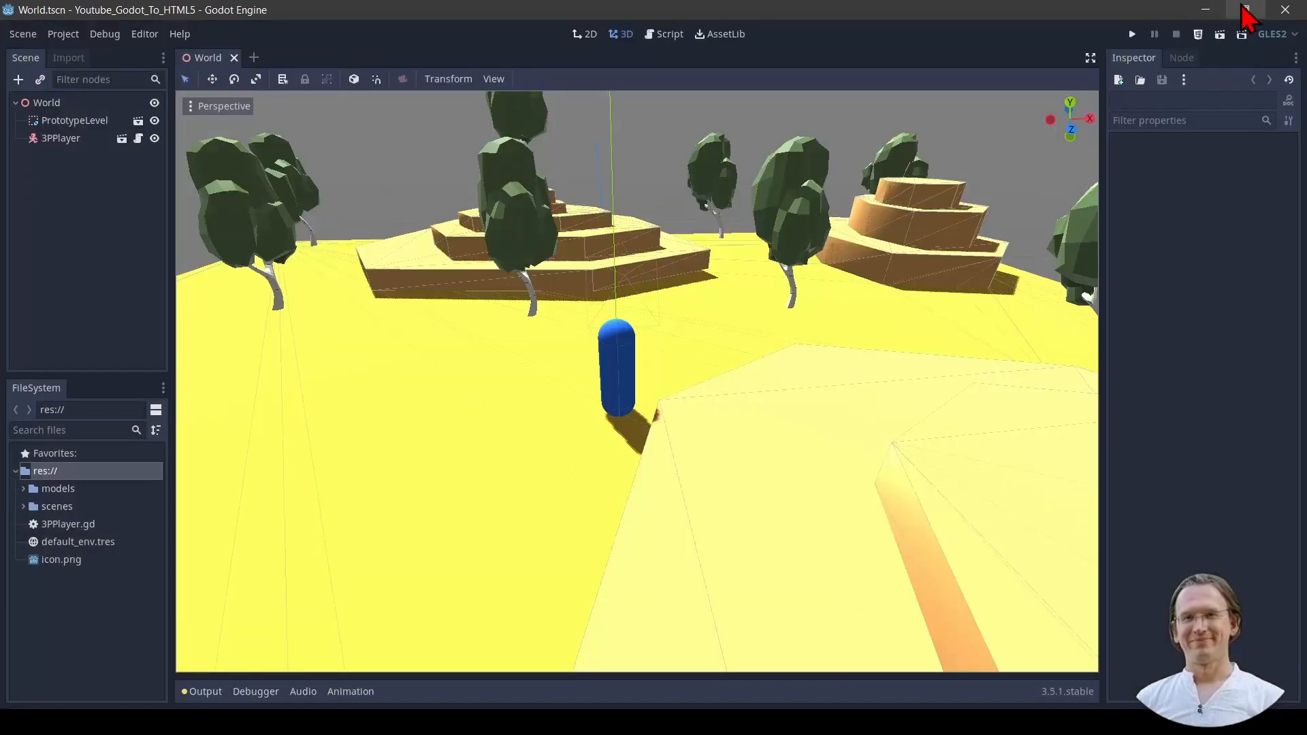